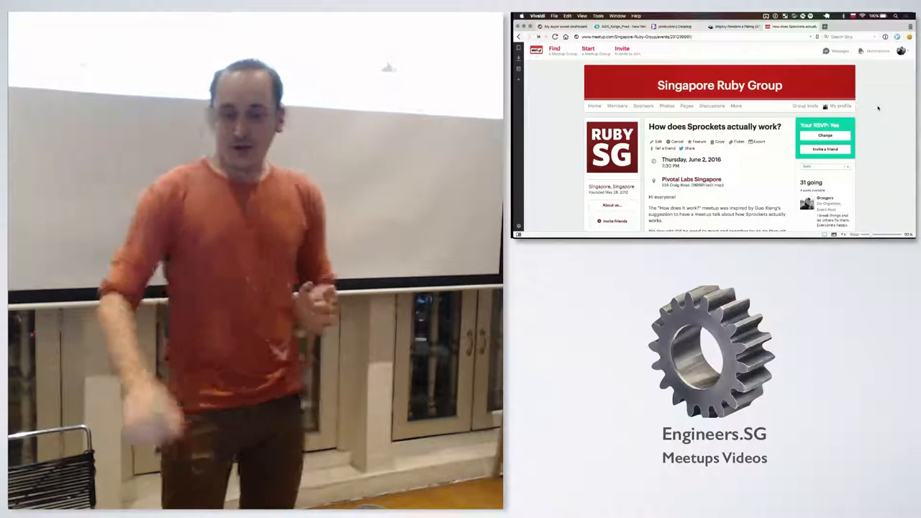
Scroll down through the meetup's preparation notes on the event page
{"action": "scroll", "scroll_direction": "down", "scroll_amount": 3}
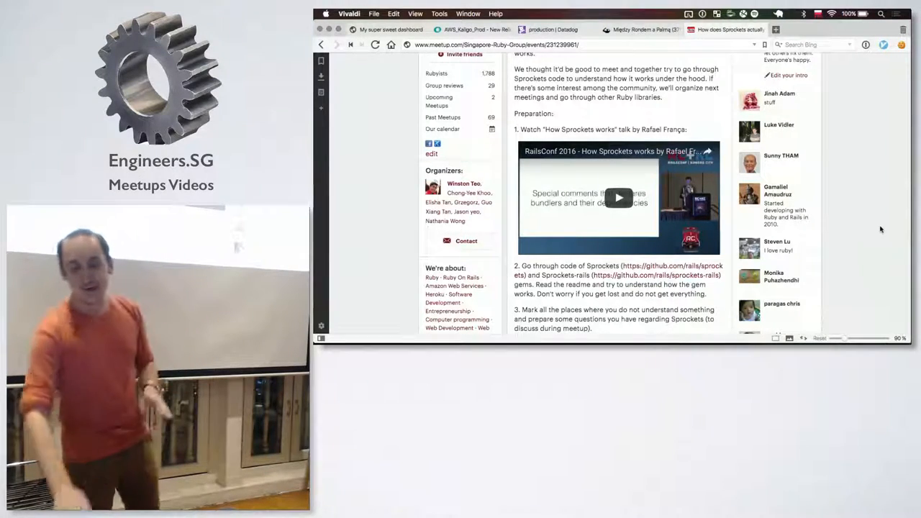
{"action": "scroll", "scroll_direction": "down", "scroll_amount": 3}
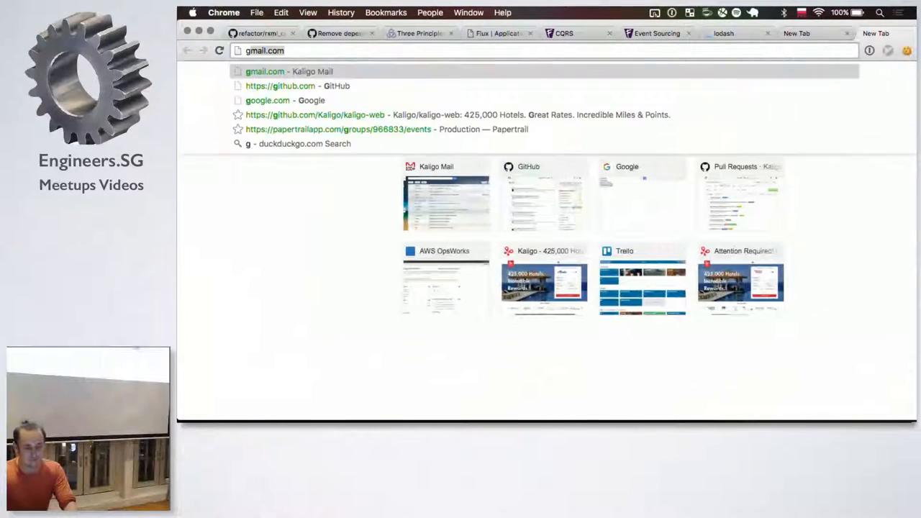
Browse the Sprockets releases on GitHub and expand the v4.0.0.beta2 release notes
{"action": "type", "text": "github.com/rails/rails/"}
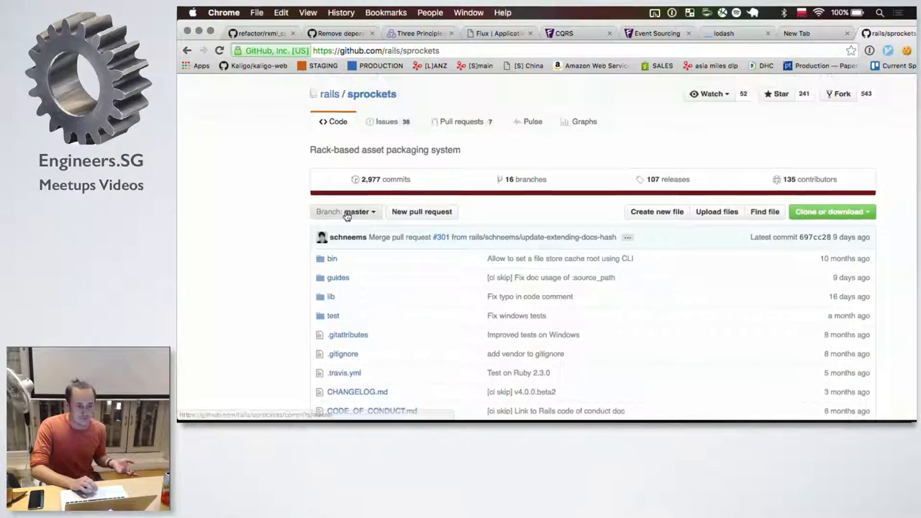
{"action": "left_click", "coordinate": [667, 180]}
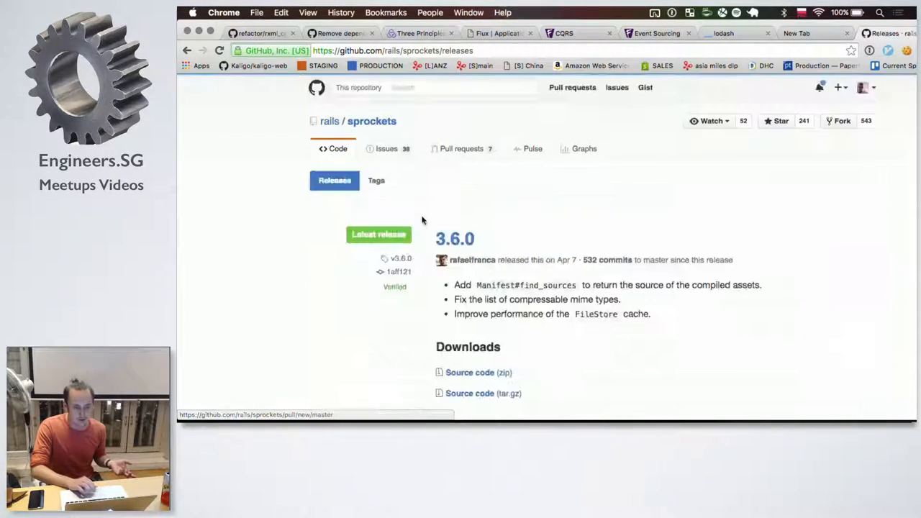
{"action": "scroll", "scroll_direction": "down", "scroll_amount": 3}
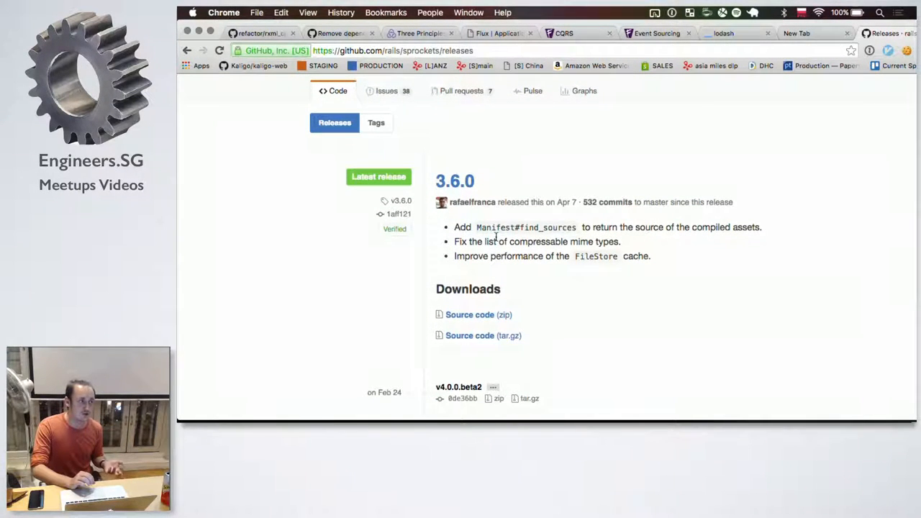
{"action": "scroll", "scroll_direction": "down", "scroll_amount": 3}
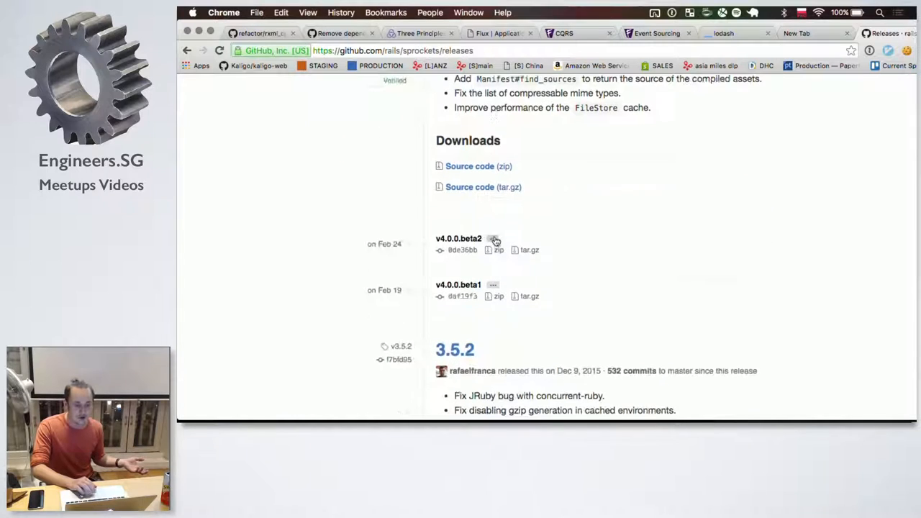
{"action": "left_click", "coordinate": [493, 238]}
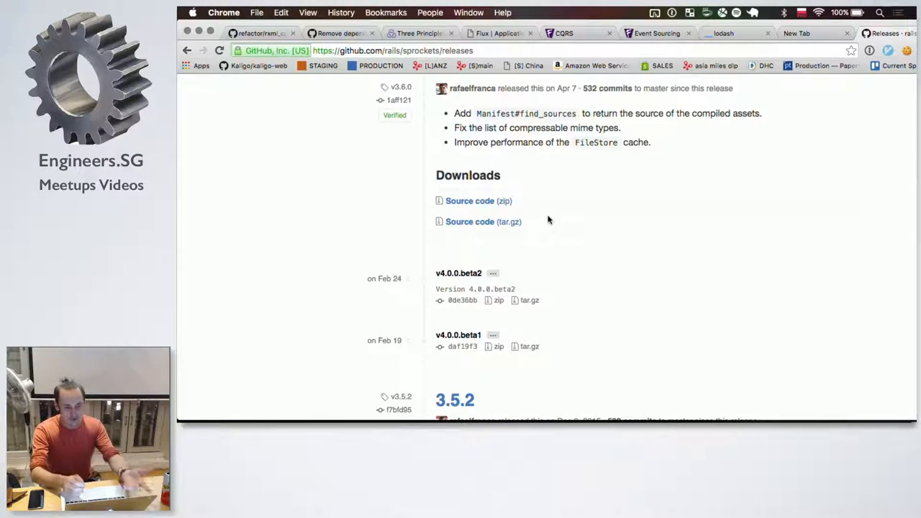
{"action": "mouse_move", "coordinate": [431, 291]}
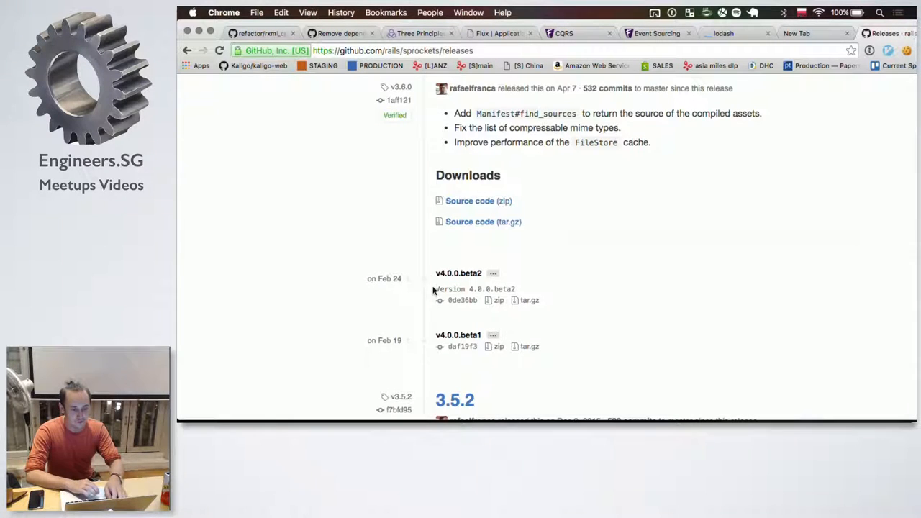
{"action": "mouse_move", "coordinate": [424, 325]}
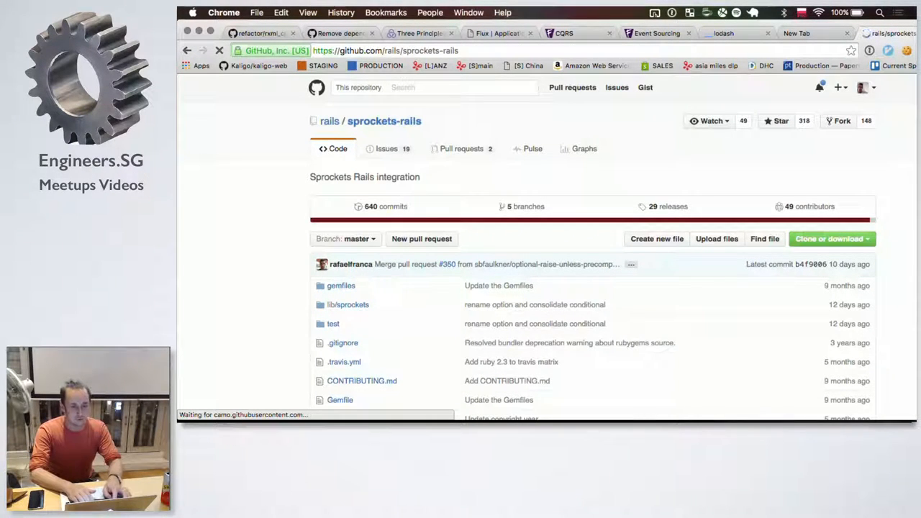
Return to the terminal shell and launch vim inside the sprockets-rails clone
{"action": "key", "text": "cmd+tab"}
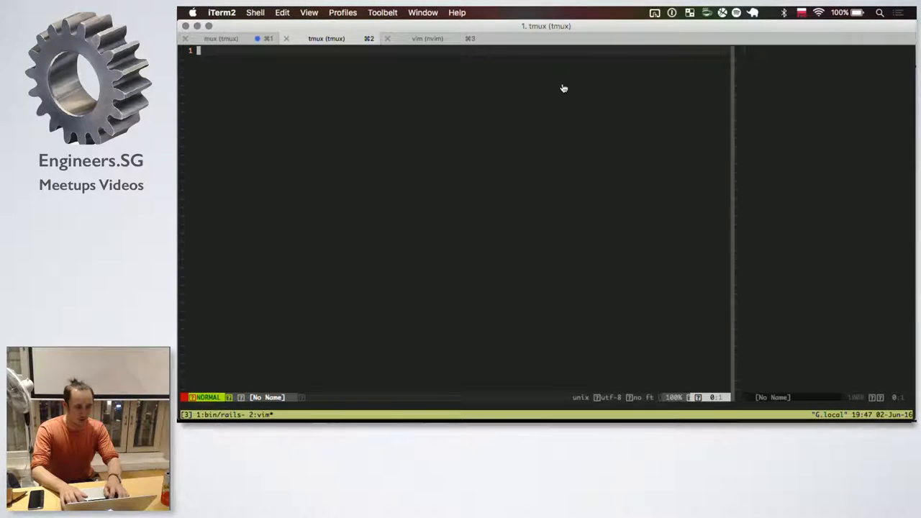
{"action": "left_click", "coordinate": [427, 38]}
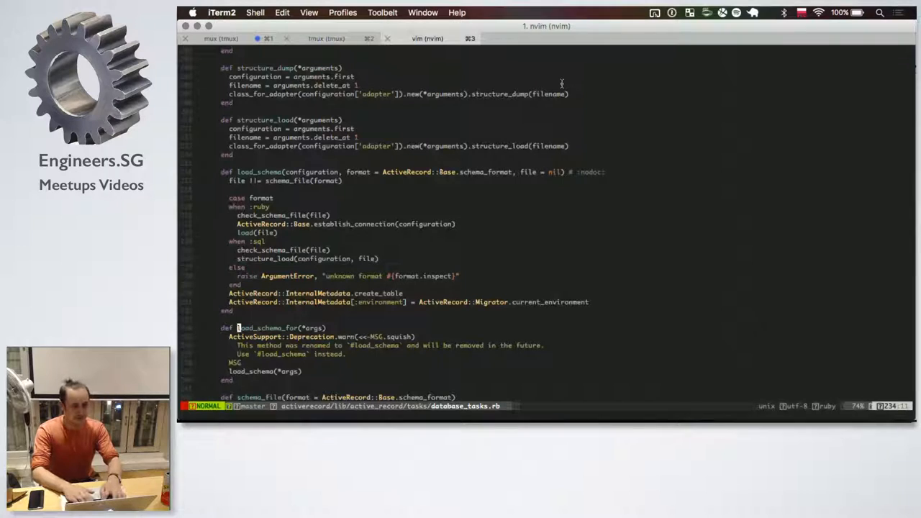
{"action": "left_click", "coordinate": [327, 38]}
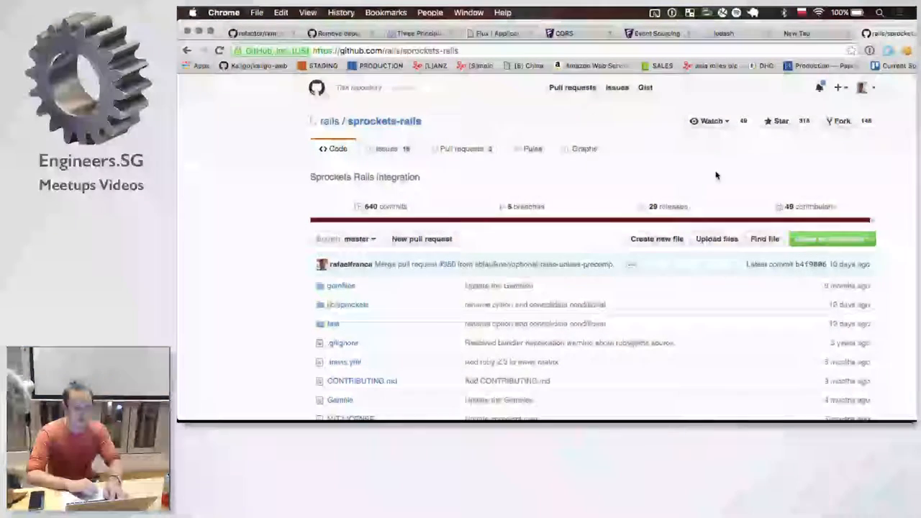
{"action": "left_click", "coordinate": [829, 238]}
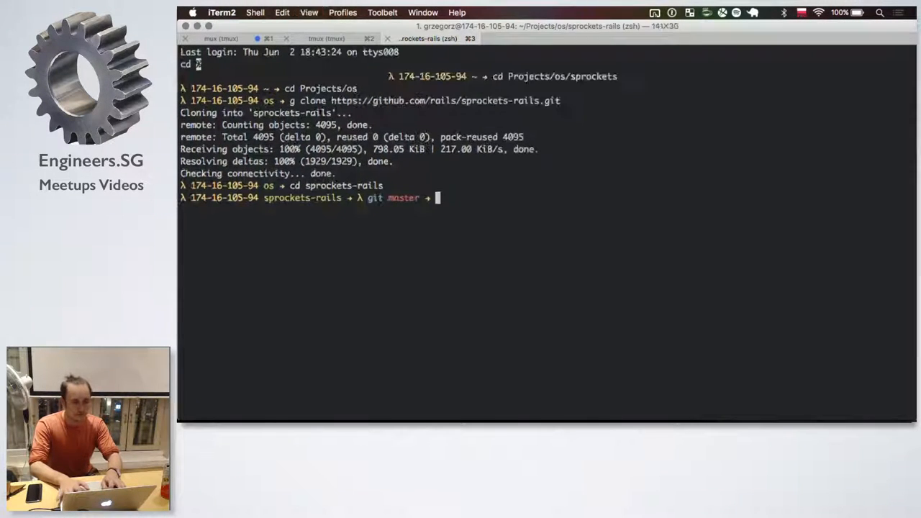
{"action": "type", "text": "vim"}
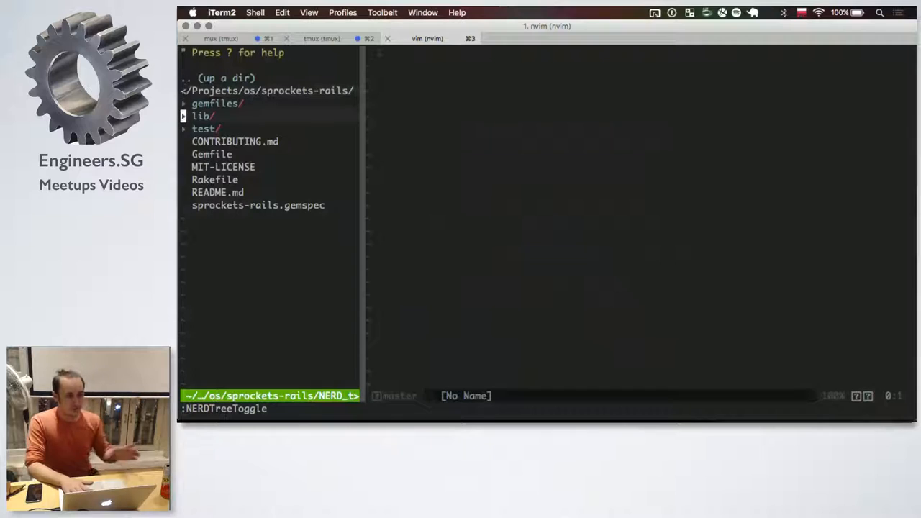
Open railtie.rb from lib/sprockets and scroll through it looking for precompile references
{"action": "left_click", "coordinate": [202, 116]}
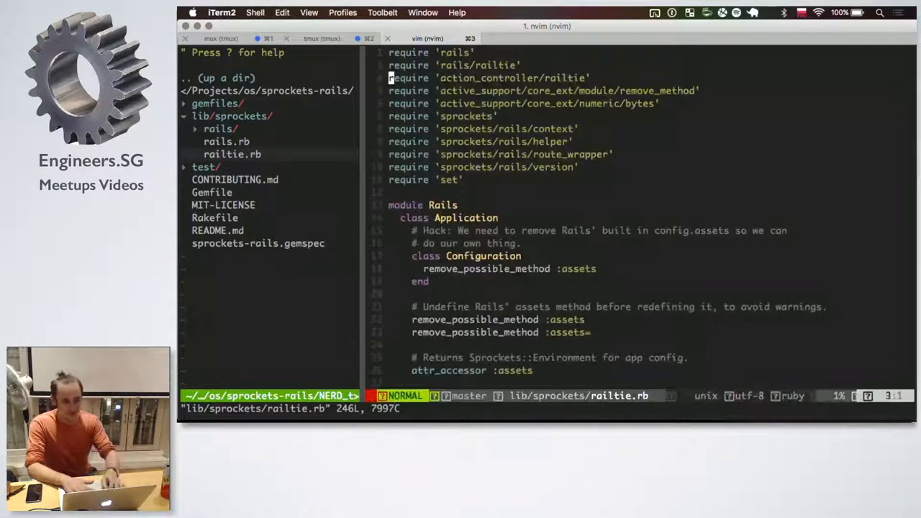
{"action": "scroll", "scroll_direction": "down", "scroll_amount": 3}
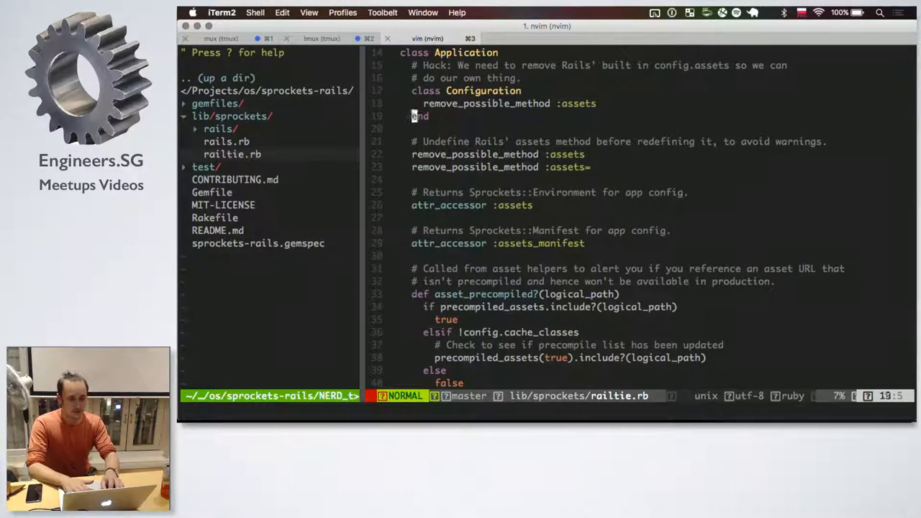
{"action": "scroll", "scroll_direction": "down", "scroll_amount": 3}
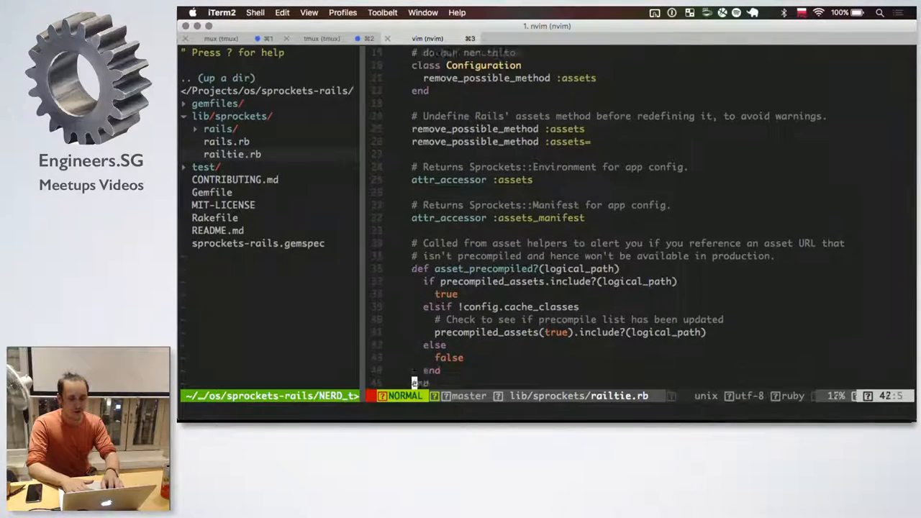
{"action": "scroll", "scroll_direction": "down", "scroll_amount": 3}
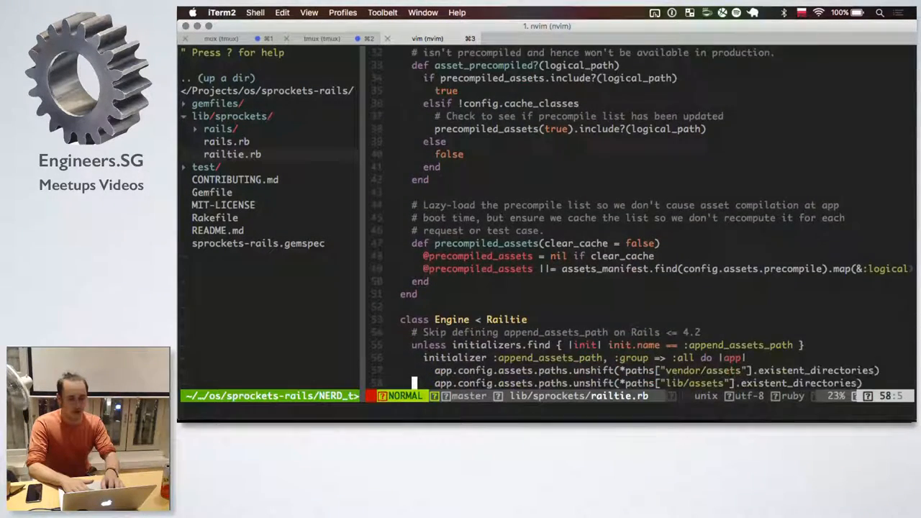
{"action": "scroll", "scroll_direction": "down", "scroll_amount": 3}
{"action": "type", "text": "/\\vprecompile"}
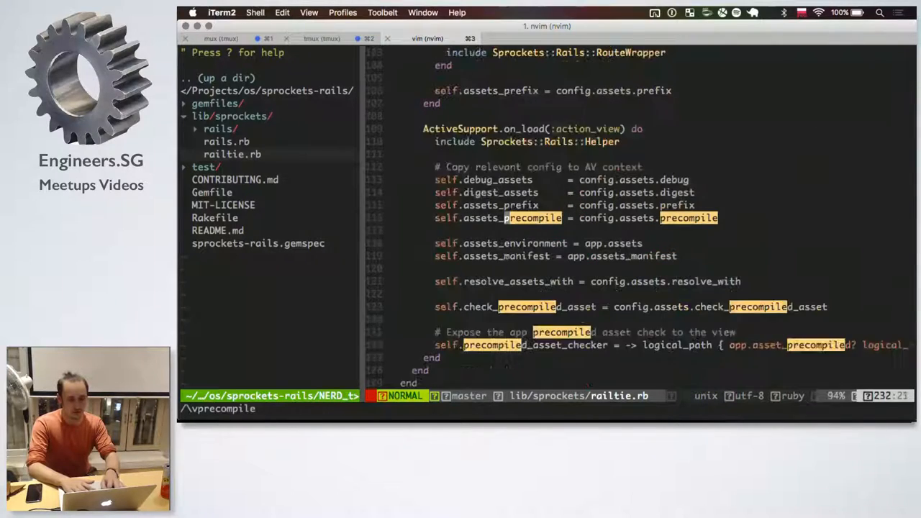
{"action": "scroll", "scroll_direction": "down", "scroll_amount": 3}
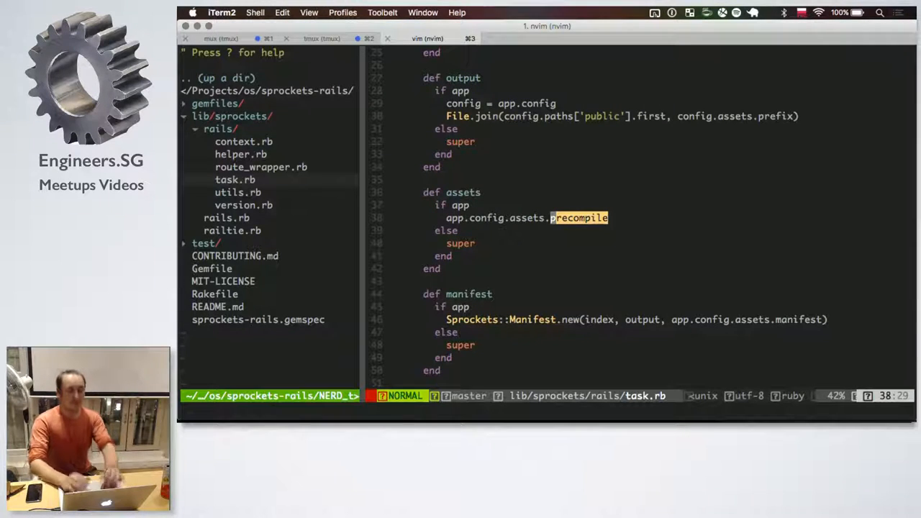
Search task.rb for 'precompile' and locate the Sprockets::Manifest.new line, then move to the gem window
{"action": "type", "text": "vprecompile"}
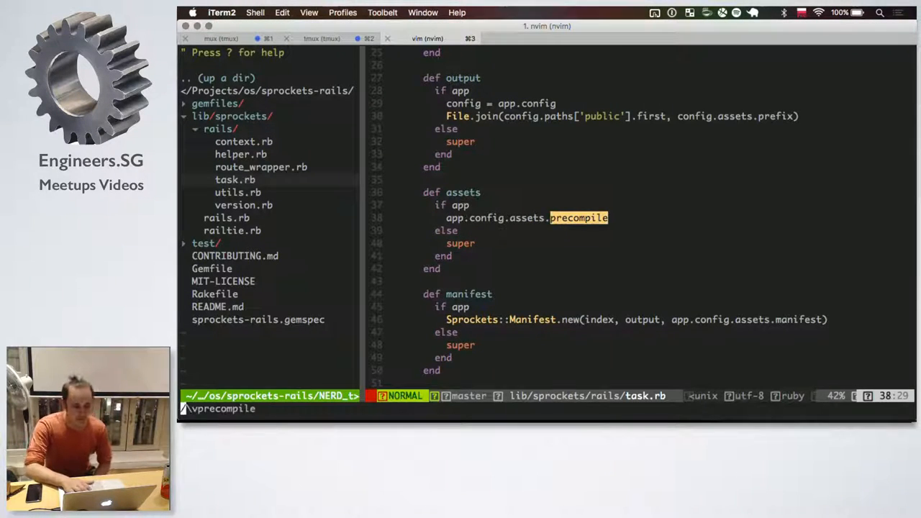
{"action": "key", "text": "n"}
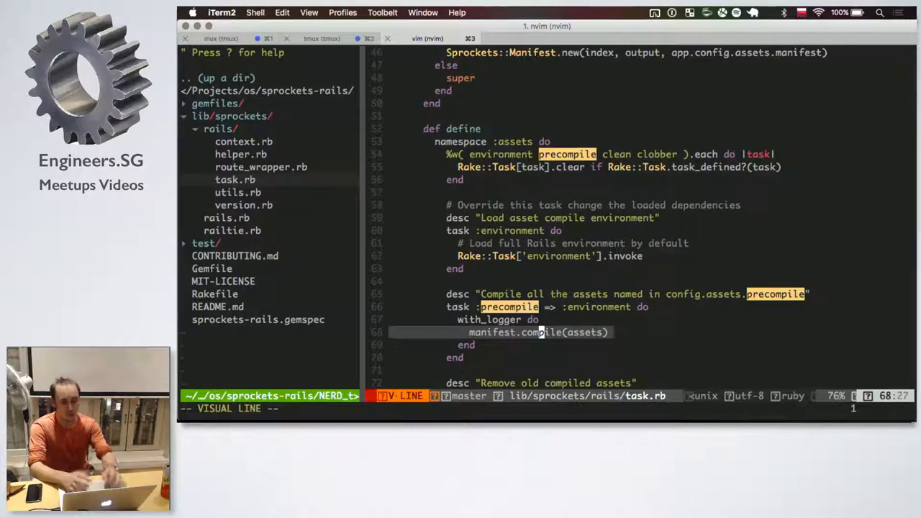
{"action": "key", "text": "Escape"}
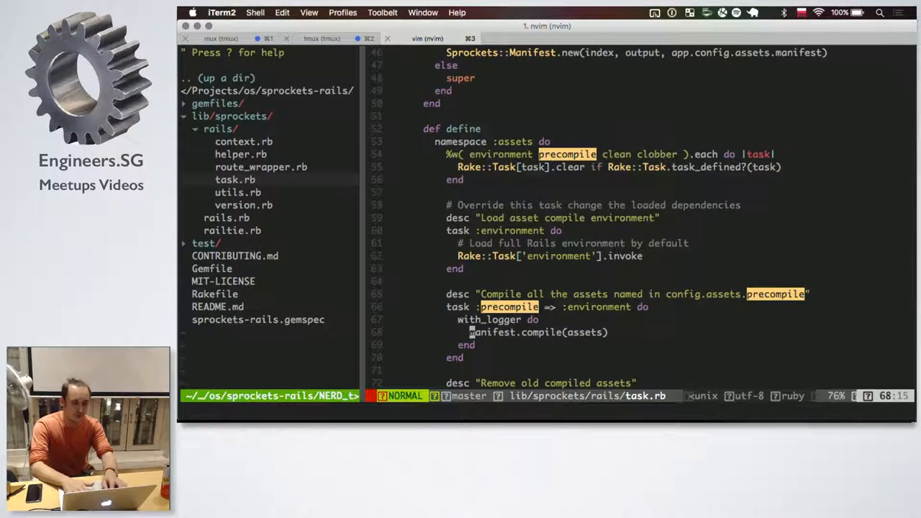
{"action": "scroll", "scroll_direction": "down", "scroll_amount": 3}
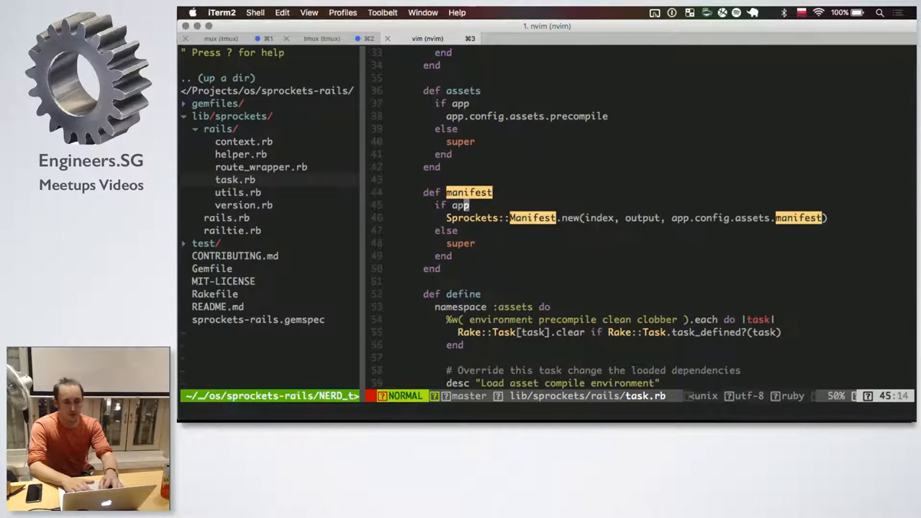
{"action": "key", "text": "V"}
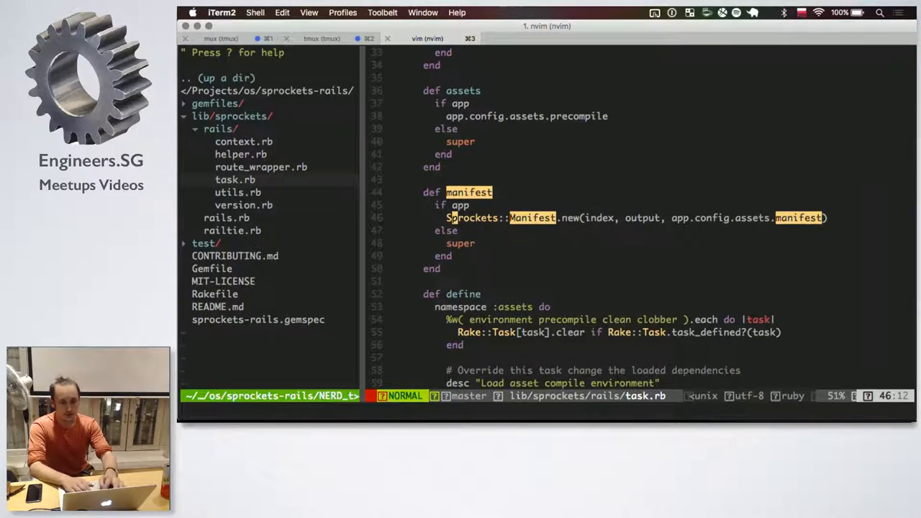
{"action": "key", "text": "V"}
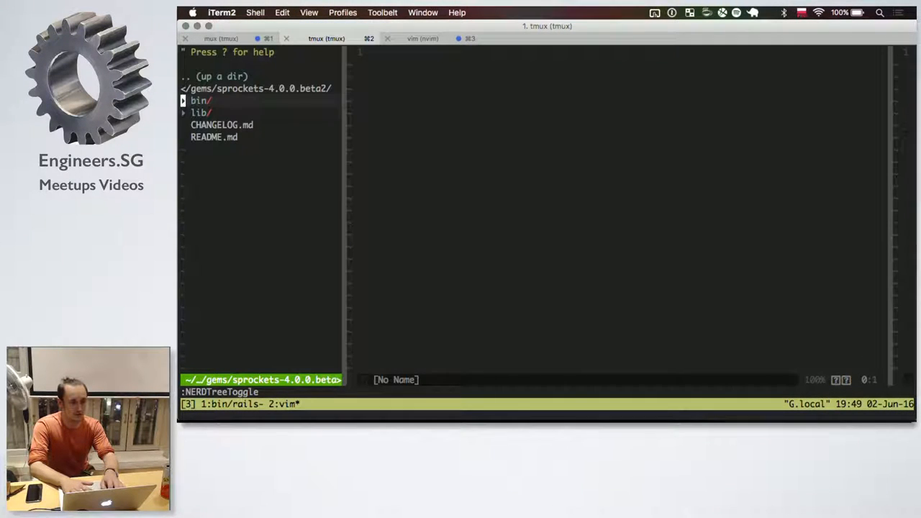
Open manifest.rb and read the initialize method's directory and filename assignment lines
{"action": "left_click", "coordinate": [200, 112]}
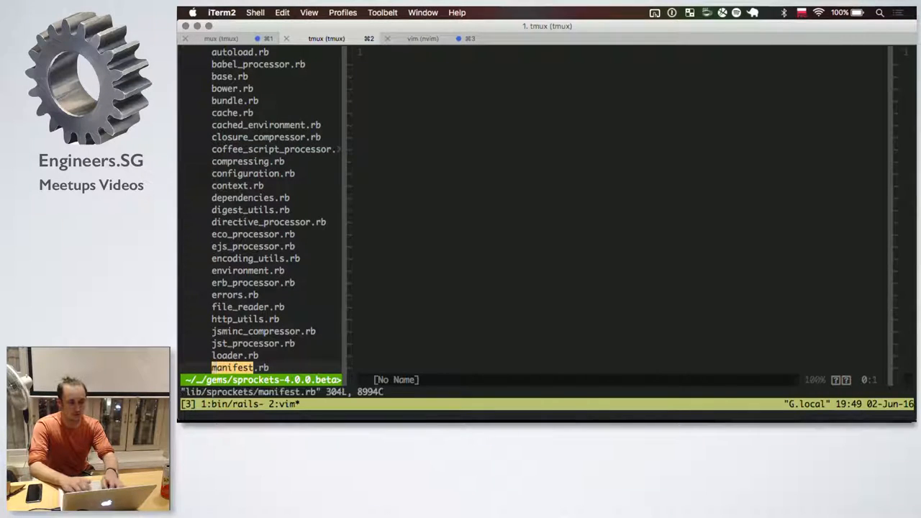
{"action": "key", "text": "enter"}
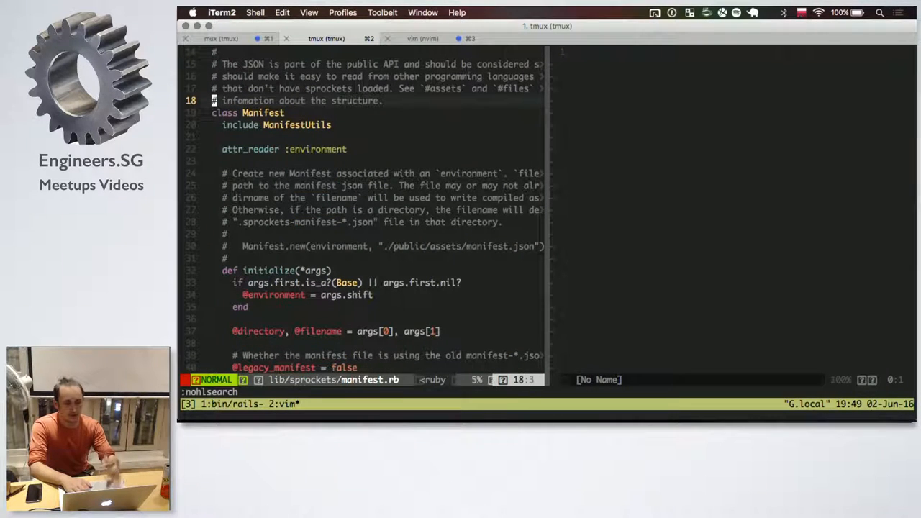
{"action": "key", "text": "j"}
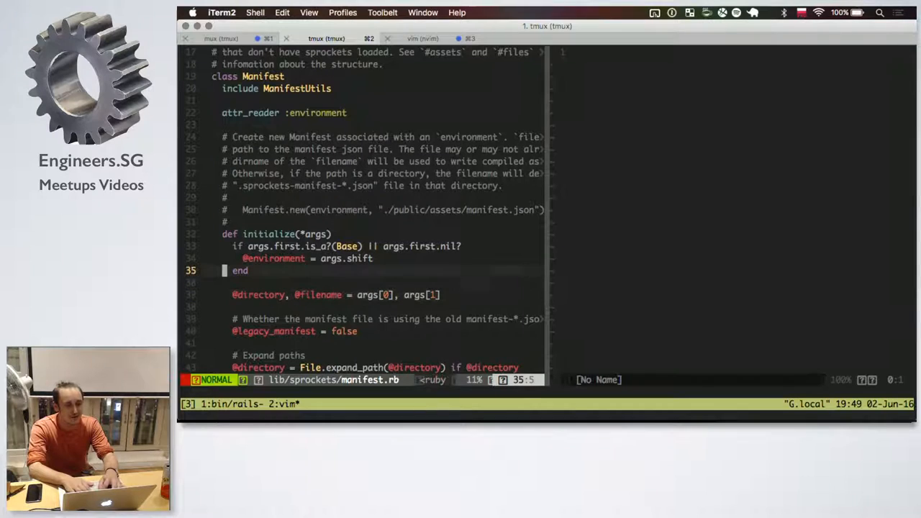
{"action": "key", "text": "V"}
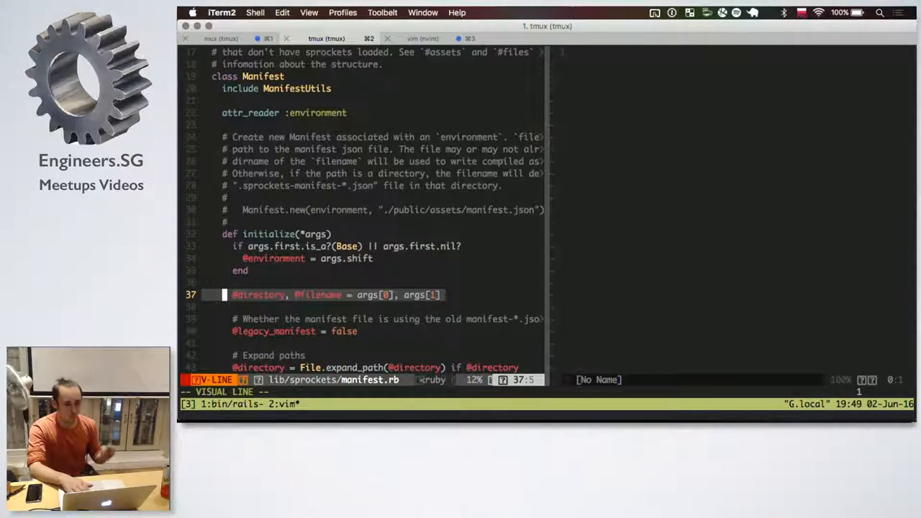
{"action": "key", "text": "Escape"}
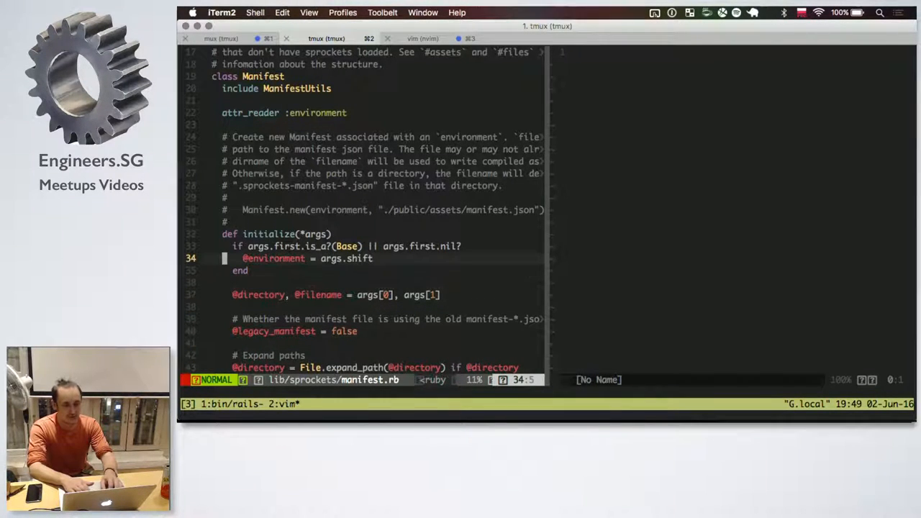
{"action": "key", "text": "j"}
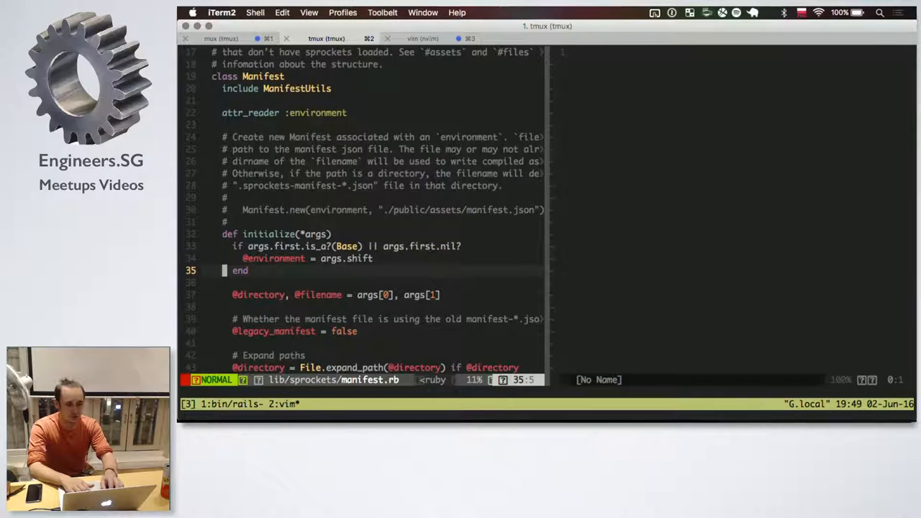
{"action": "scroll", "scroll_direction": "down", "scroll_amount": 3}
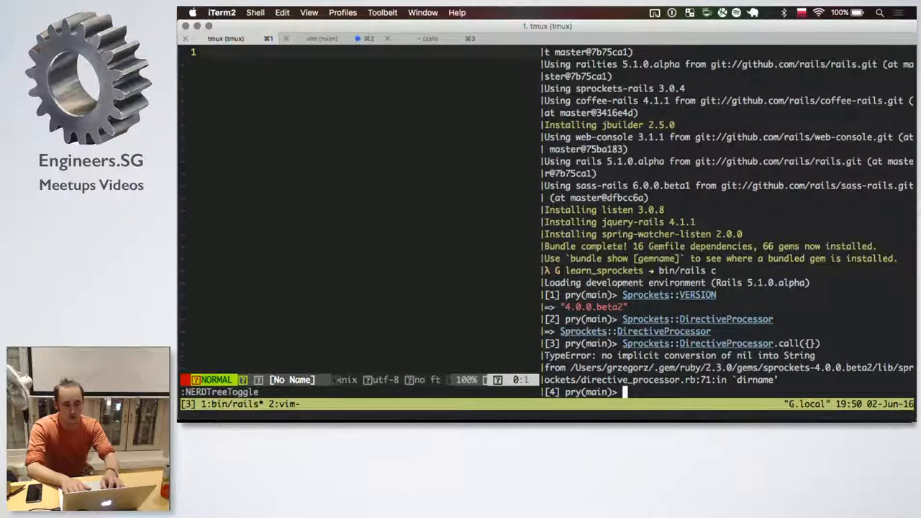
Clear the pry console and try Sprockets::Manifest.new() with no arguments
{"action": "key", "text": "ctrl+l"}
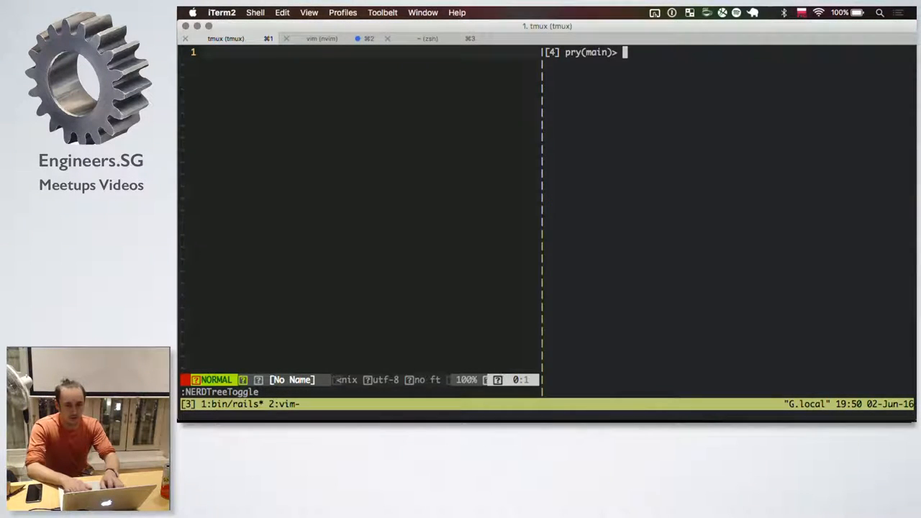
{"action": "type", "text": "Sprocket"}
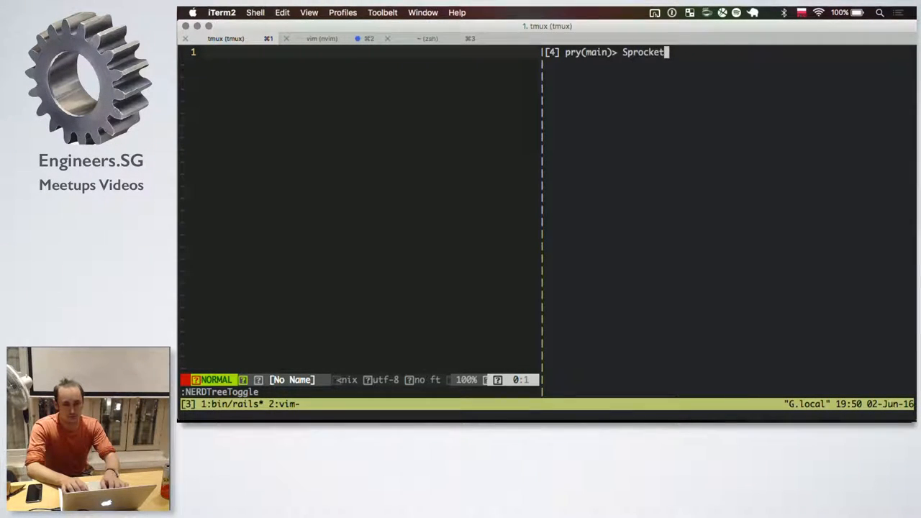
{"action": "type", "text": "::Manifest.new("}
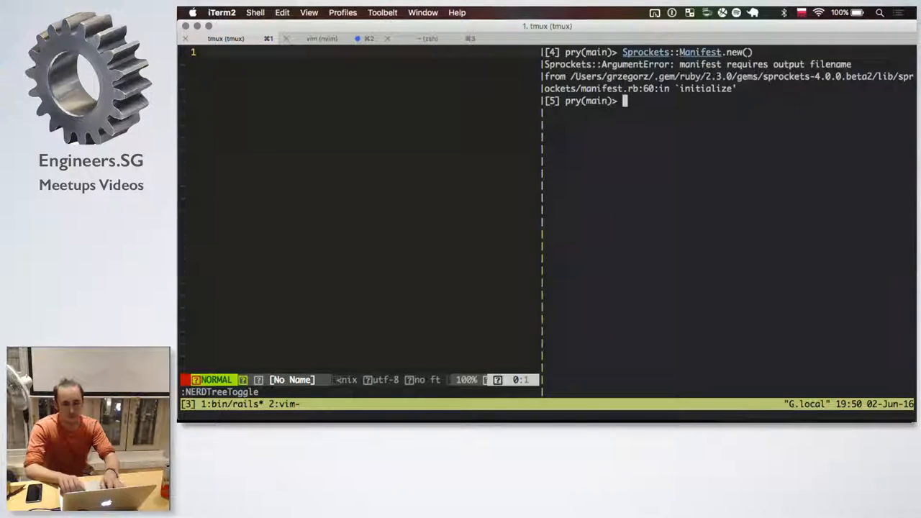
{"action": "type", "text": "Sprockets::Manifest.new()"}
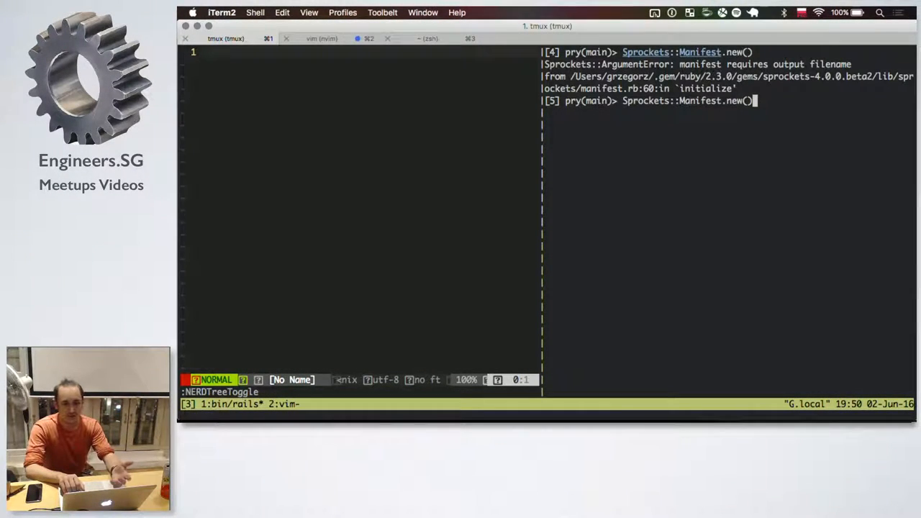
Retry as Sprockets::Manifest.new("manifest.js") and append .compile
{"action": "type", "text": "\""}
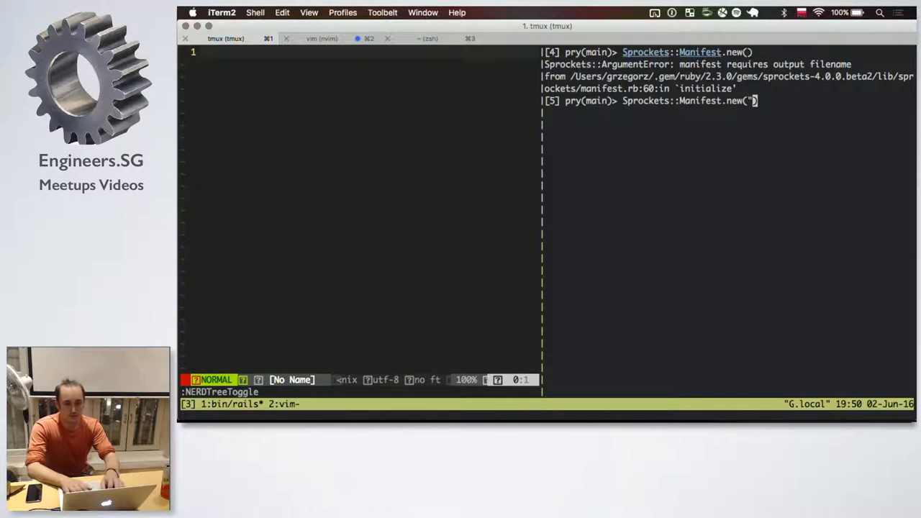
{"action": "type", "text": "manifest.js"}
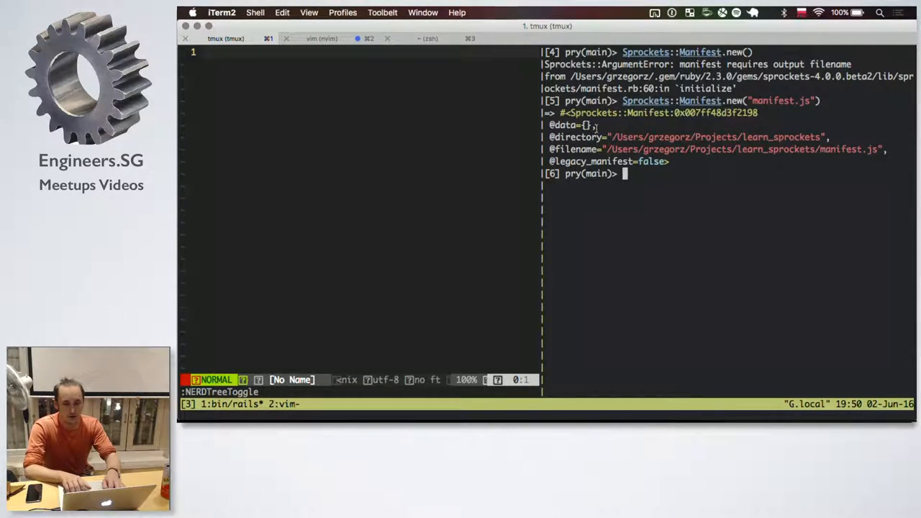
{"action": "type", "text": "Sprockets::Manifest.new(\"manifest.js\")"}
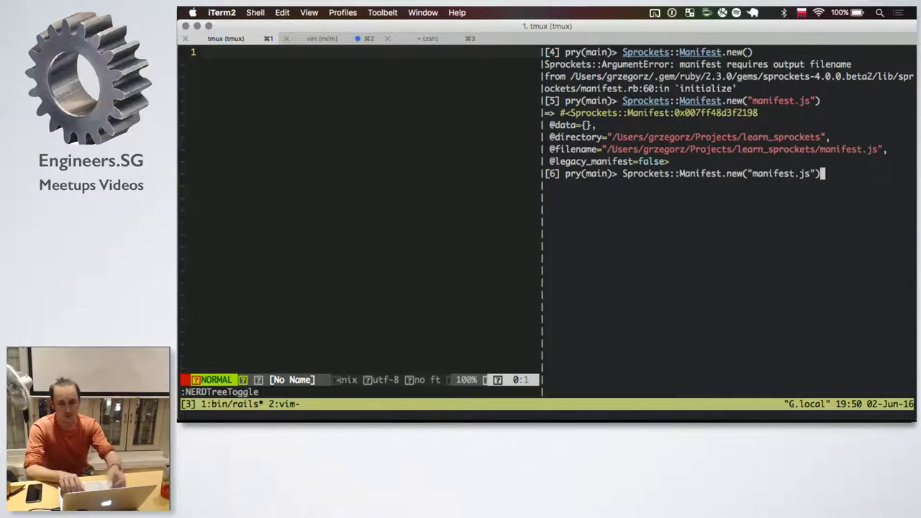
{"action": "type", "text": ".compile"}
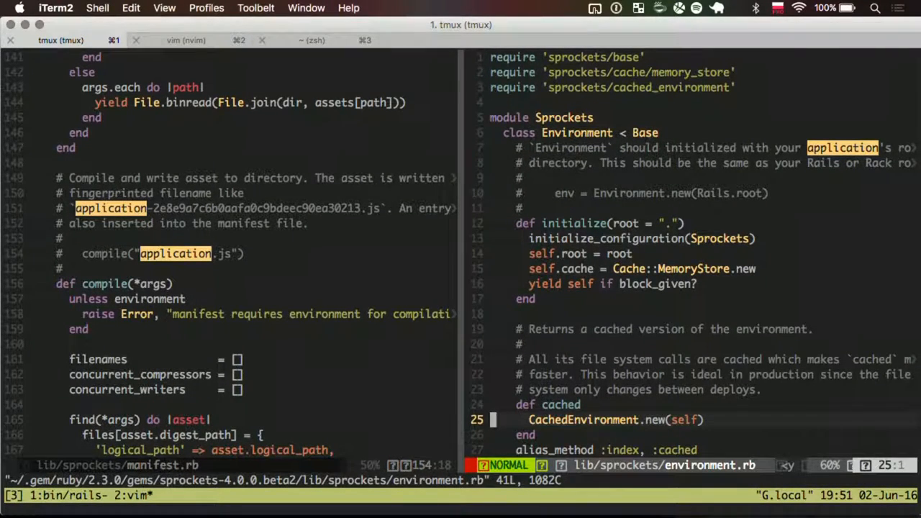
Scroll through manifest.rb's compile method beside environment.rb and base.rb's include lines
{"action": "scroll", "scroll_direction": "down", "scroll_amount": 3}
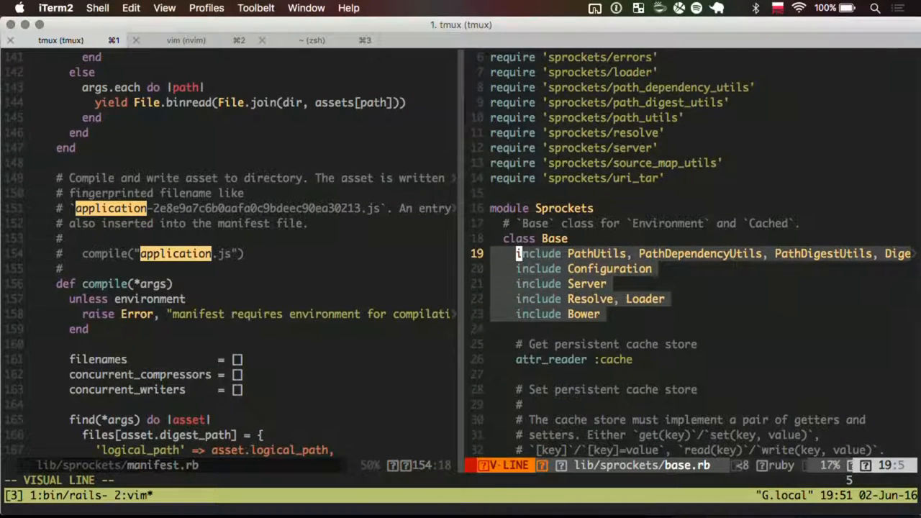
{"action": "key", "text": "Escape"}
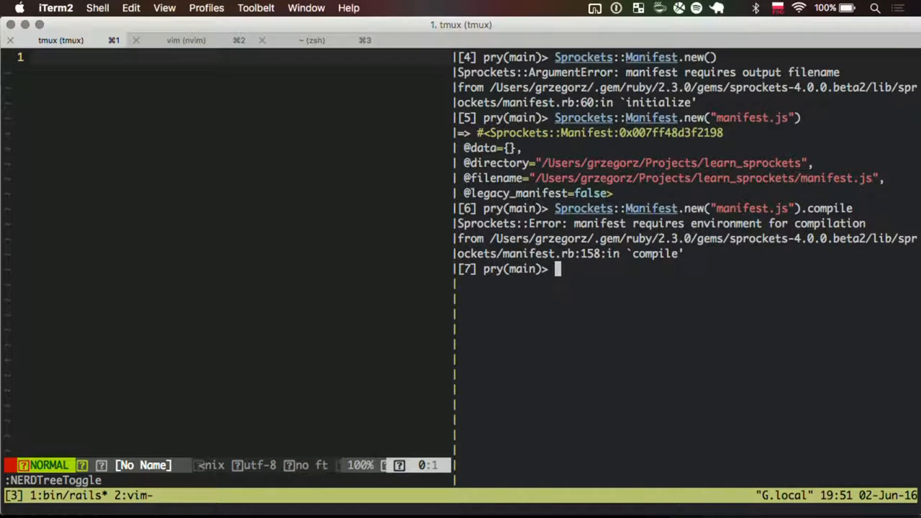
Run Sprockets::Manifest.new with env = Rails.application.assets and "manifest.js" in pry
{"action": "type", "text": "Rails.application.assets"}
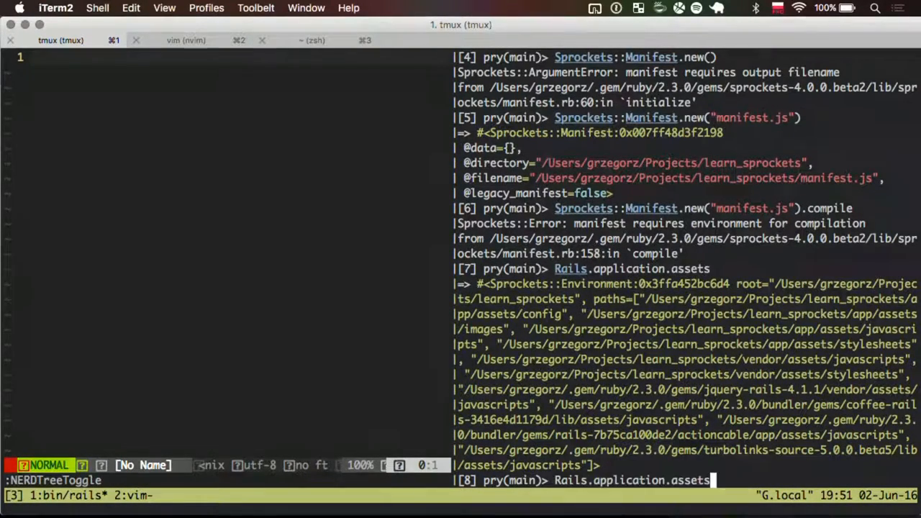
{"action": "type", "text": "Sprockets::Manifest.new(\"manifest.js\").compile"}
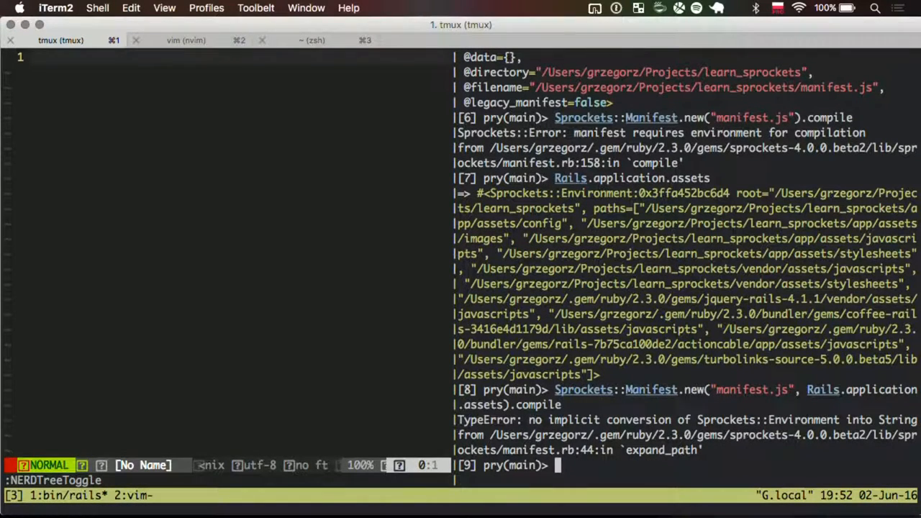
{"action": "type", "text": "Sprockets::m"}
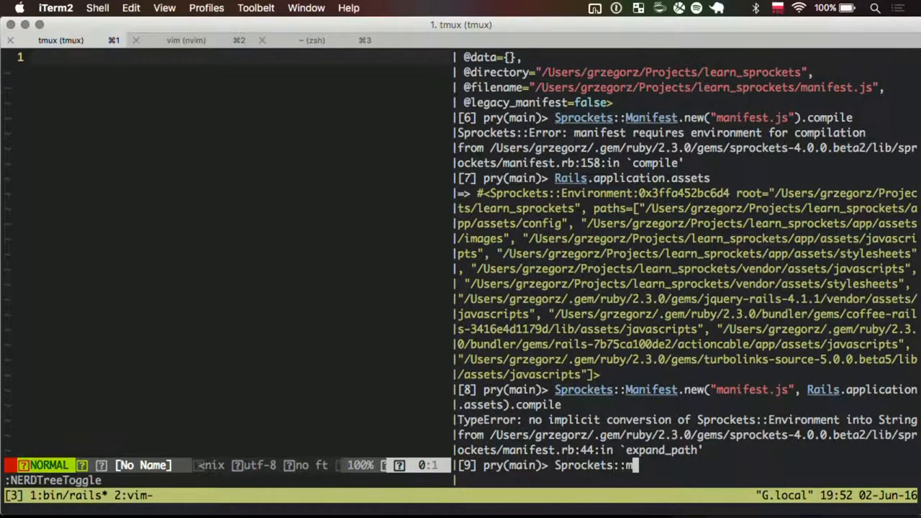
{"action": "type", "text": "anifest::"}
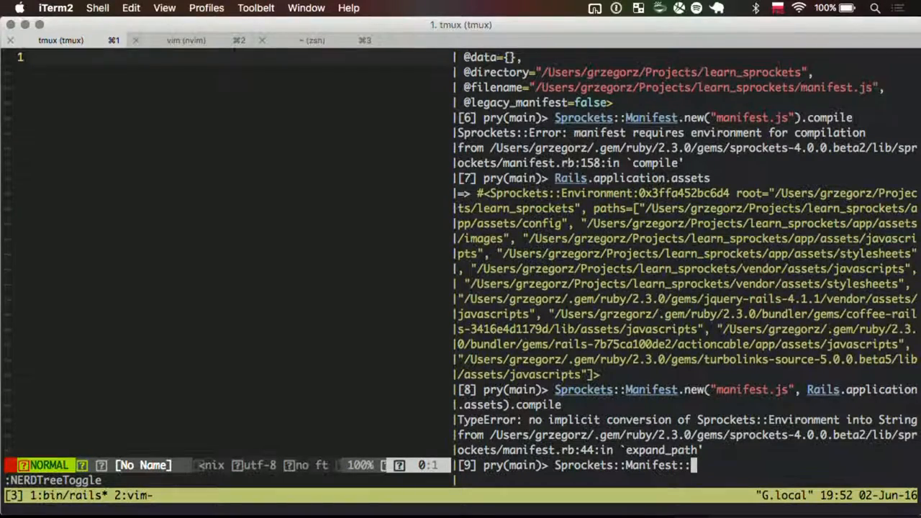
{"action": "type", "text": ".new(("}
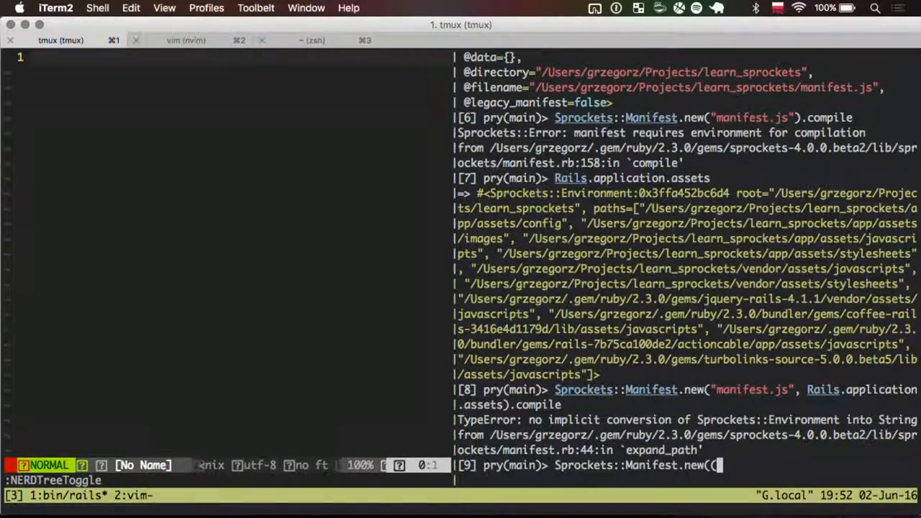
{"action": "type", "text": "env = Rails.application.assets),"}
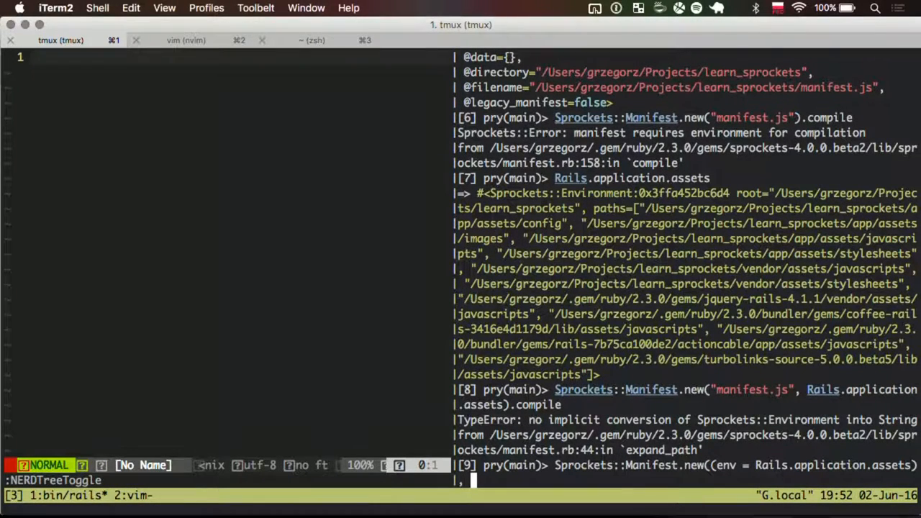
{"action": "type", "text": "\"manifest.js"}
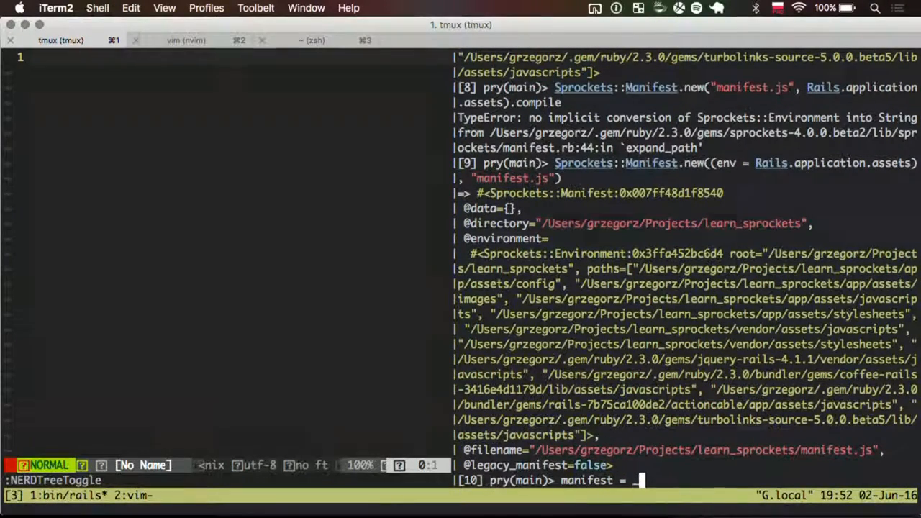
Run manifest.compile on #{Rails.root}/app/assets/javascripts/application.js, fixing the Rail.root typo
{"action": "type", "text": "manifest"}
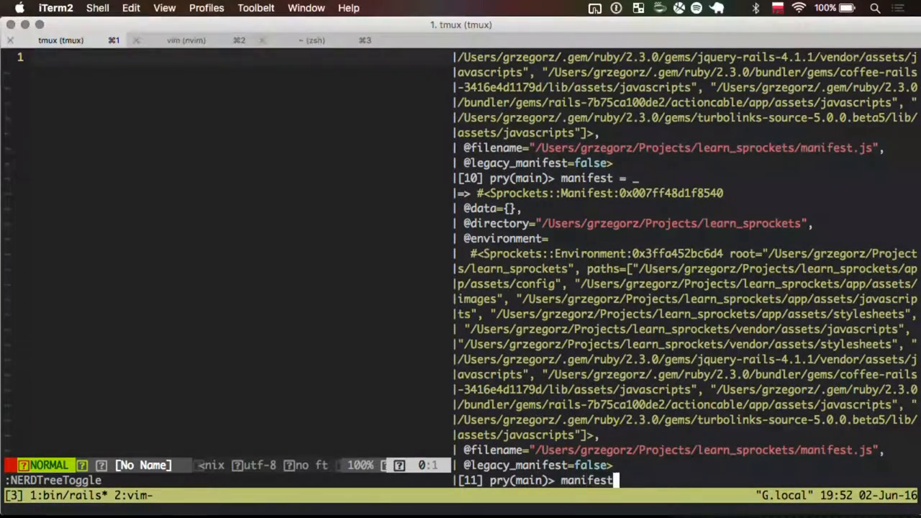
{"action": "type", "text": ".compile"}
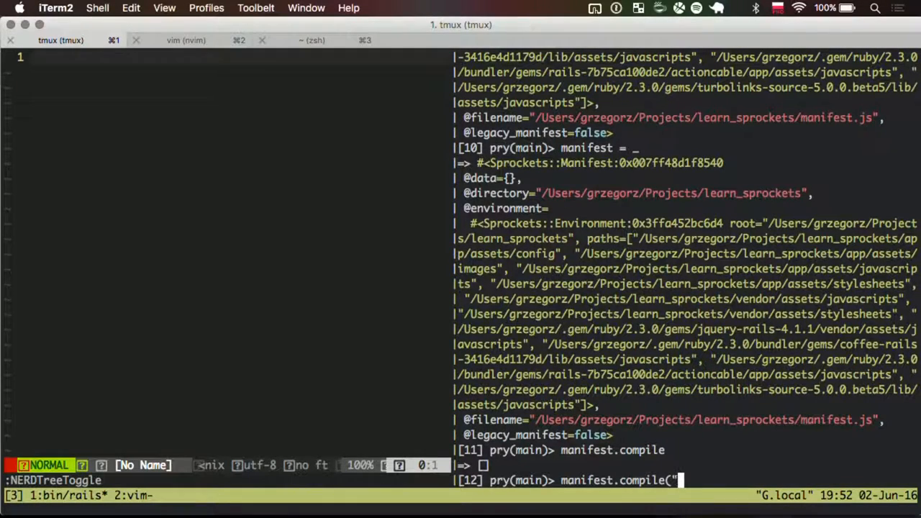
{"action": "type", "text": "#{Rail.root}"}
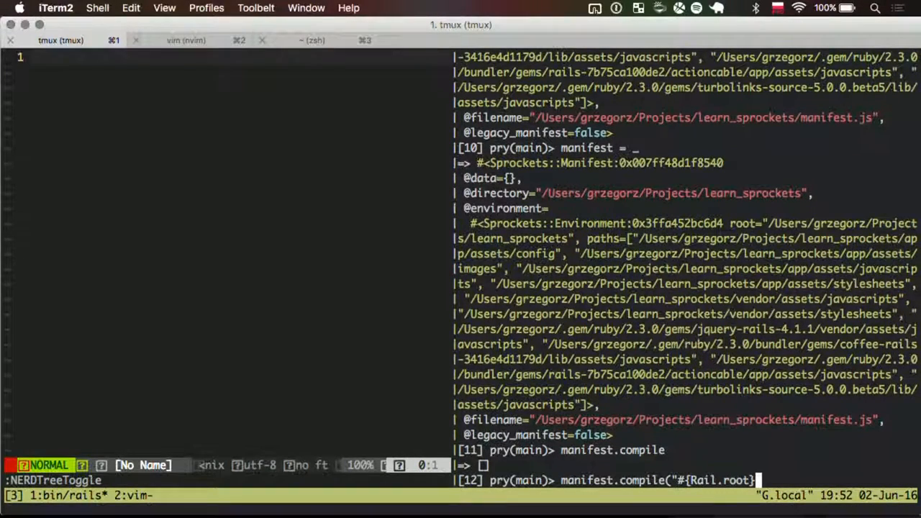
{"action": "type", "text": "/app/assets/"}
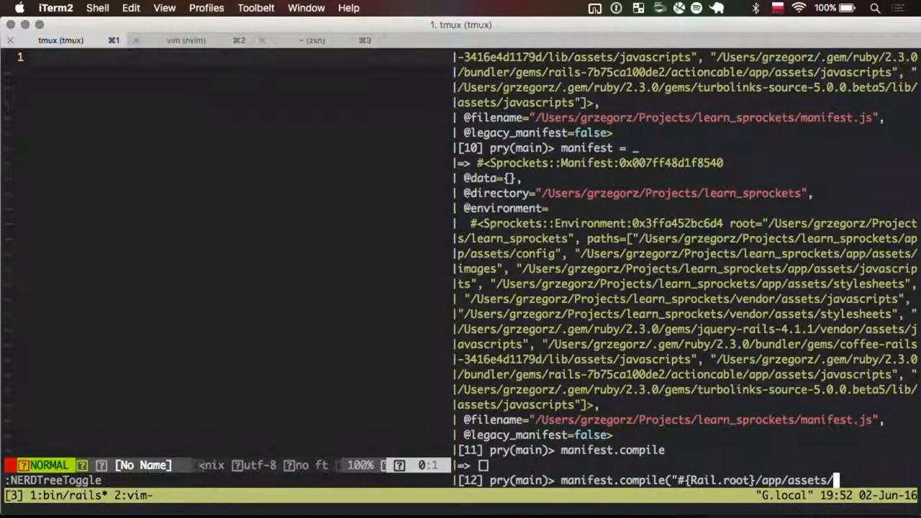
{"action": "type", "text": "javascripts/"}
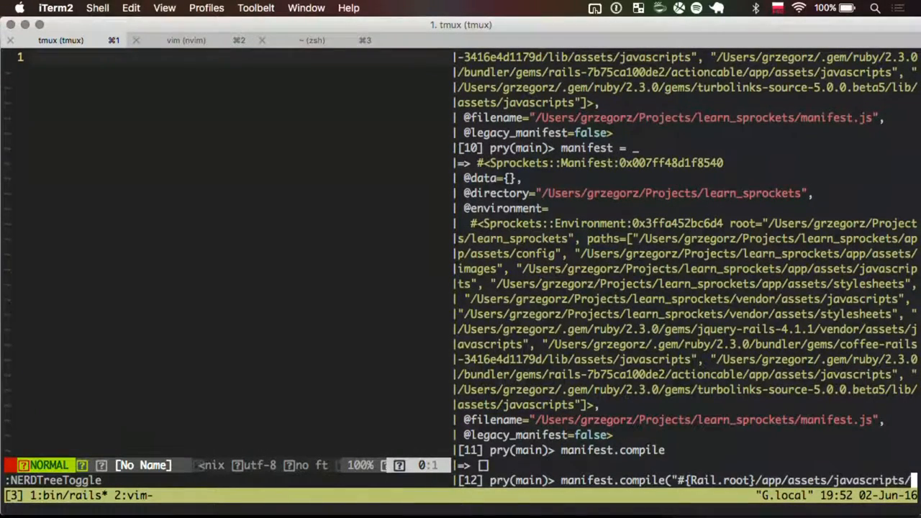
{"action": "type", "text": "pplication.js"}
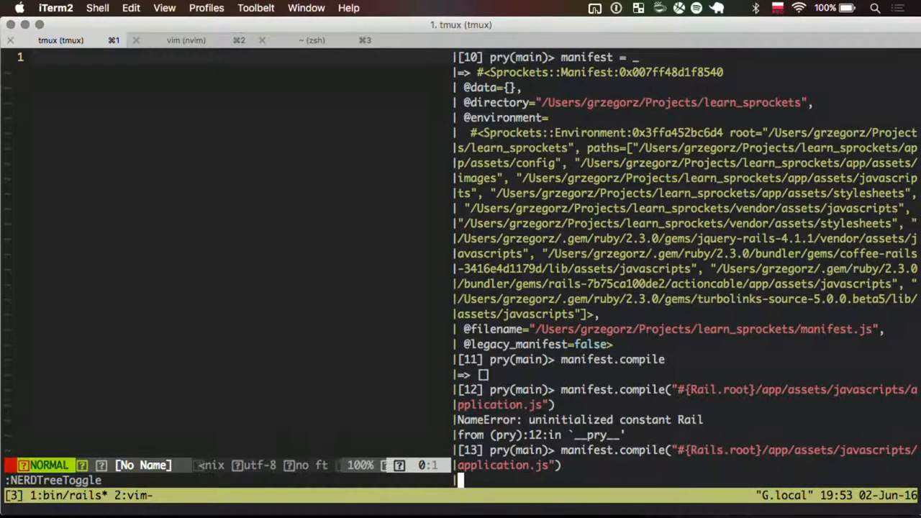
{"action": "key", "text": "Return"}
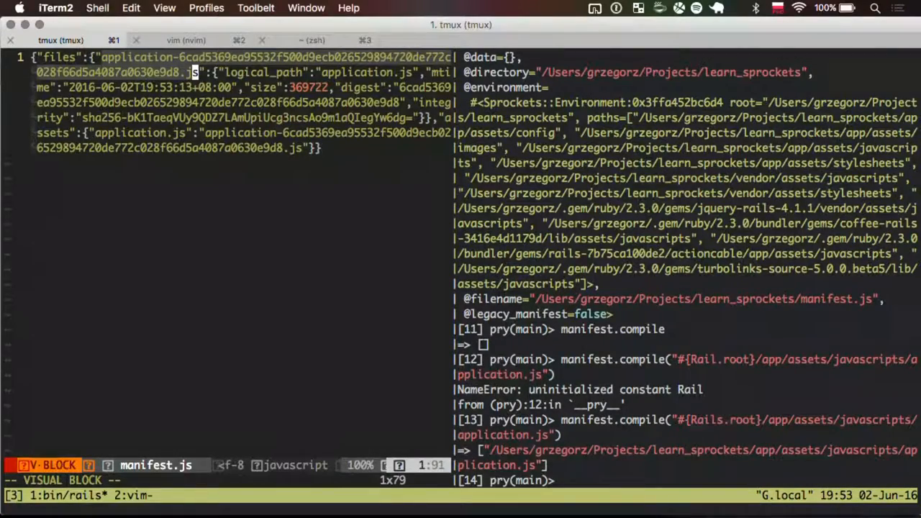
Highlight the files and assets digest entries in manifest.js with visual line selections
{"action": "key", "text": "Escape"}
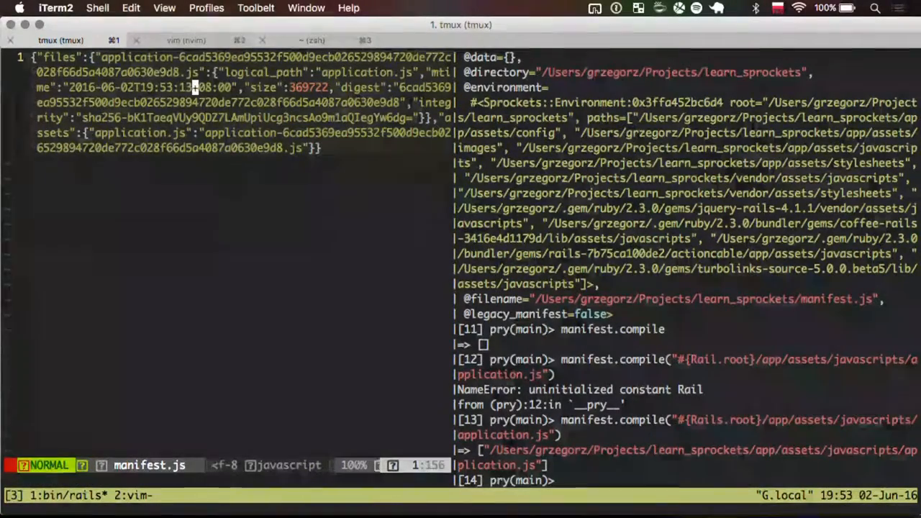
{"action": "key", "text": "V"}
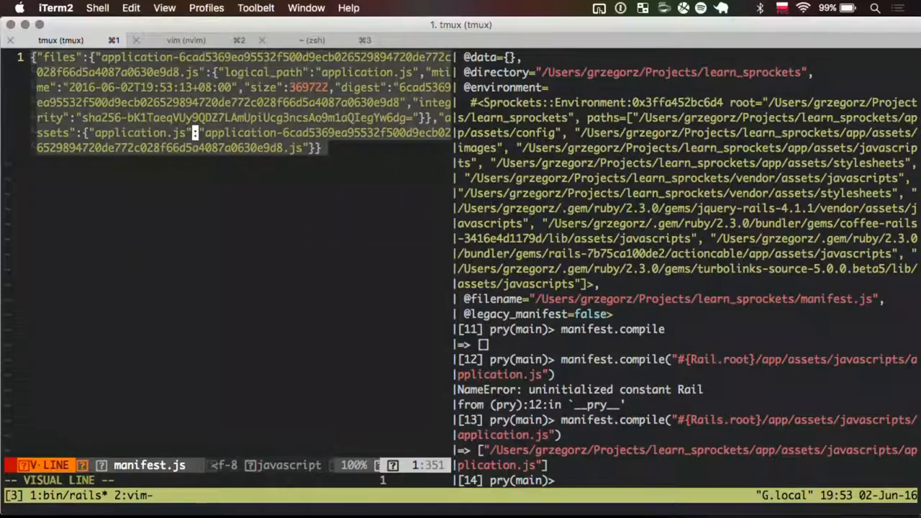
{"action": "key", "text": "Escape"}
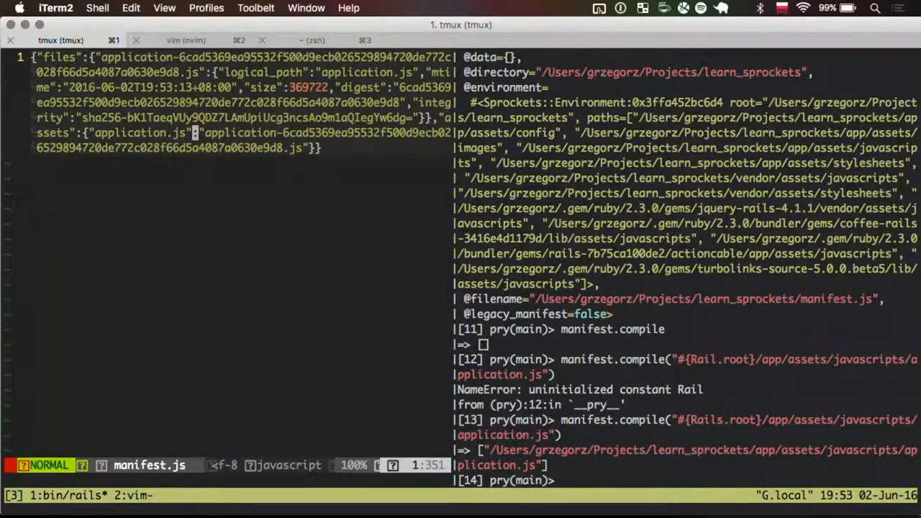
{"action": "key", "text": "V"}
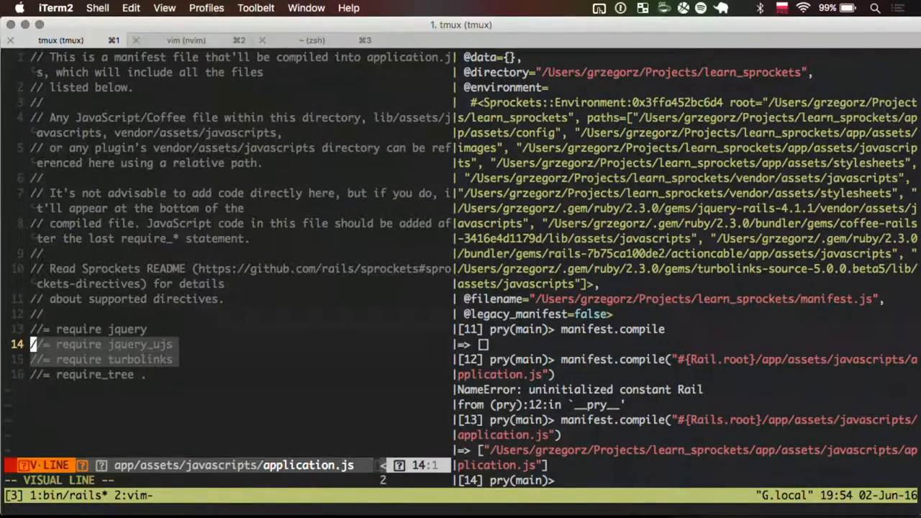
Extend the visual selection over the require jquery lines, then clear it
{"action": "key", "text": "k"}
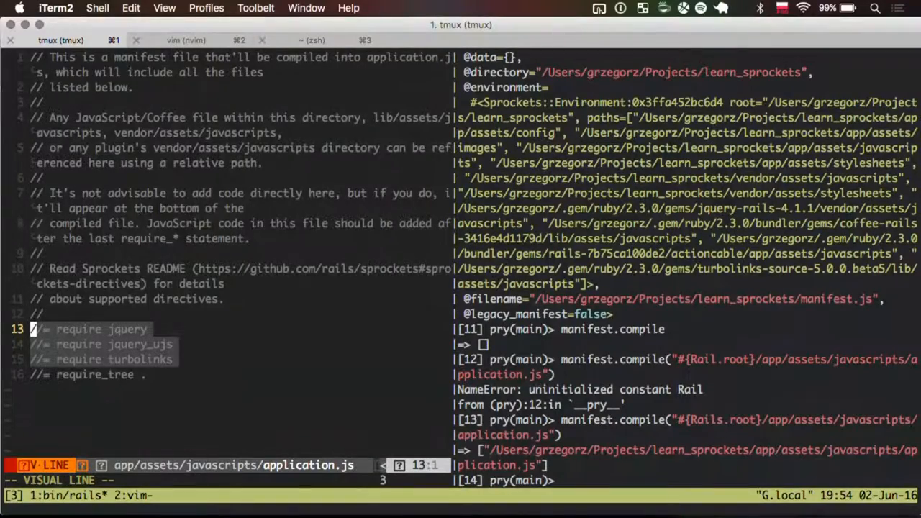
{"action": "key", "text": "Escape"}
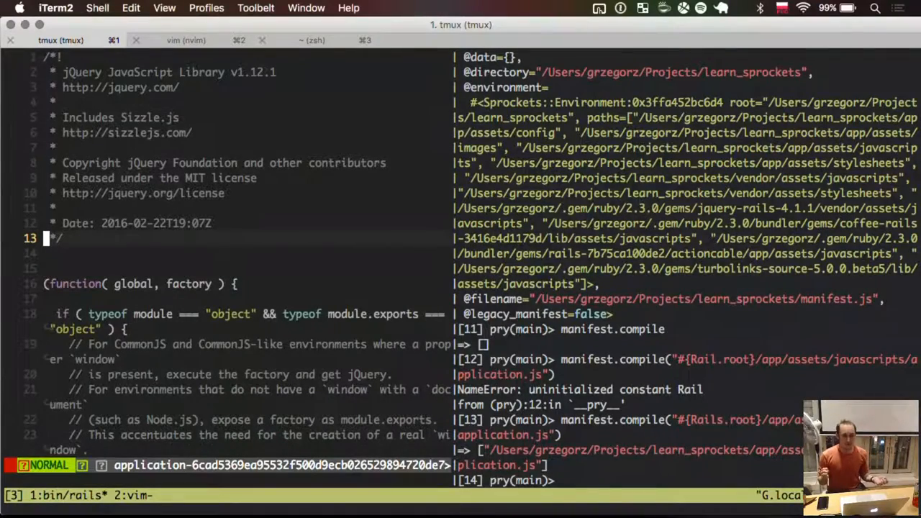
Move up through the jQuery license header to the license URL line
{"action": "key", "text": "Up"}
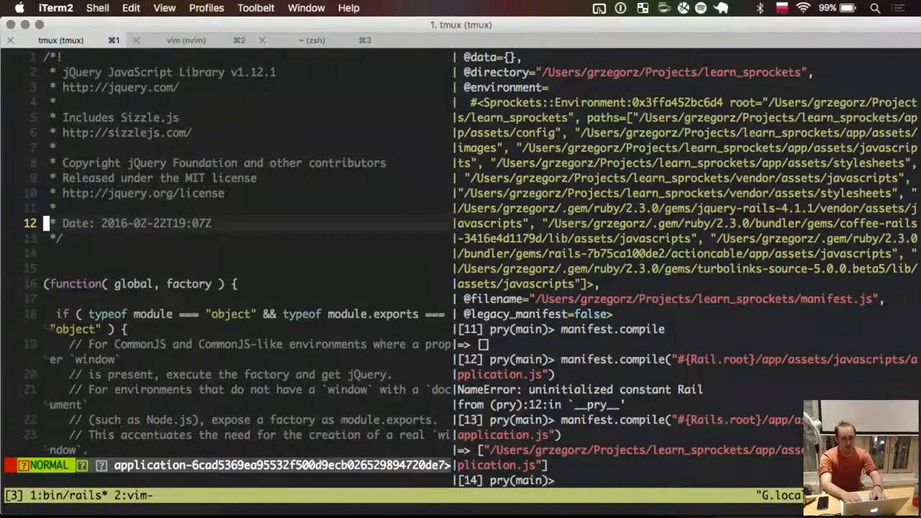
{"action": "key", "text": "Up"}
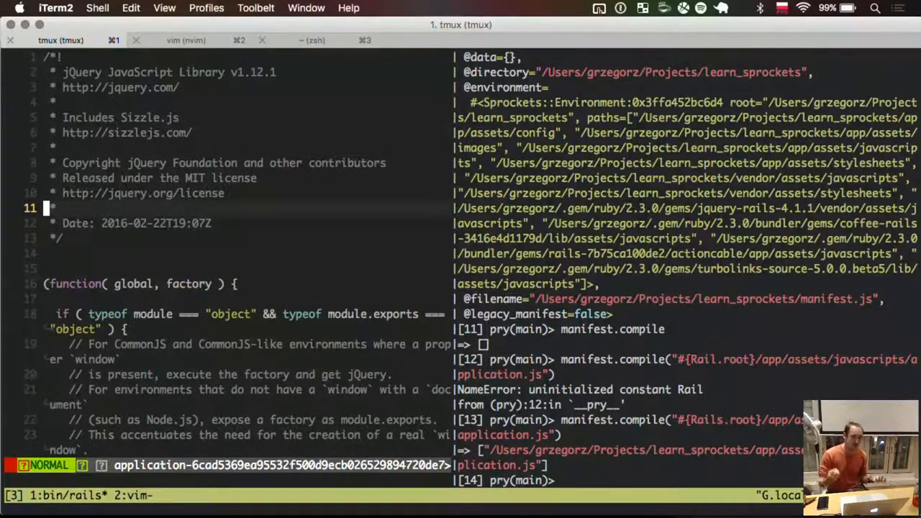
{"action": "key", "text": "up"}
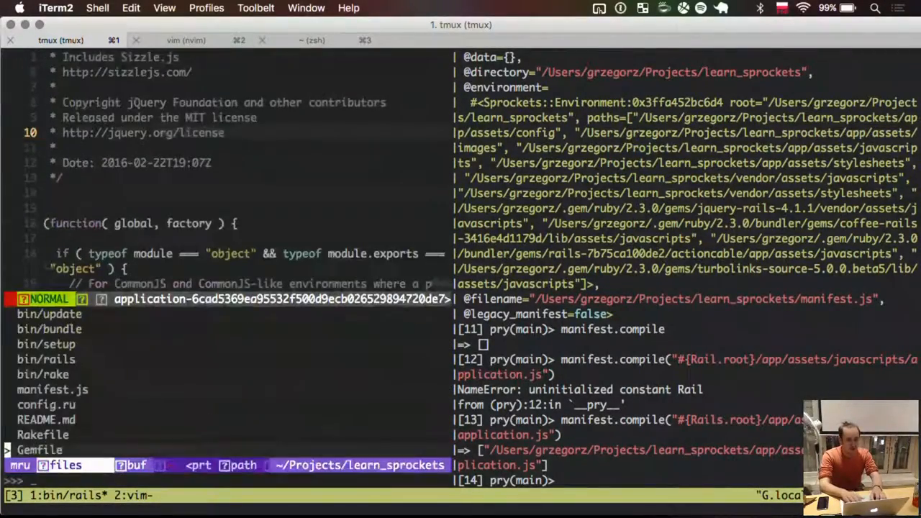
Open directive_processor.rb, highlight its JavaScript, CoffeeScript and CSS directive examples, and return to pry
{"action": "type", "text": "d"}
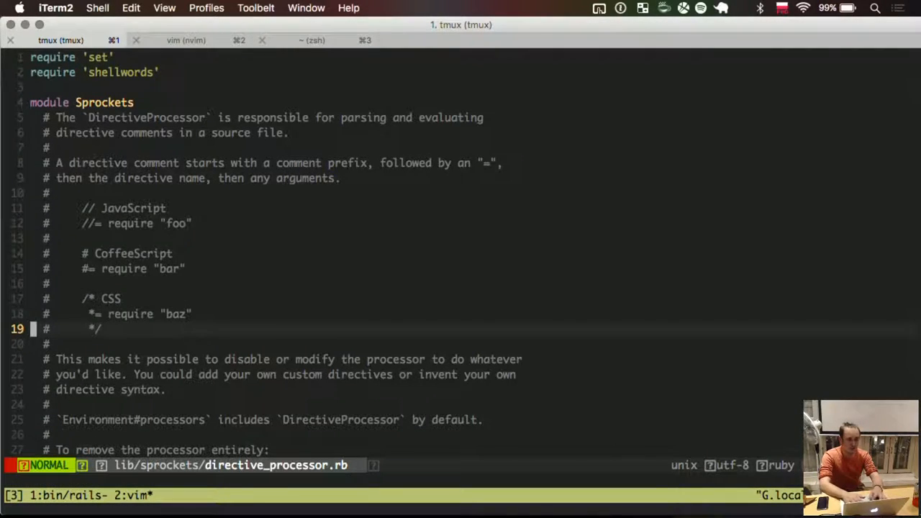
{"action": "key", "text": "V"}
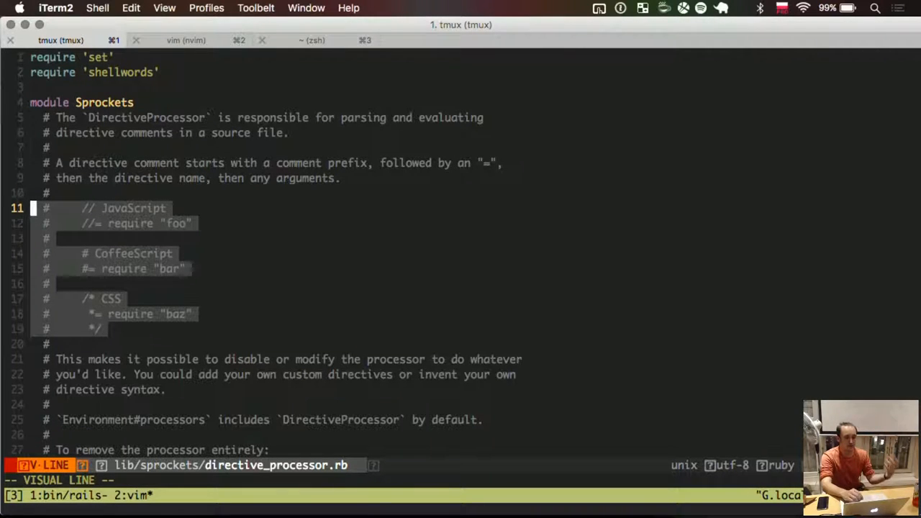
{"action": "key", "text": "Escape"}
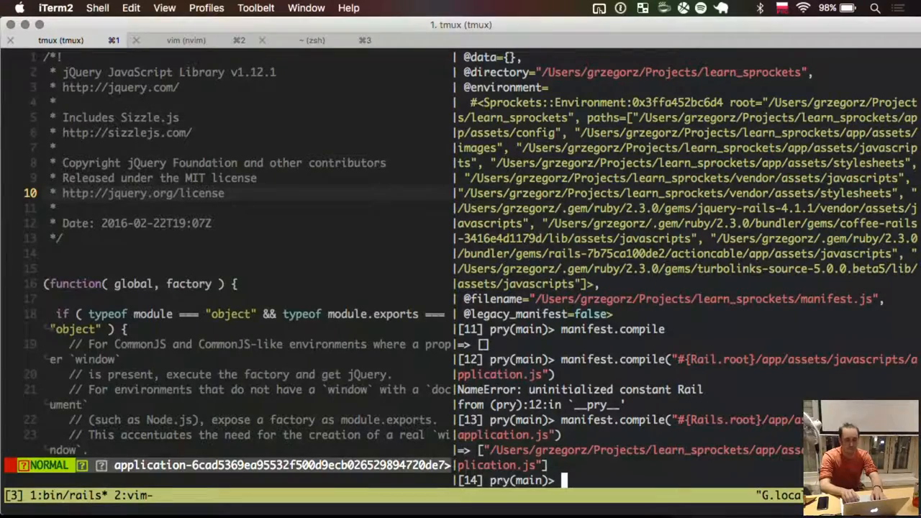
Try Sprockets::DirectiveProcessor.new({data: ""}) in pry and hit the unknown keyword error
{"action": "type", "text": "Sprockets"}
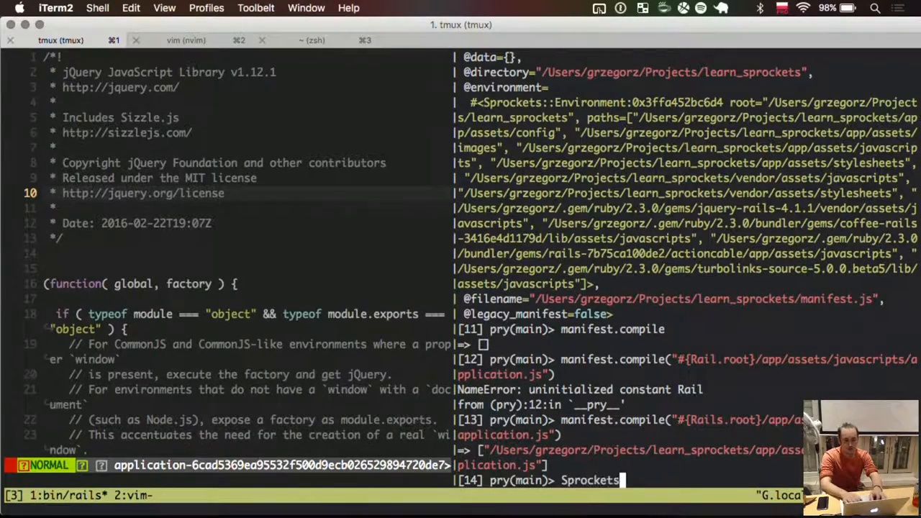
{"action": "type", "text": "::DirectiveProcessor"}
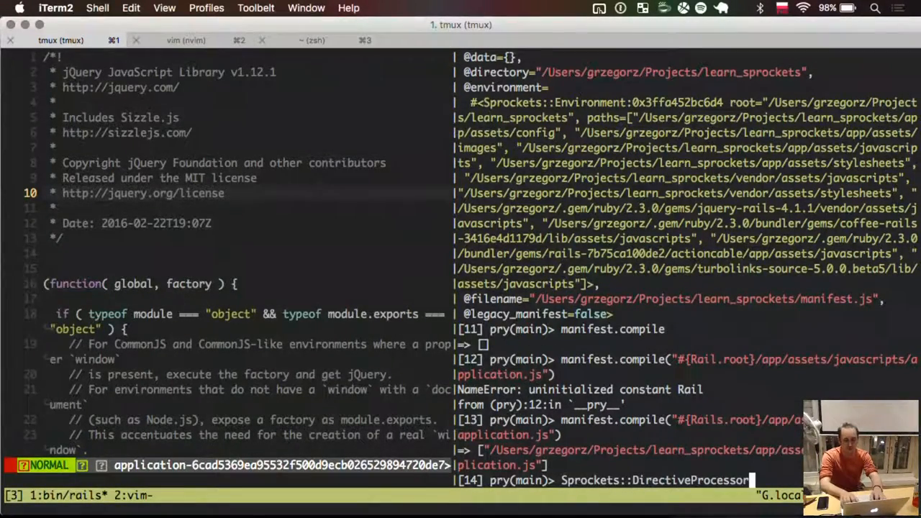
{"action": "type", "text": ".new"}
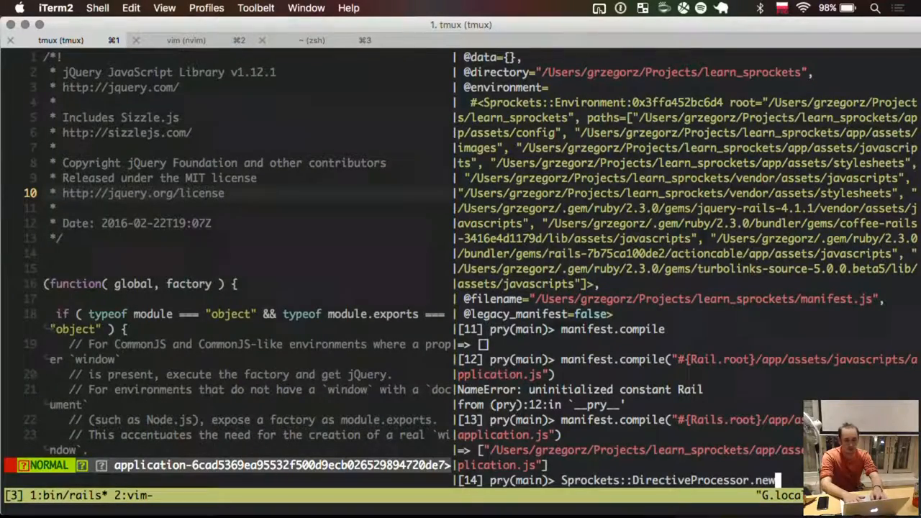
{"action": "type", "text": "("}
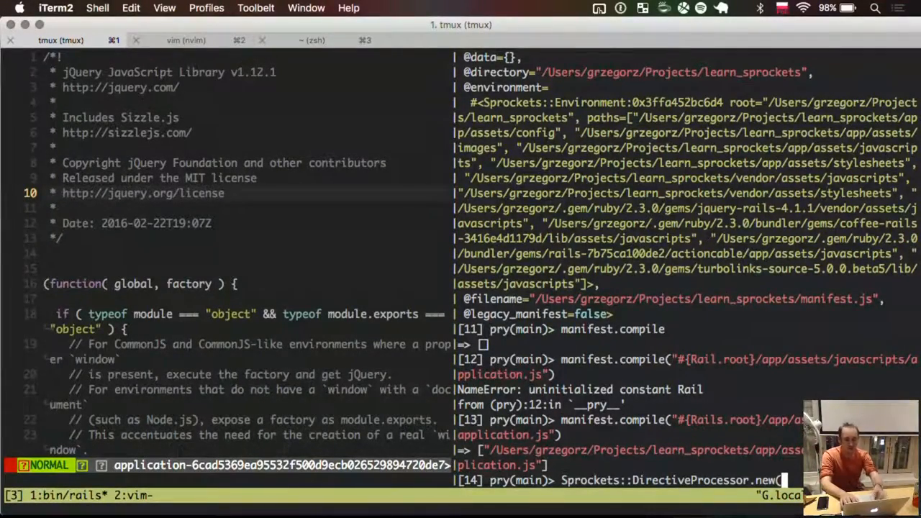
{"action": "type", "text": "{da"}
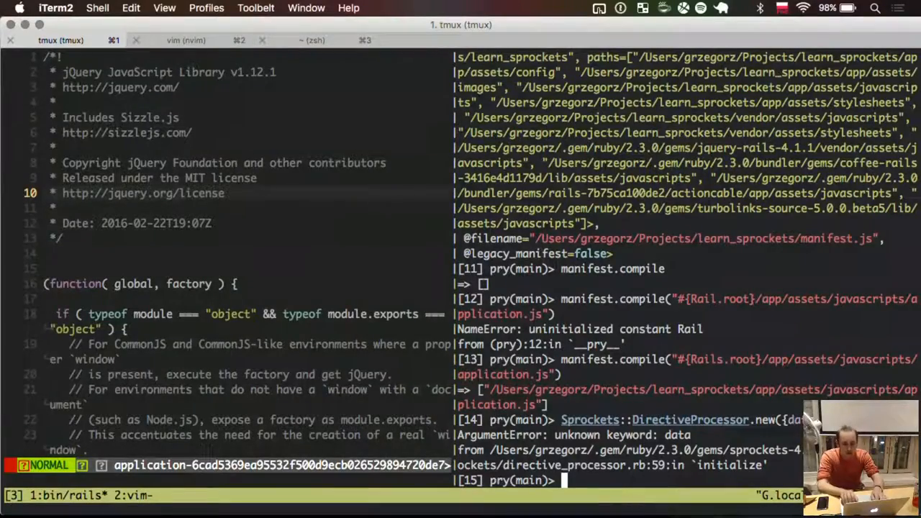
Change the recalled command from .new to .call and view DirectiveProcessor's initialize source
{"action": "type", "text": "Sprockets::DirectiveProcessor.new({data"}
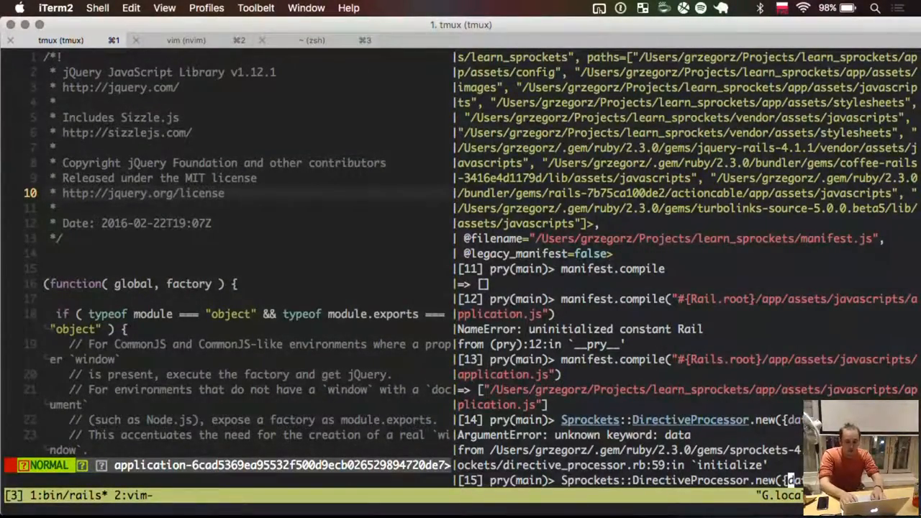
{"action": "left_click", "coordinate": [185, 40]}
{"action": "type", "text": "cal"}
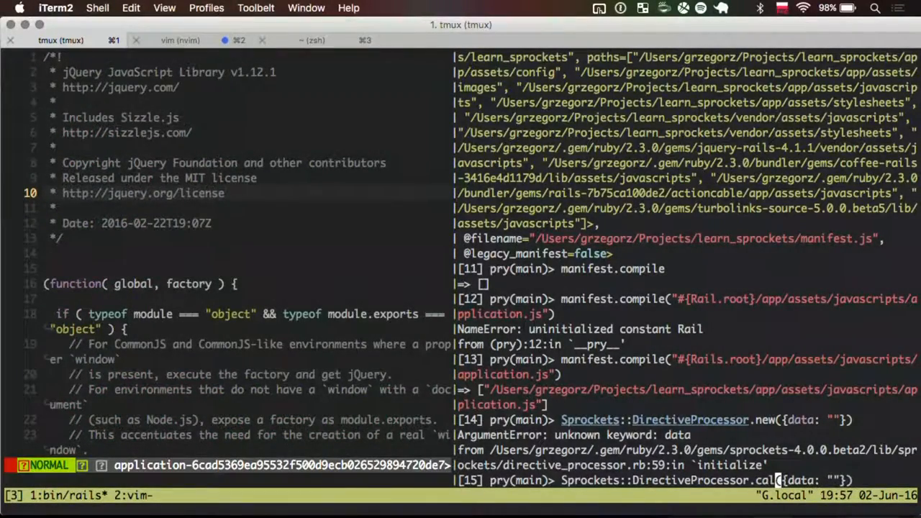
{"action": "key", "text": "Enter"}
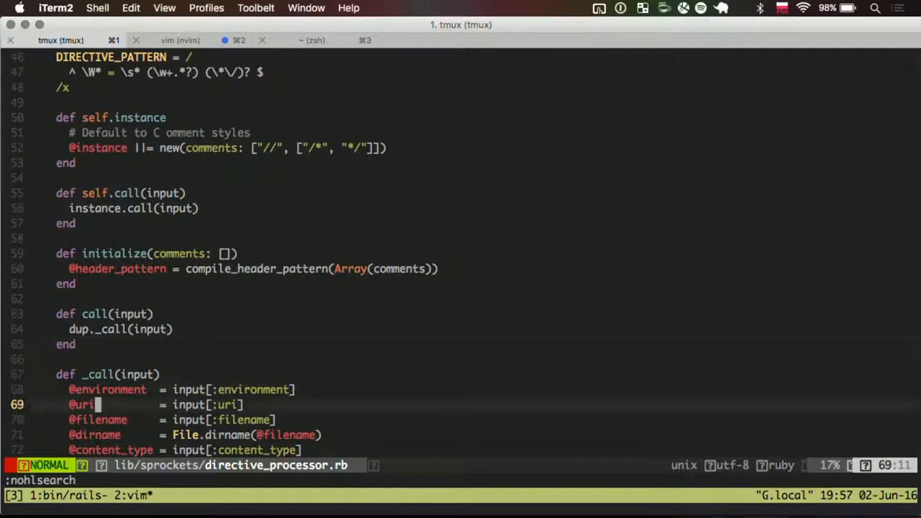
Scroll down through the _call method in directive_processor.rb
{"action": "scroll", "scroll_direction": "down", "scroll_amount": 3}
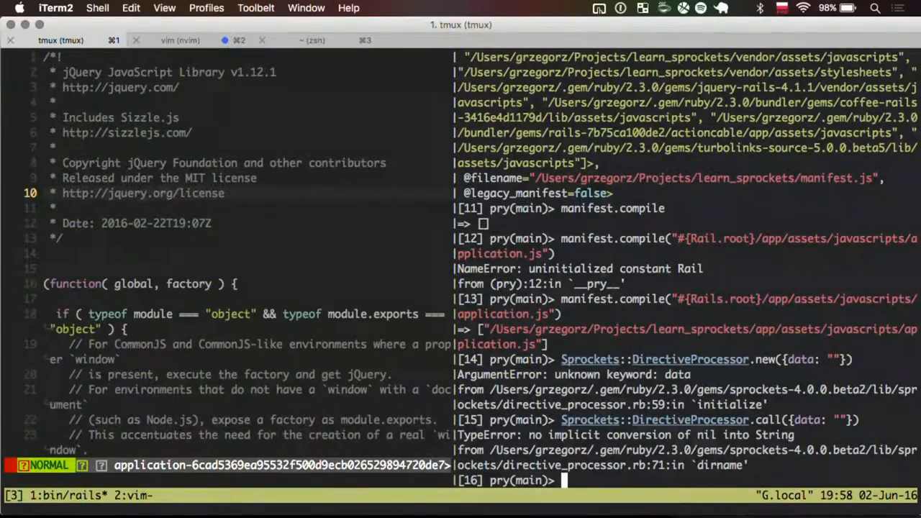
Build an options hash with environment, filename and data, then call DirectiveProcessor with it
{"action": "type", "text": "options = {}"}
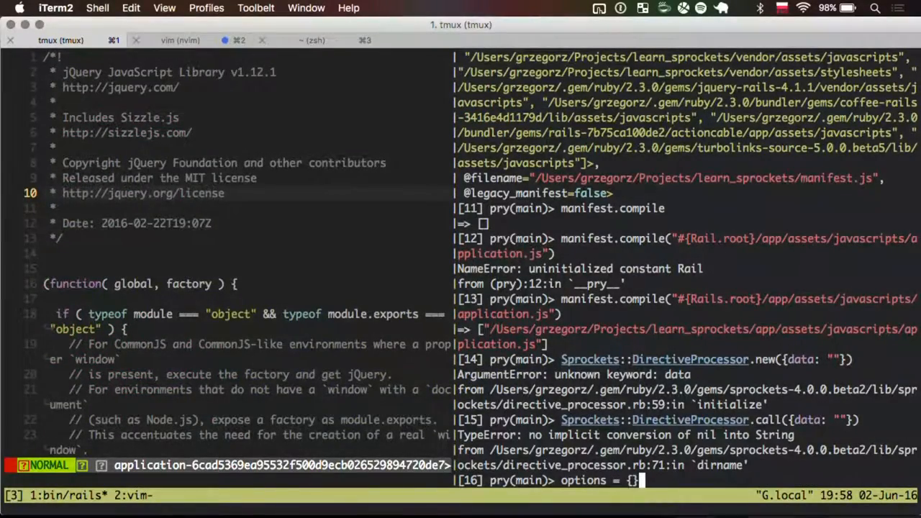
{"action": "type", "text": "environment: \"\","}
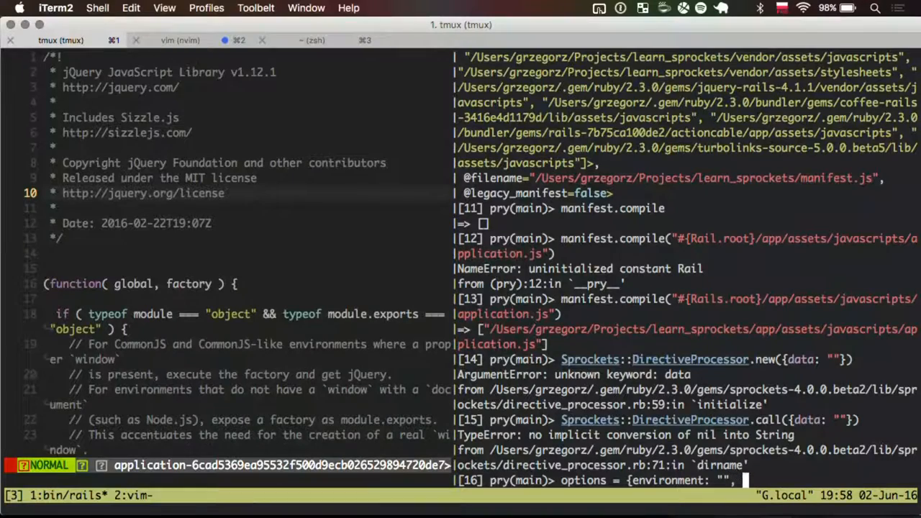
{"action": "type", "text": "filename: \"\", data: \"\", uri: \"\", metadata: {}}"}
{"action": "type", "text": "Sprockets::DirectiveProcessor.call()"}
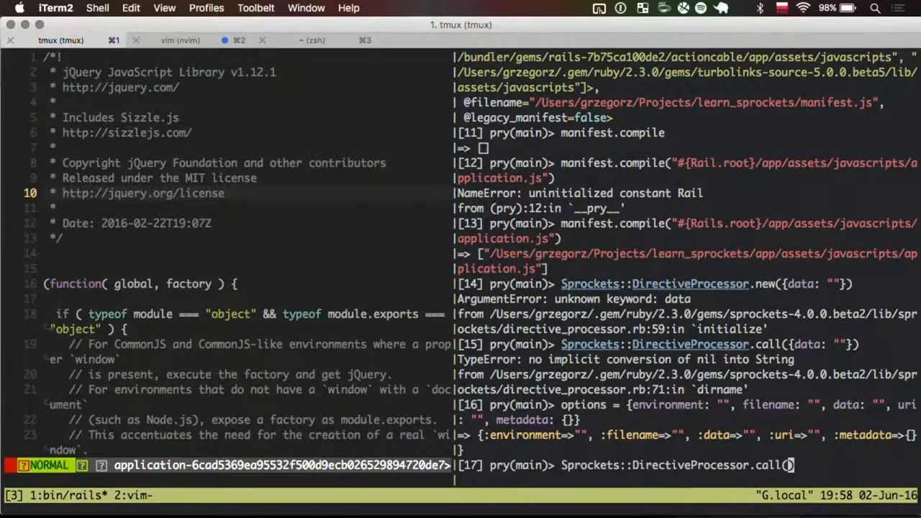
{"action": "type", "text": "options"}
{"action": "key", "text": "Return"}
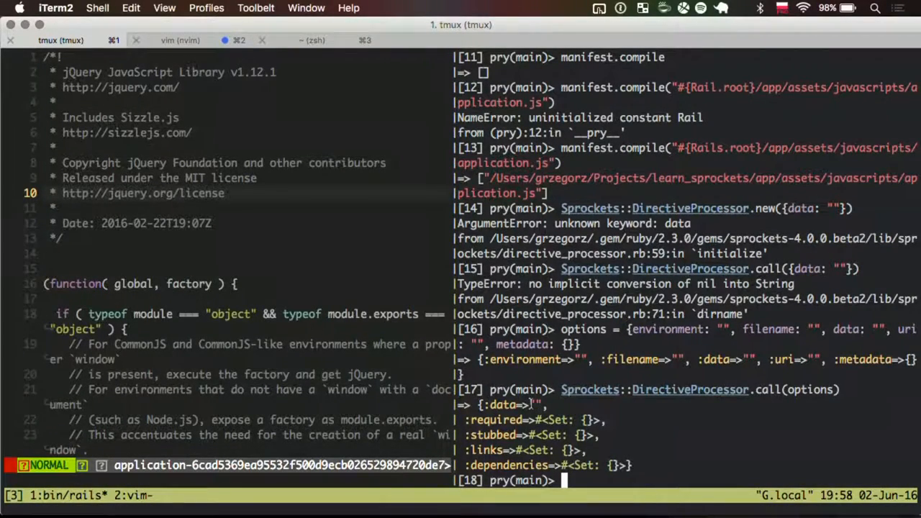
Read app/assets/javascripts/application.js into options[:data] using File.read with Rails.root
{"action": "type", "text": "Sprockets::DirectiveProcessor.call(options)"}
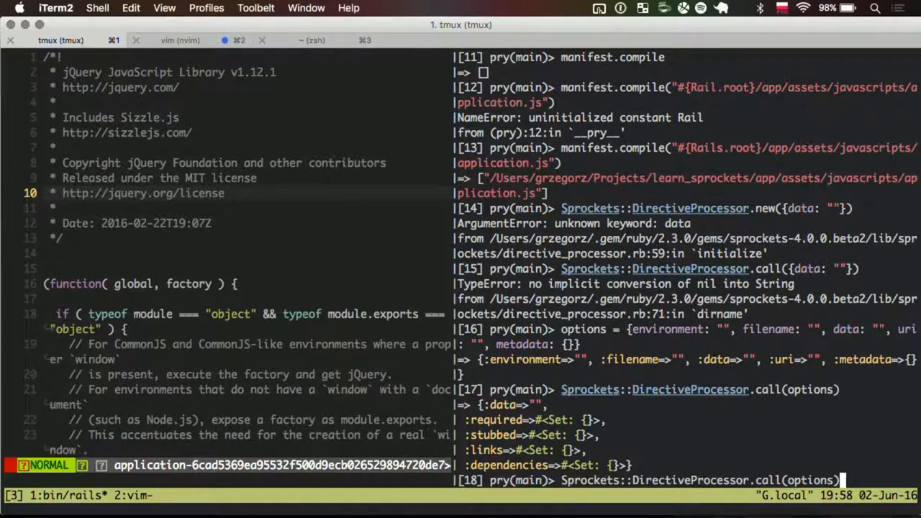
{"action": "type", "text": "op"}
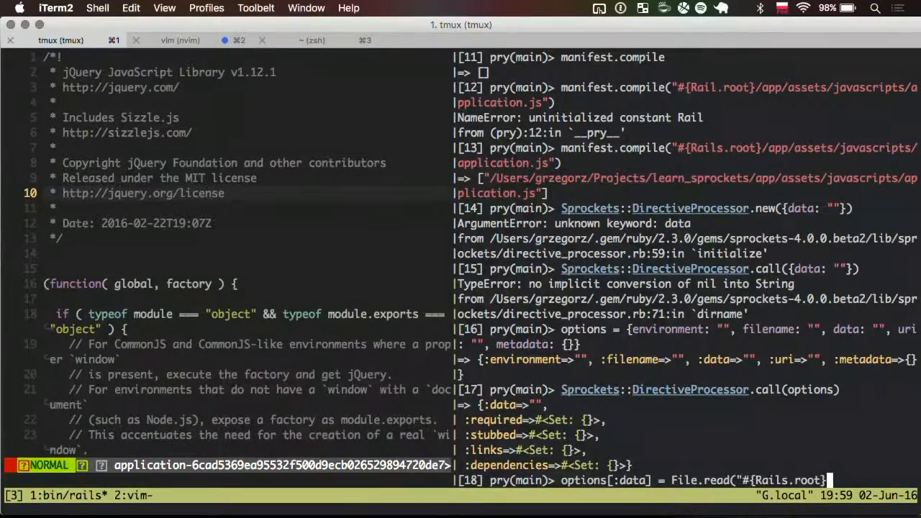
{"action": "type", "text": "/app/assets/javascript"}
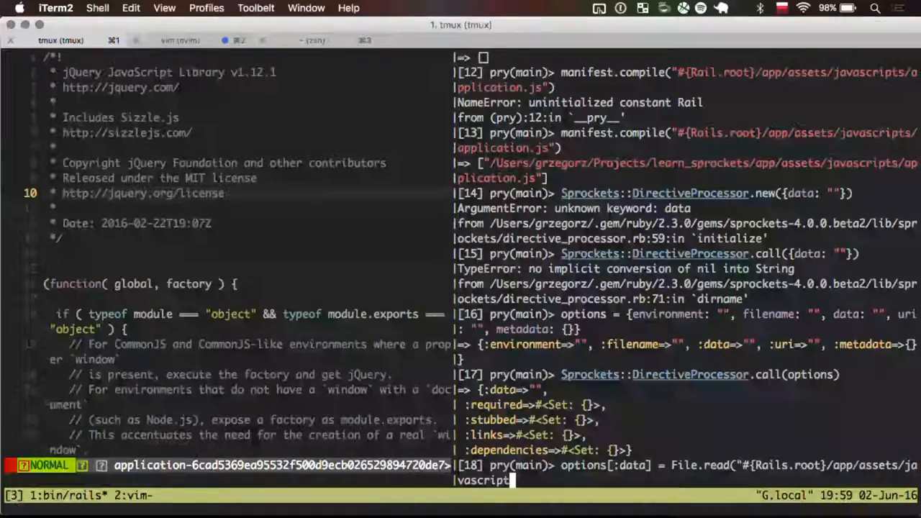
{"action": "type", "text": "/application.js"}
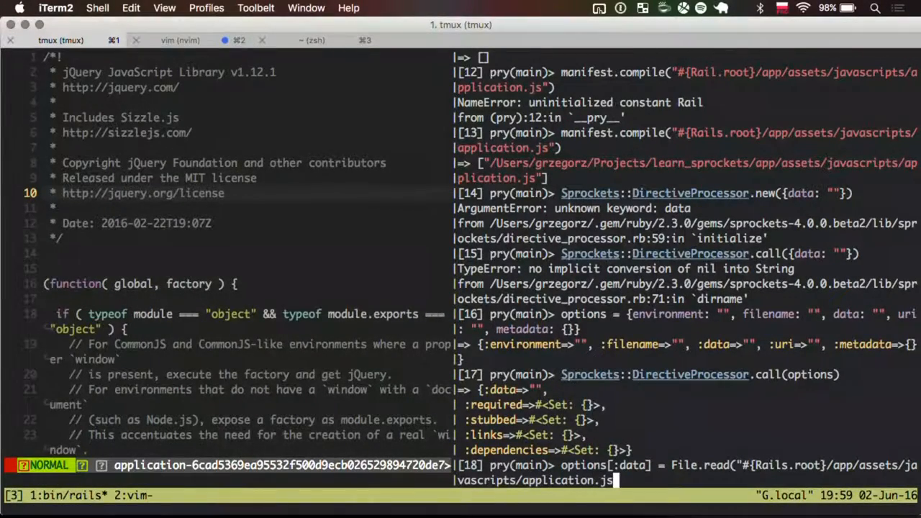
{"action": "key", "text": "Return"}
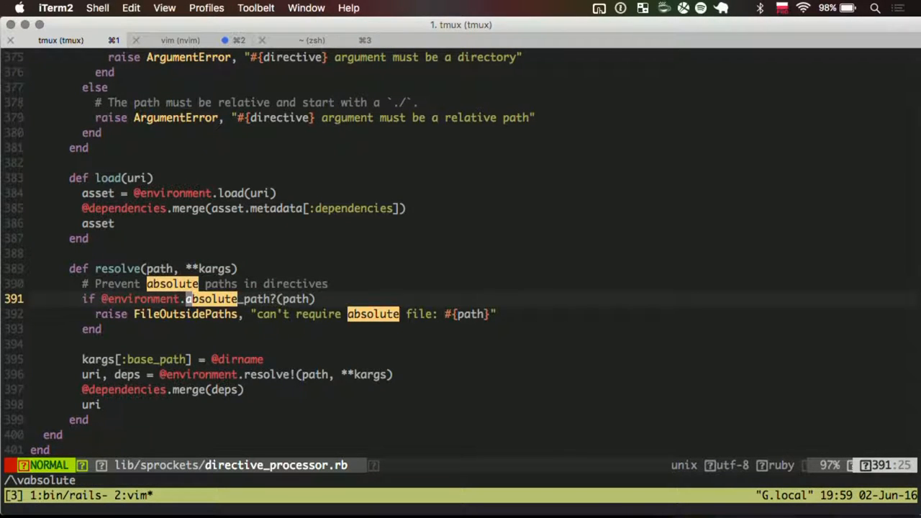
Return to pry and start recalling the options command after the absolute_path? error
{"action": "key", "text": "V"}
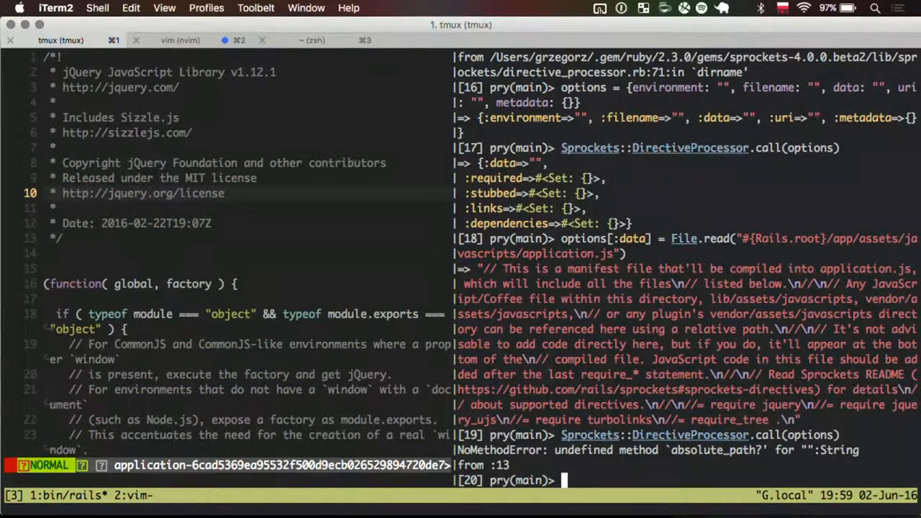
{"action": "type", "text": "options[:environment] = R"}
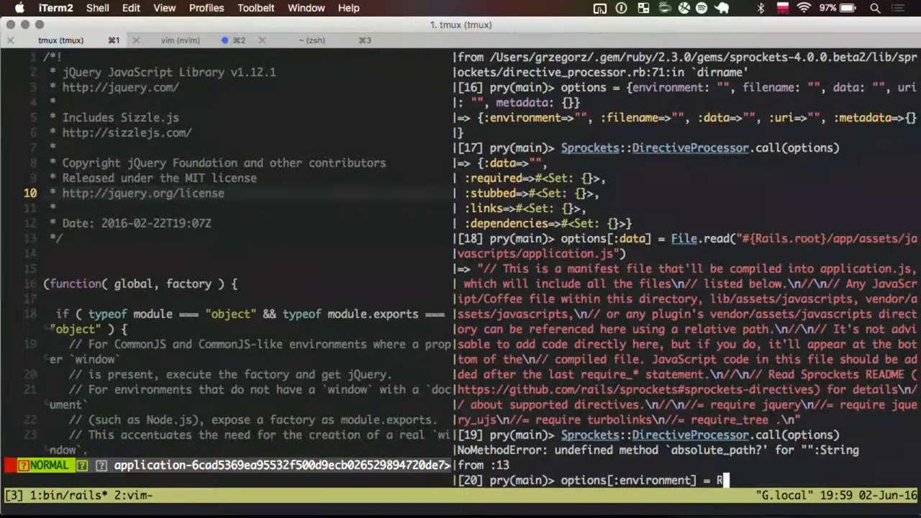
Set options[:environment] to Rails.application.assets, rerun the call, and toggle the project file tree
{"action": "type", "text": "ails.application."}
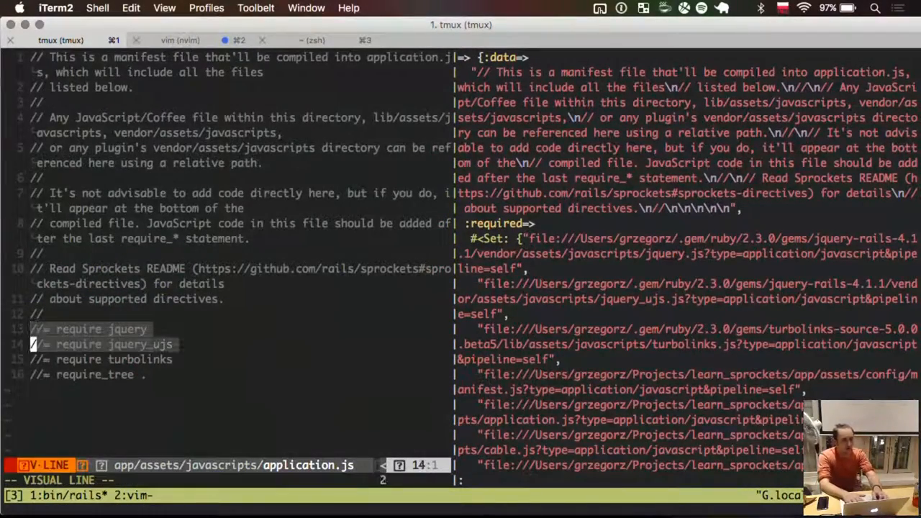
{"action": "key", "text": "j"}
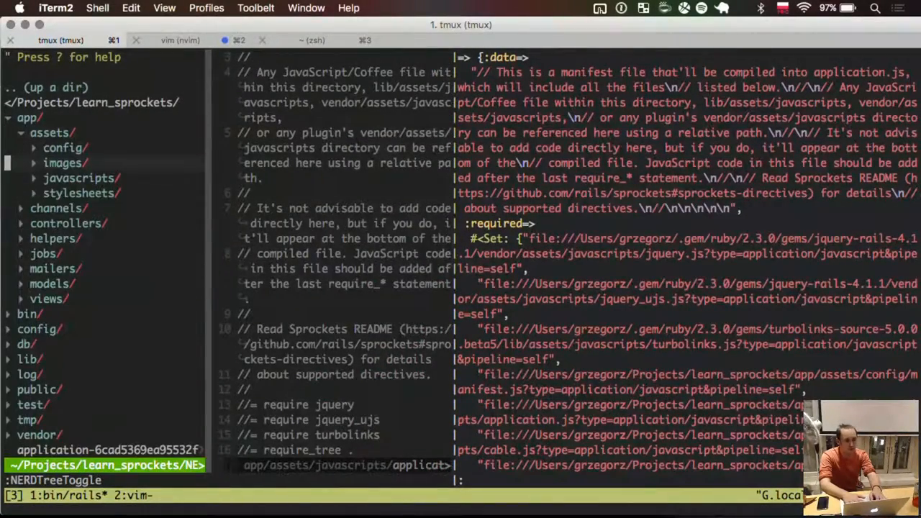
Scroll the pry output to review the required files and jquery, jquery_ujs, turbolinks dependencies
{"action": "left_click", "coordinate": [81, 178]}
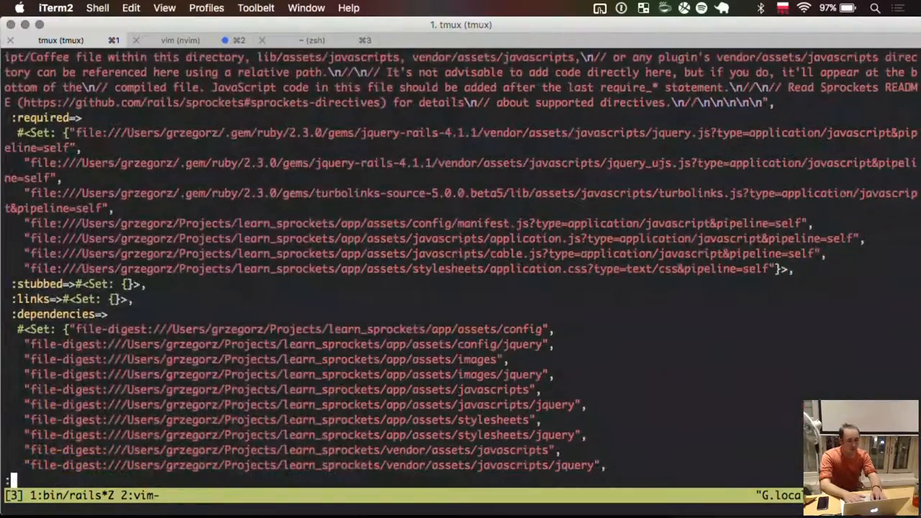
{"action": "scroll", "scroll_direction": "down", "scroll_amount": 3}
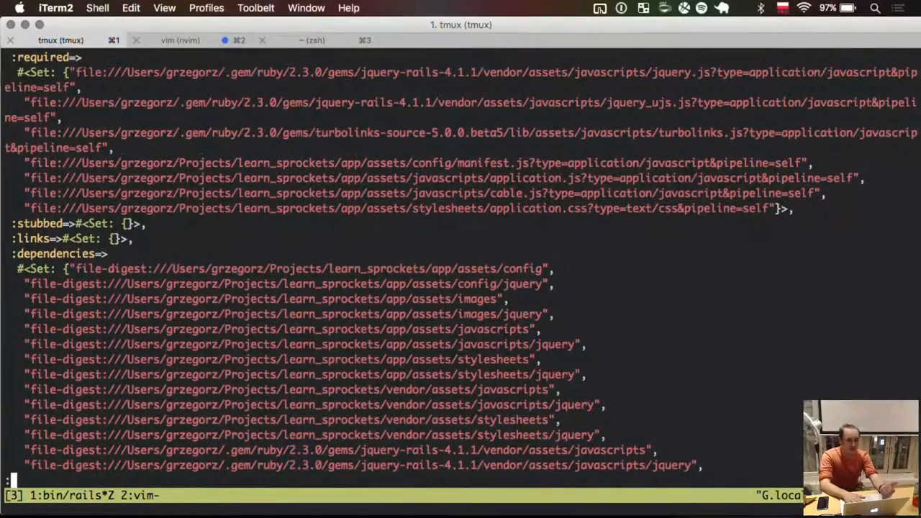
{"action": "scroll", "scroll_direction": "down", "scroll_amount": 3}
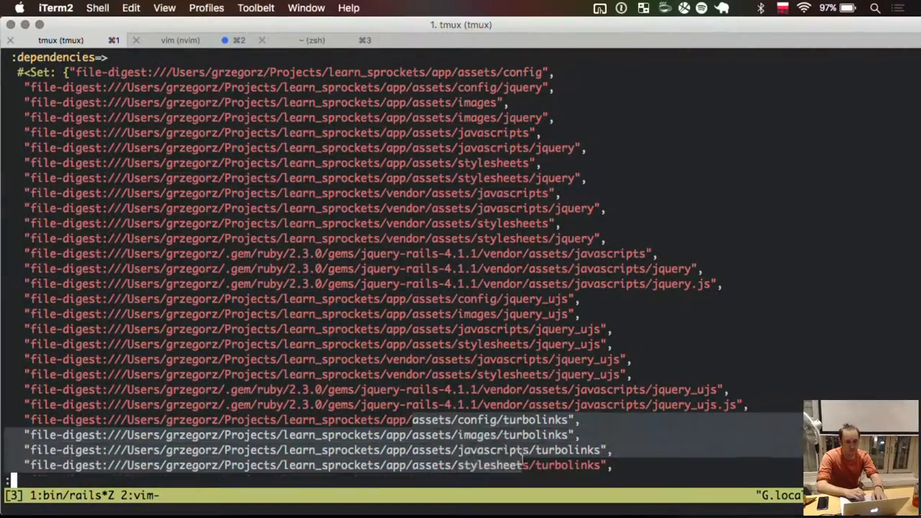
{"action": "scroll", "scroll_direction": "down", "scroll_amount": 3}
{"action": "type", "text": "e app/assets/javascripts/app.j"}
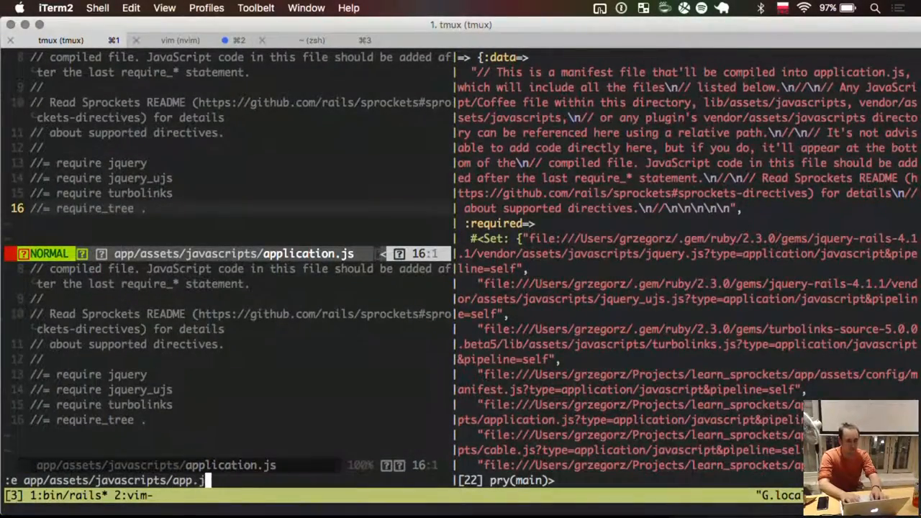
Create app.js.coffee containing x = -> 3, then begin entering Sprockets::CoffeeScriptProcessor in pry
{"action": "key", "text": "Return"}
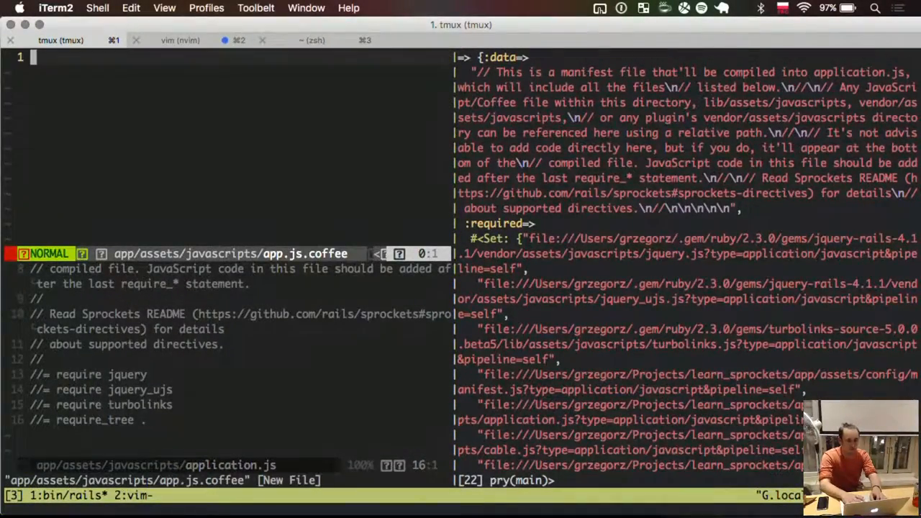
{"action": "type", "text": "x = -> 3"}
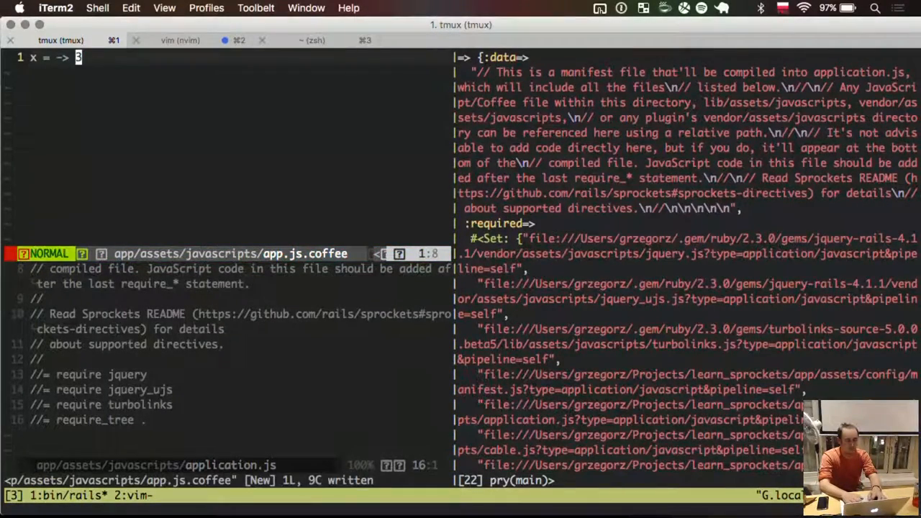
{"action": "key", "text": "V"}
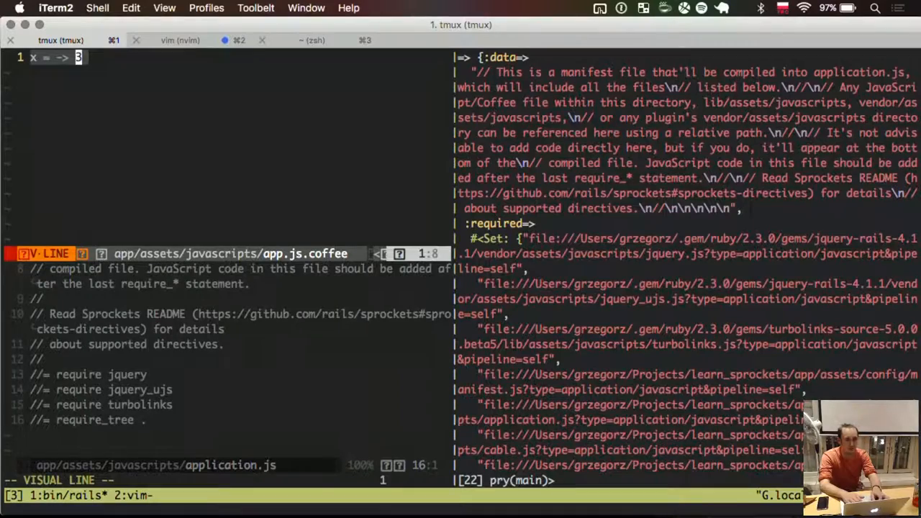
{"action": "key", "text": "Escape"}
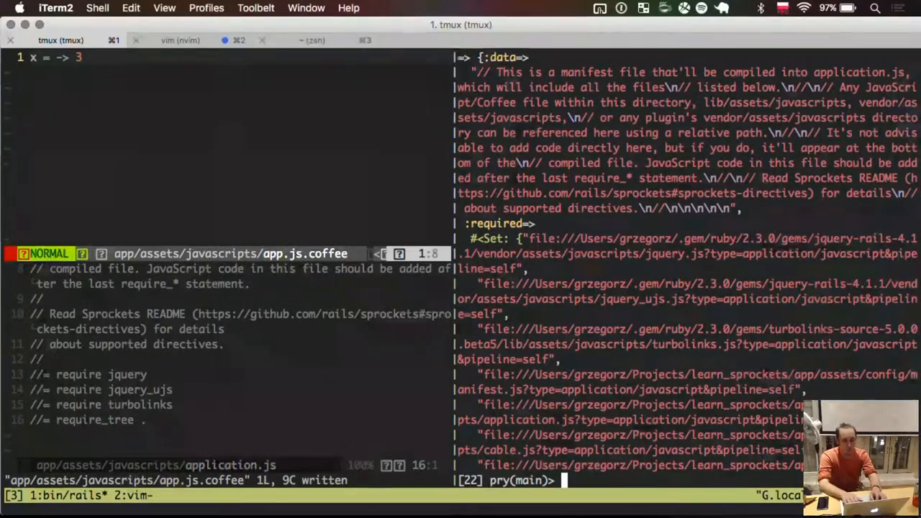
{"action": "type", "text": "Sprockets::CoffeeScriptProcessor"}
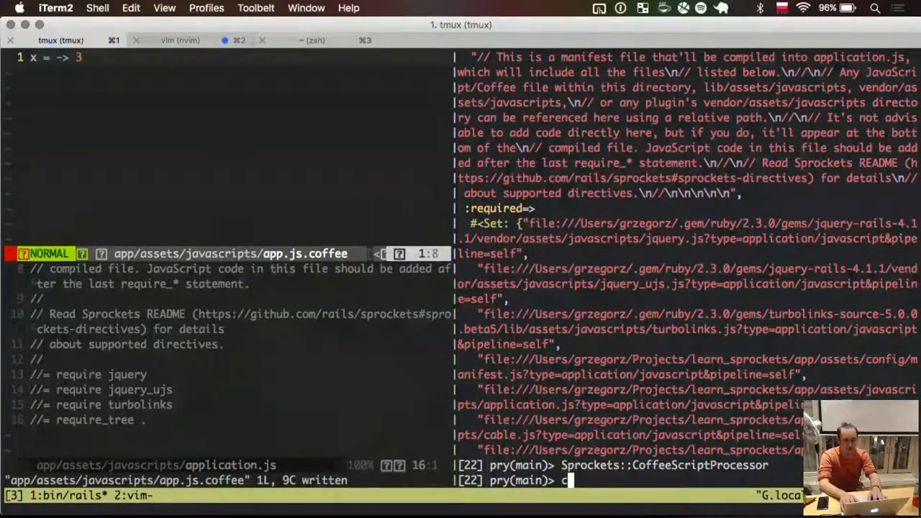
In pry, set cf_opts[:data] to the File.read contents of app.js.coffee
{"action": "type", "text": "f_opt"}
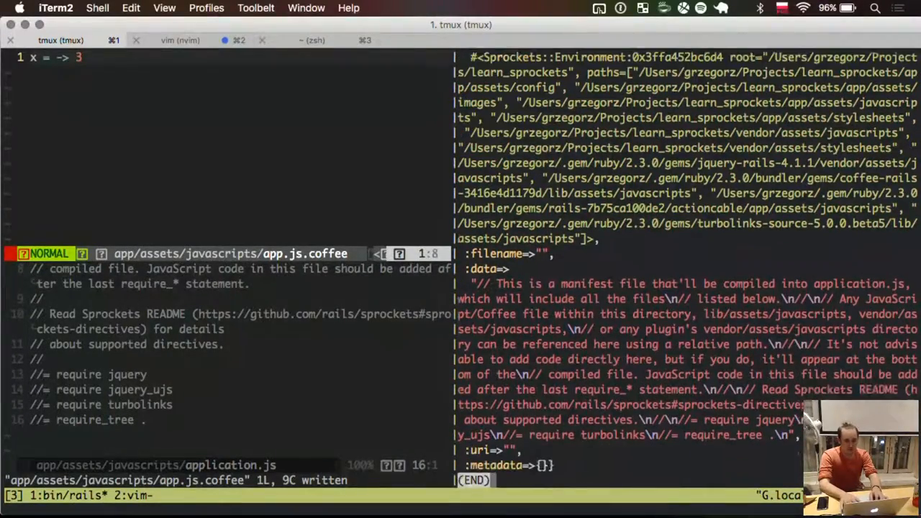
{"action": "type", "text": "cf_opts"}
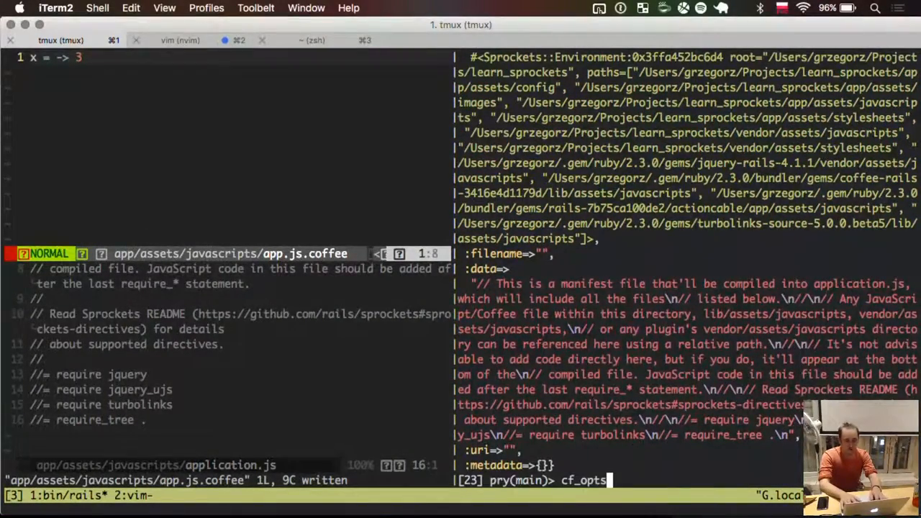
{"action": "type", "text": "[:data]"}
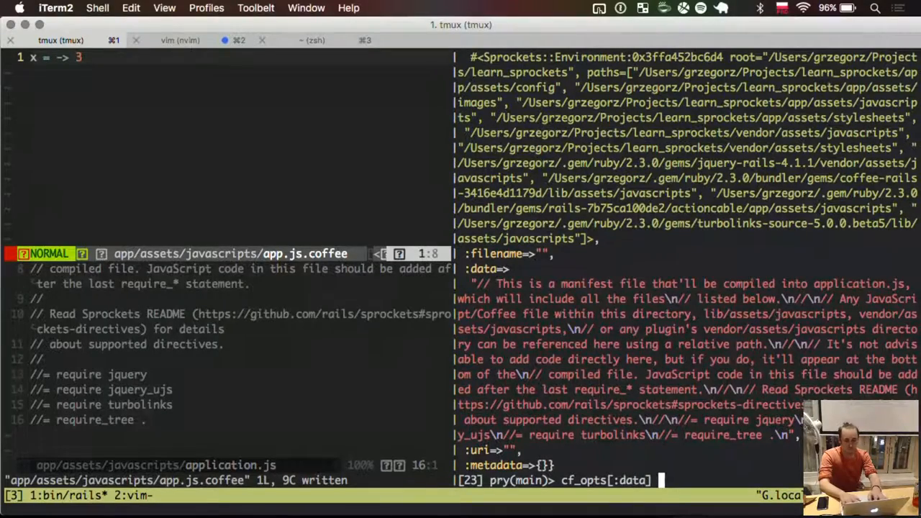
{"action": "type", "text": "= File.read"}
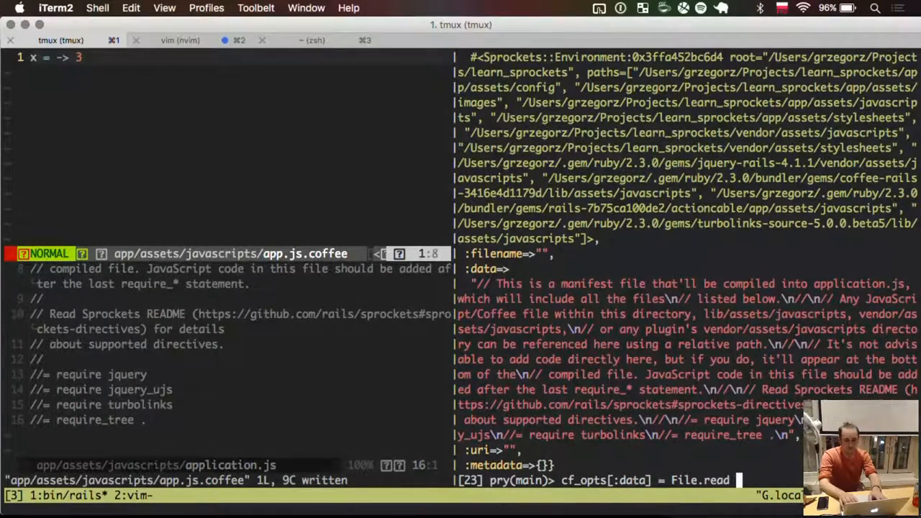
{"action": "type", "text": "\"#{Rails.r"}
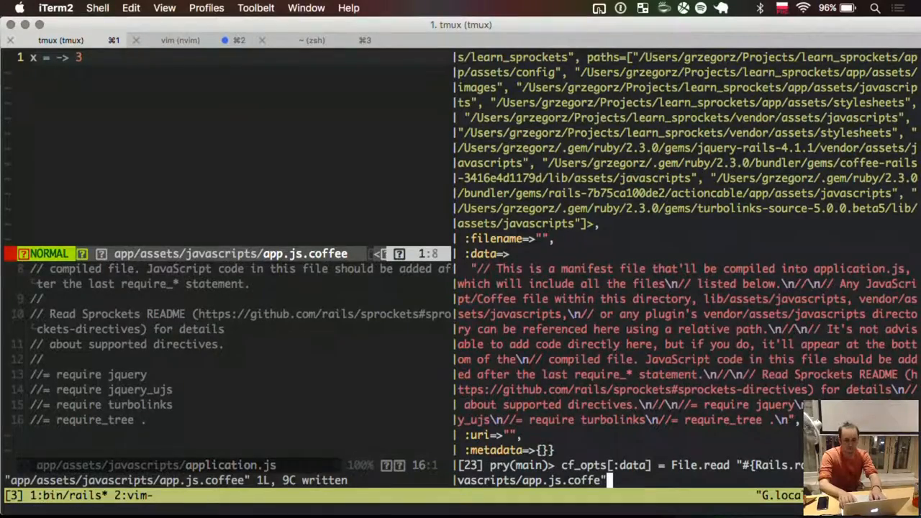
{"action": "type", "text": "e"}
{"action": "key", "text": "Return"}
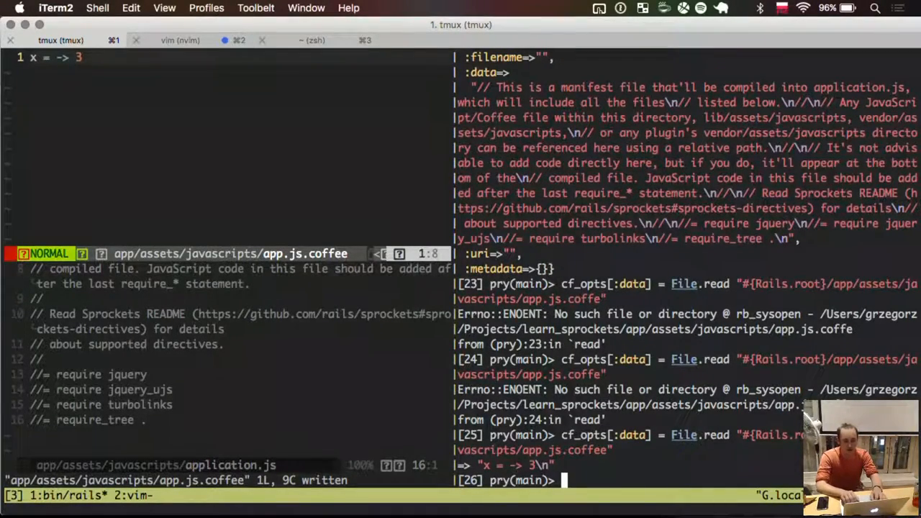
Begin typing a Sprockets::CoffeeScriptProcessor call on cf_opts
{"action": "type", "text": "S"}
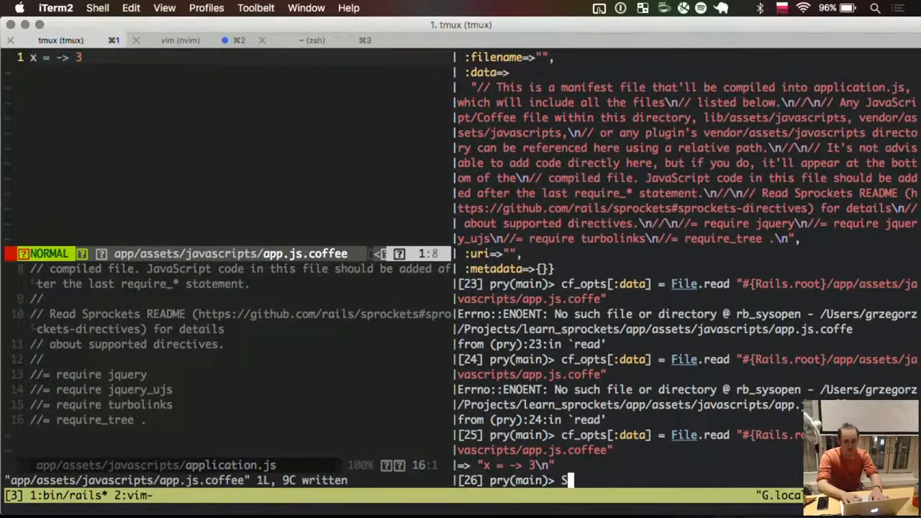
{"action": "type", "text": "Sprockets::CoffeeScriptProcessor"}
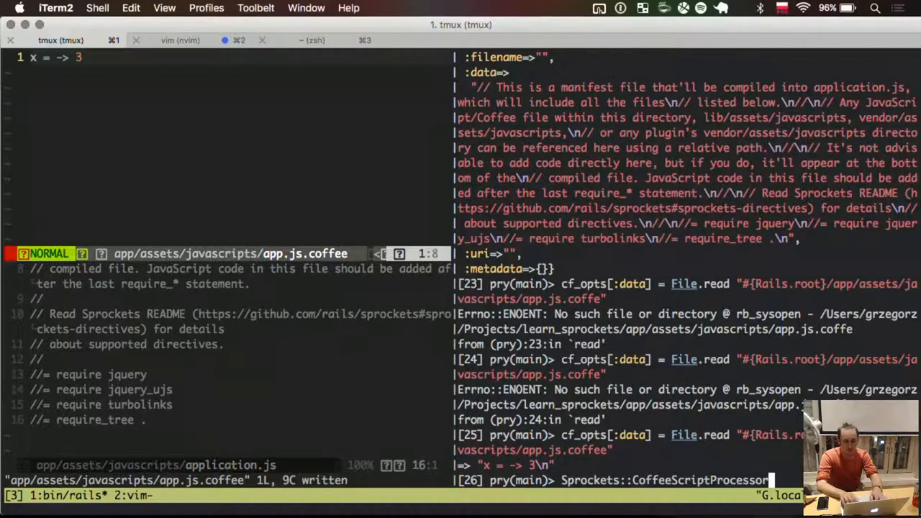
{"action": "type", "text": ".cf"}
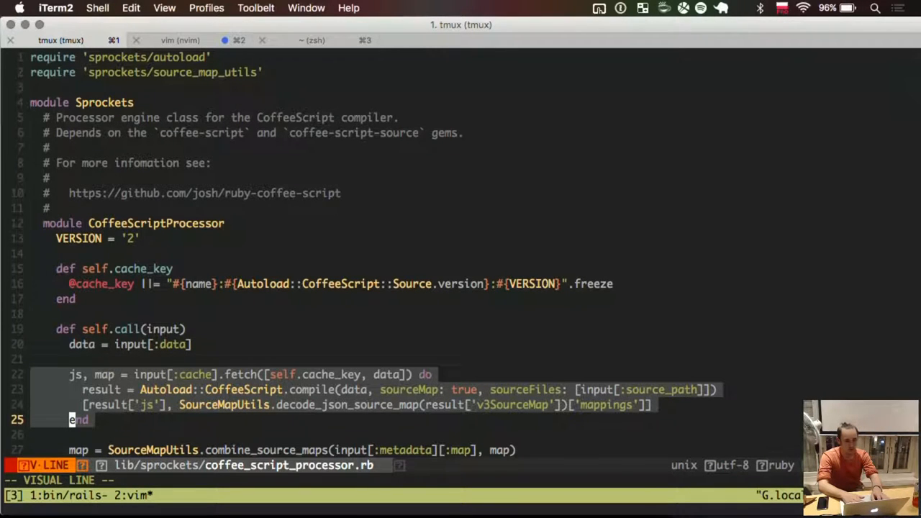
Return to the pry session to run the CoffeeScript processor with an empty cache
{"action": "key", "text": "Escape"}
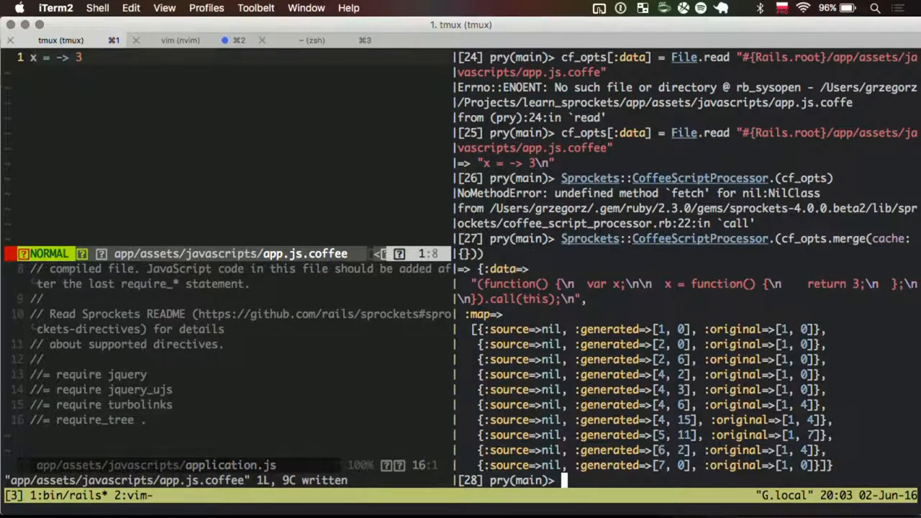
{"action": "mouse_move", "coordinate": [496, 265]}
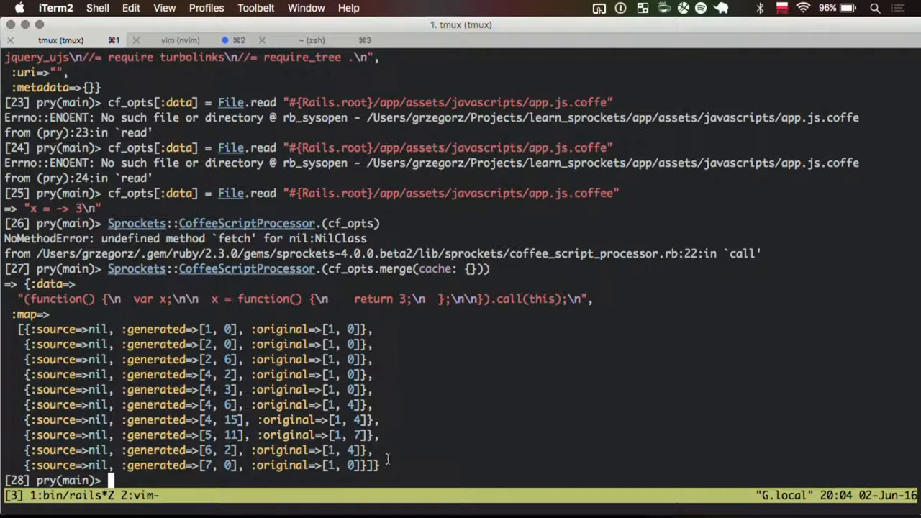
{"action": "mouse_move", "coordinate": [157, 434]}
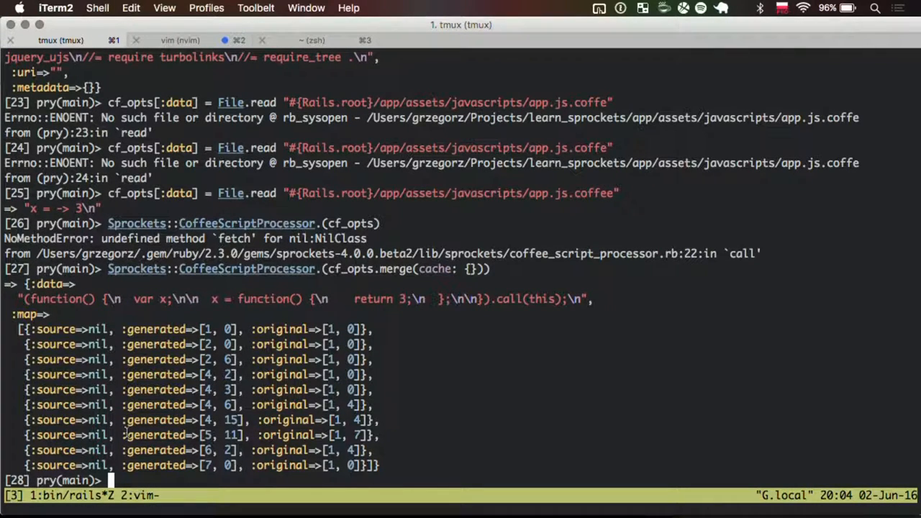
Select the compiled output and begin typing the cf_res = _ assignment in pry
{"action": "double_click", "coordinate": [287, 435]}
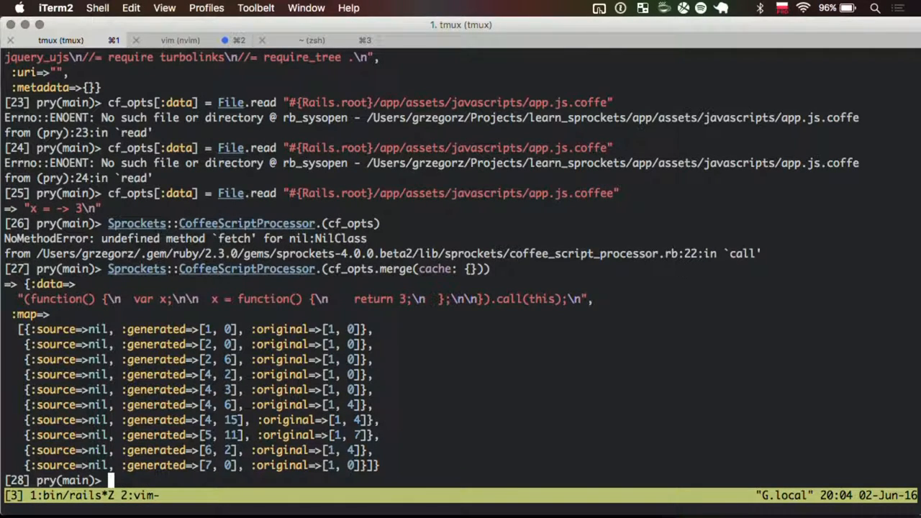
{"action": "type", "text": "cf_res = _"}
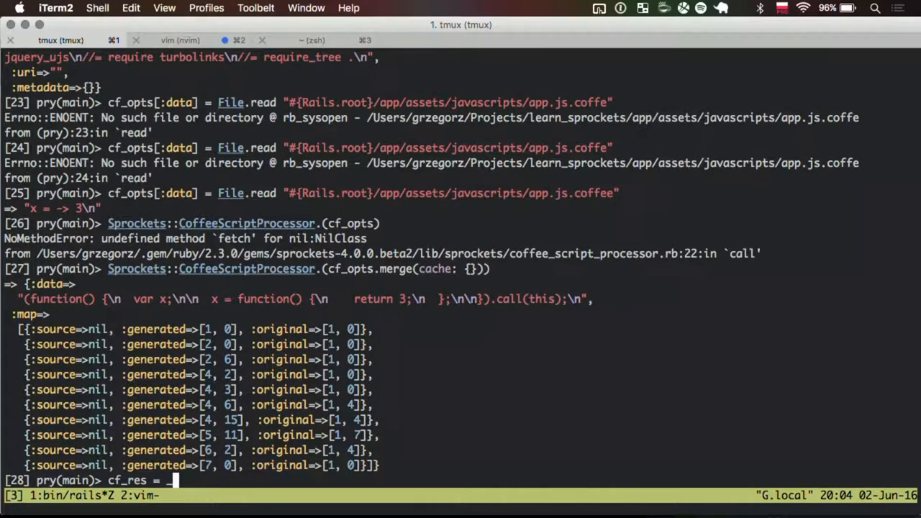
Save the result as cf_res and minify it with Sprockets::UglifierCompressor.call(cf_res)
{"action": "key", "text": "Return"}
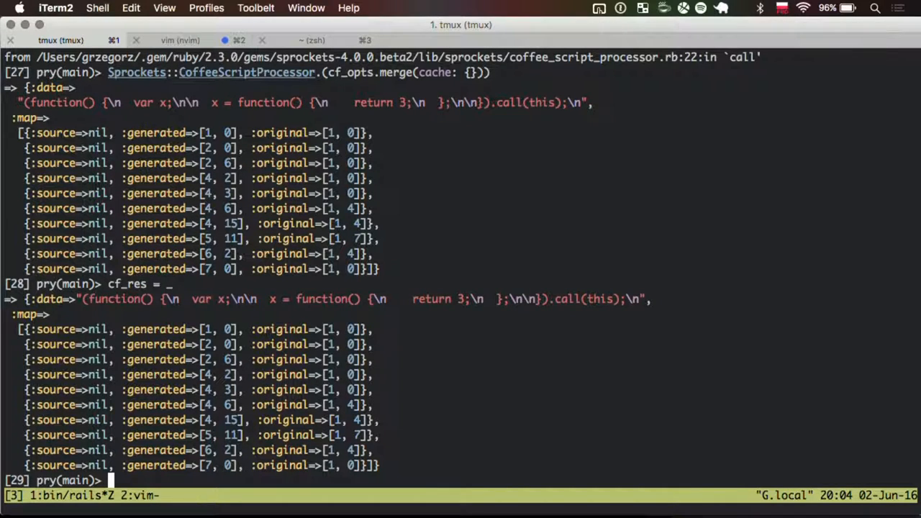
{"action": "type", "text": "Sprockets::"}
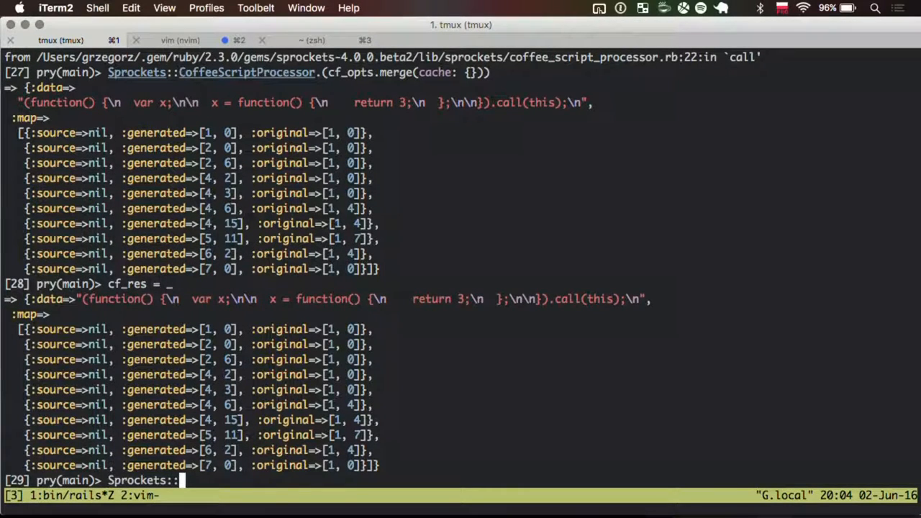
{"action": "type", "text": "UglifierCompressor."}
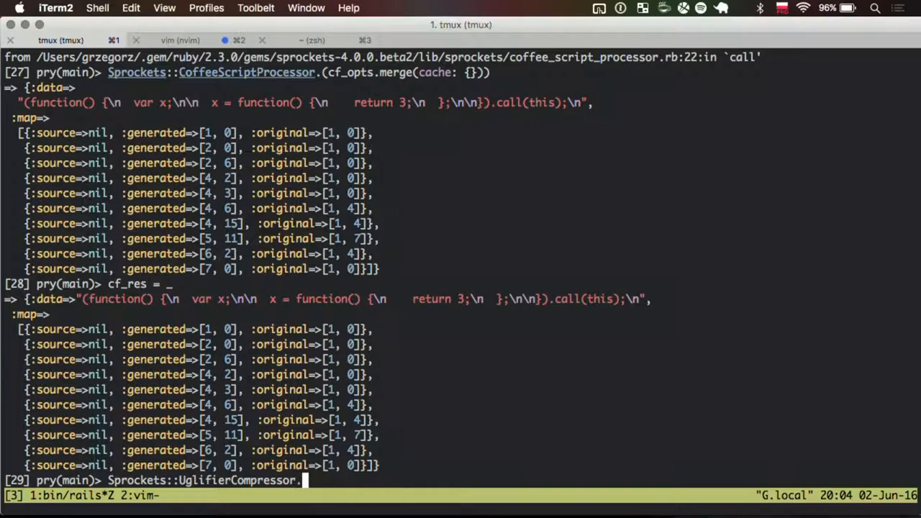
{"action": "type", "text": "call("}
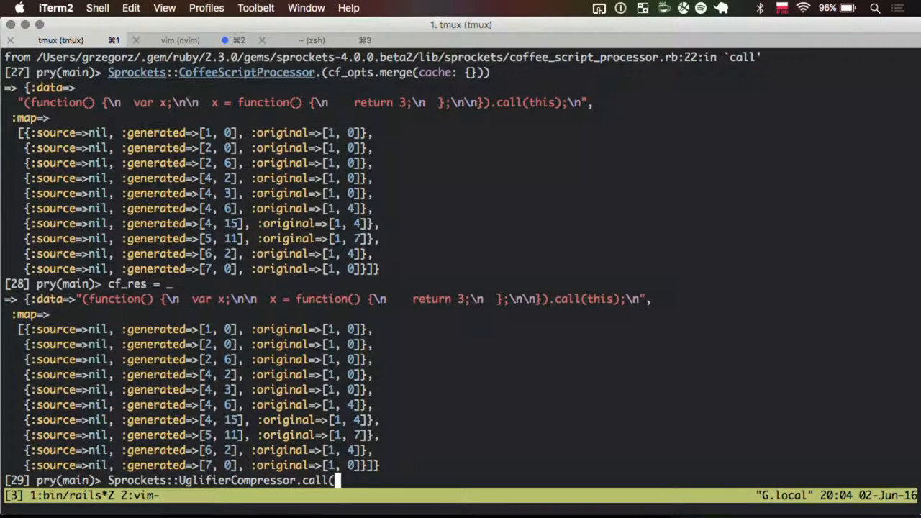
{"action": "type", "text": "cf_res)"}
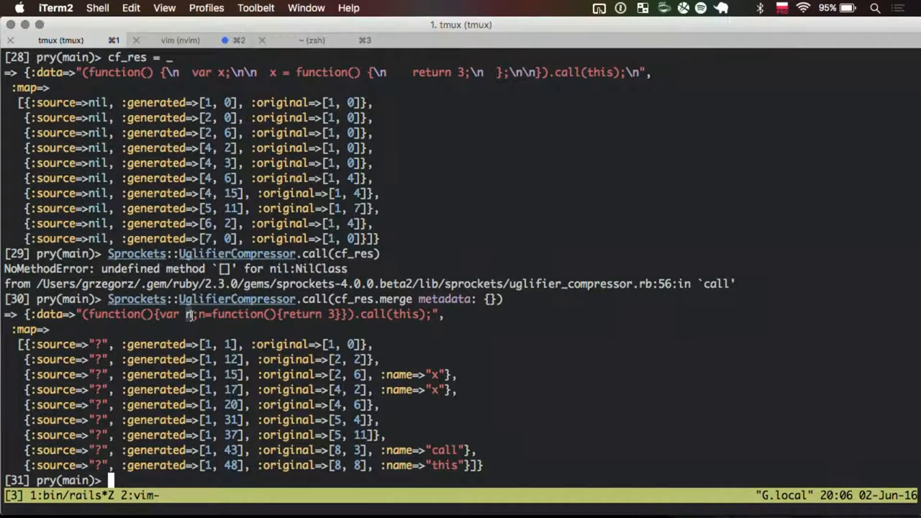
{"action": "type", "text": "options"}
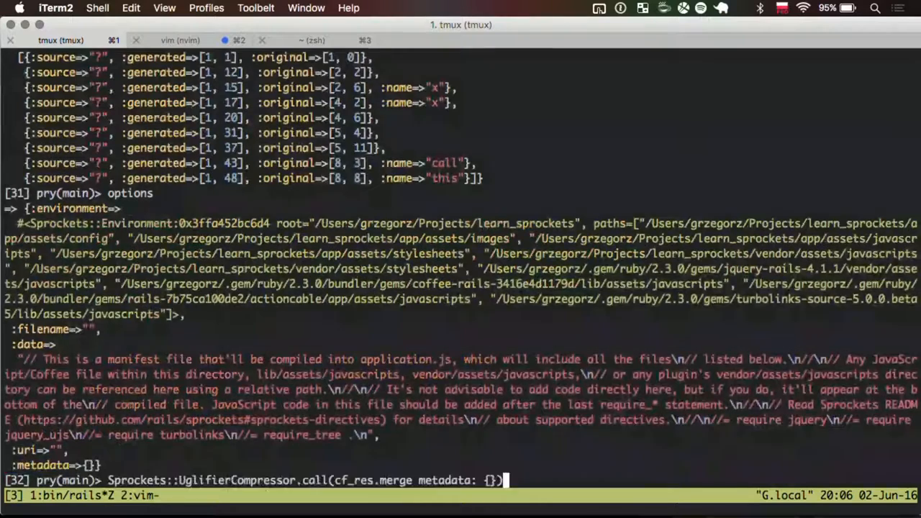
Run Sprockets::DirectiveProcessor.call on options merged with filename "testfile.js"
{"action": "type", "text": "cf_opts = options.dup"}
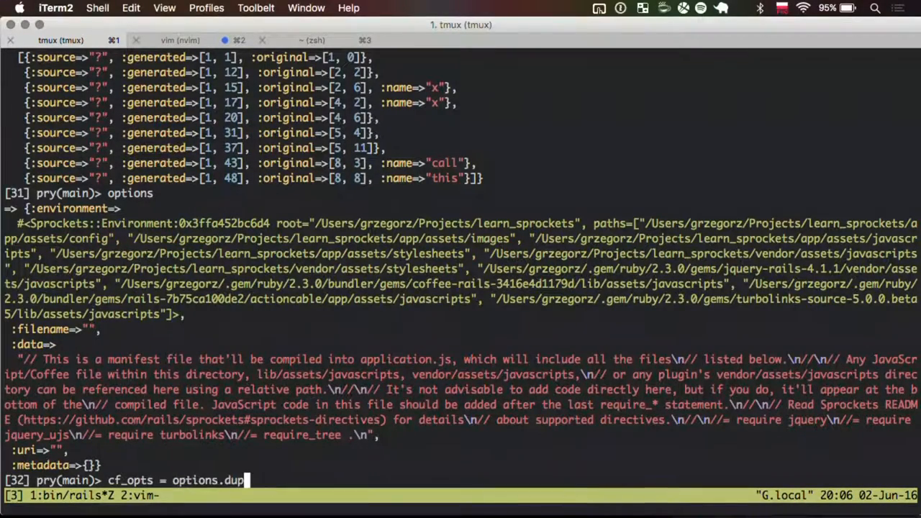
{"action": "type", "text": "Sprockets::DirectiveProcessor.call(options)"}
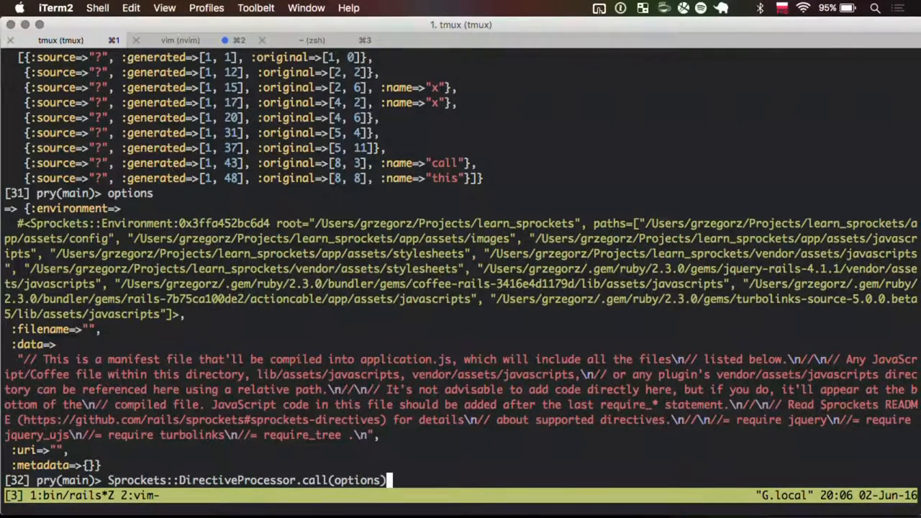
{"action": "type", "text": ".merge filename: \""}
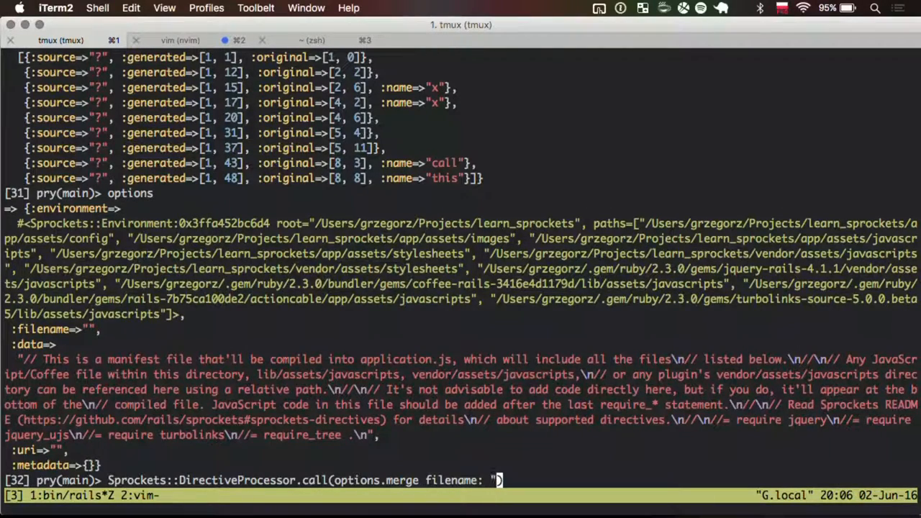
{"action": "type", "text": "testfile.js\""}
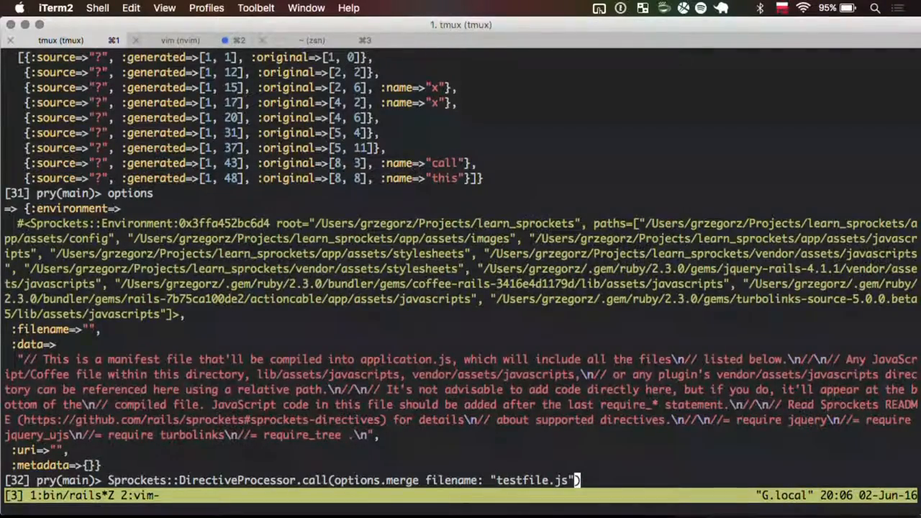
{"action": "key", "text": "Return"}
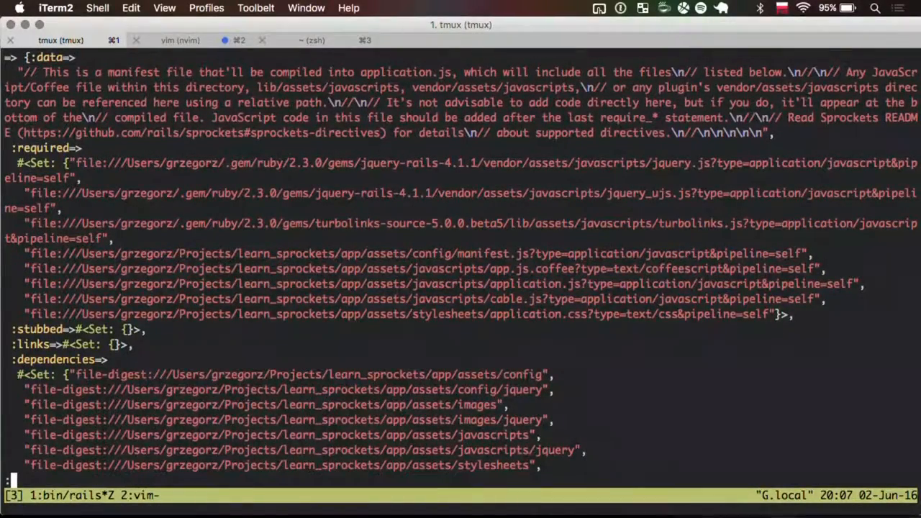
Scroll through the DirectiveProcessor result listing required files and dependencies
{"action": "scroll", "scroll_direction": "down", "scroll_amount": 3}
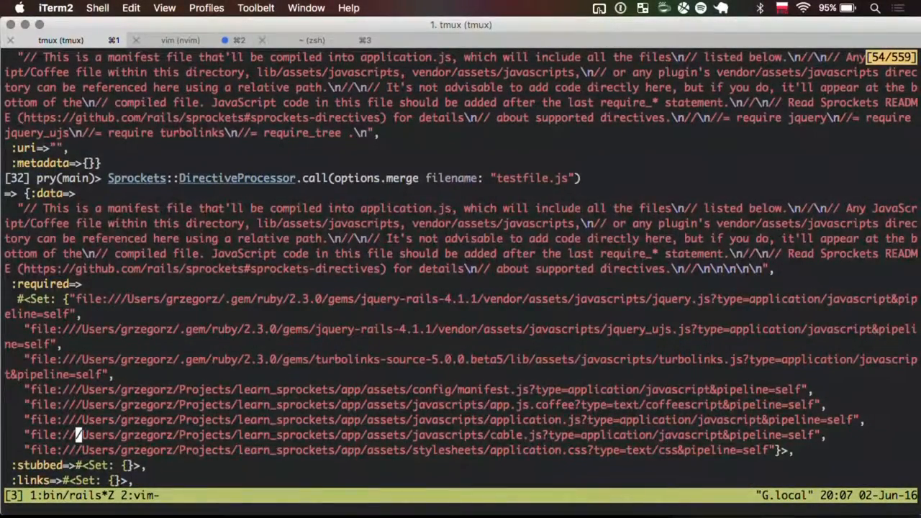
{"action": "scroll", "scroll_direction": "down", "scroll_amount": 3}
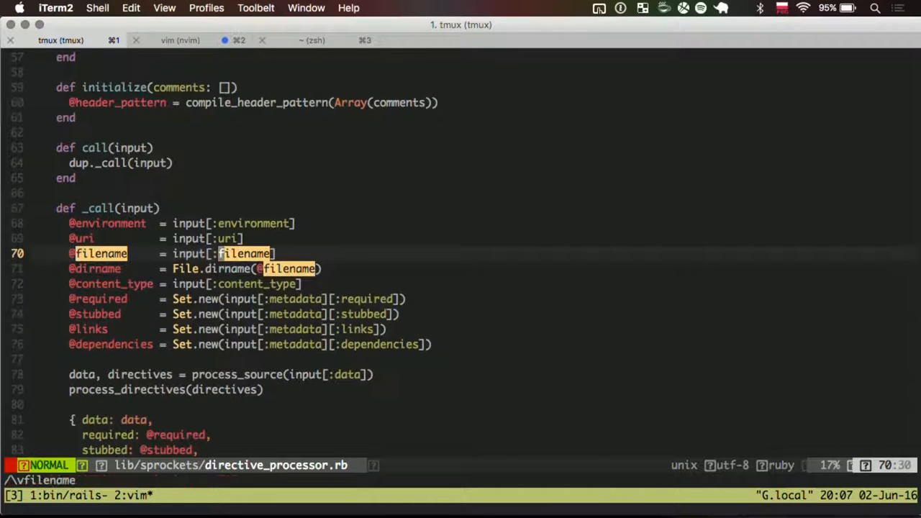
Jump through dirname matches down to expand_relative_dirname, then search for the call methods
{"action": "key", "text": "j"}
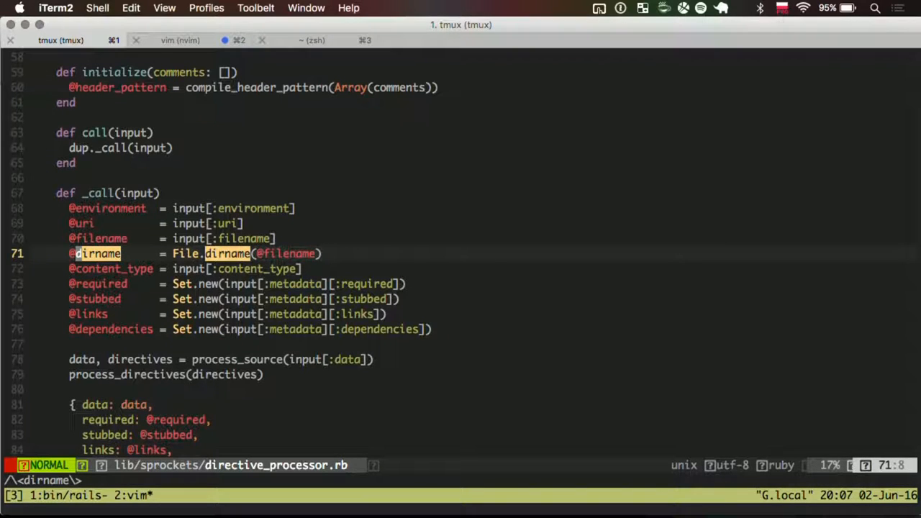
{"action": "key", "text": "n"}
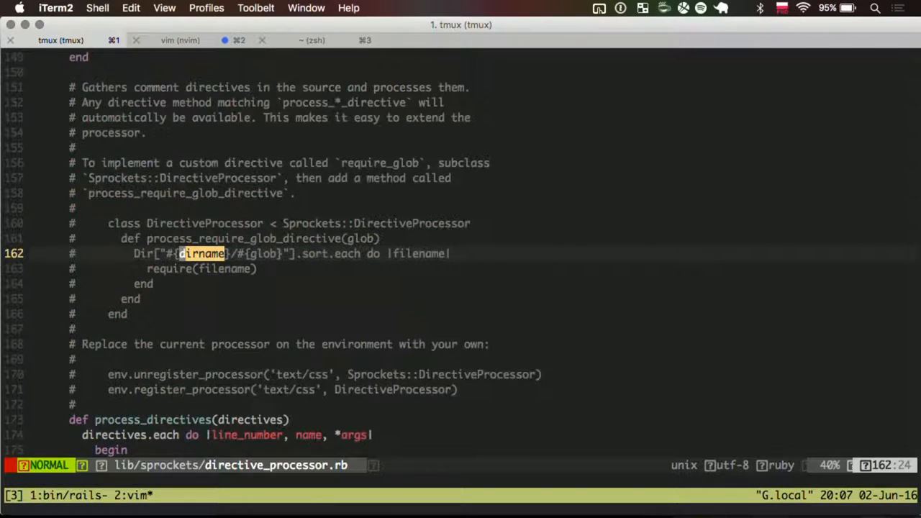
{"action": "scroll", "scroll_direction": "down", "scroll_amount": 3}
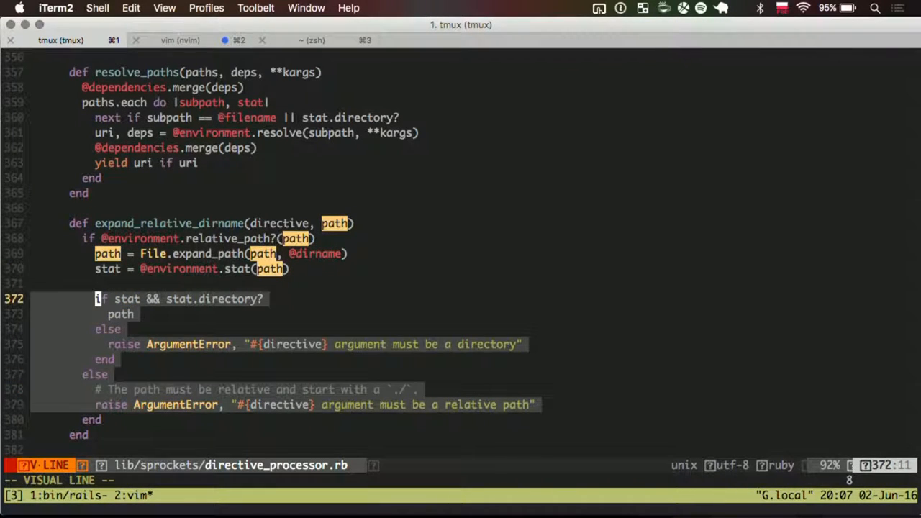
{"action": "key", "text": "Escape"}
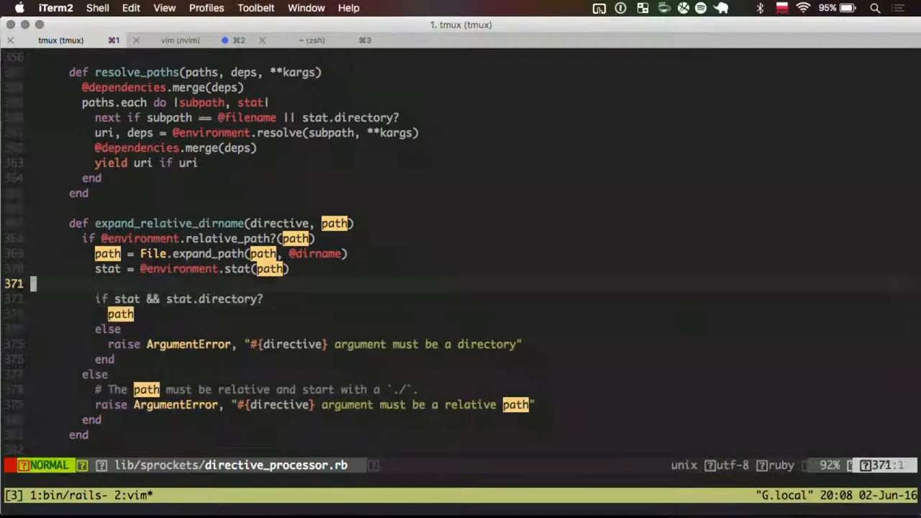
{"action": "key", "text": "n"}
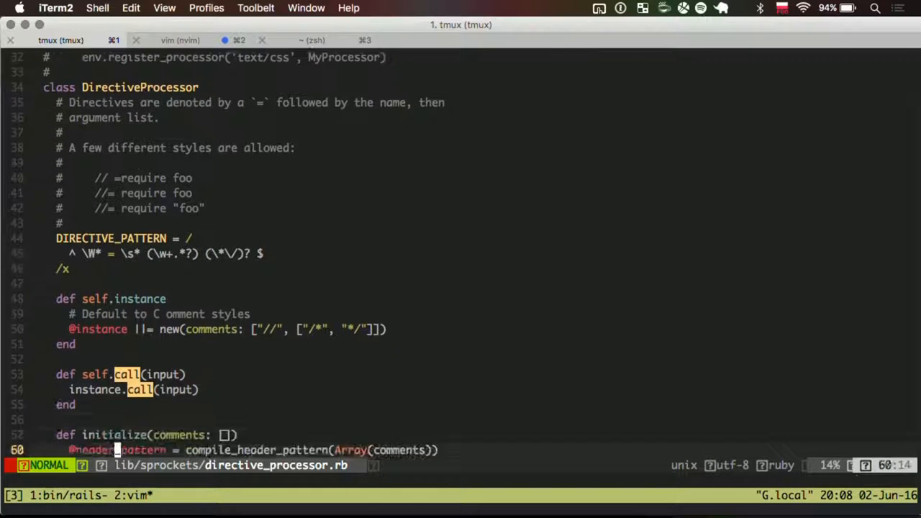
Read through directive_processor.rb's directive comment block, then return to application.js beside pry
{"action": "scroll", "scroll_direction": "down", "scroll_amount": 3}
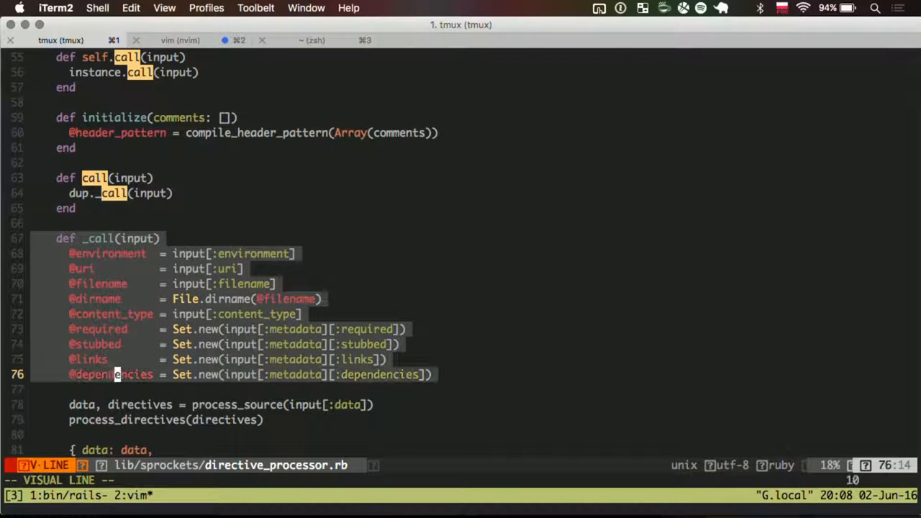
{"action": "key", "text": "Escape"}
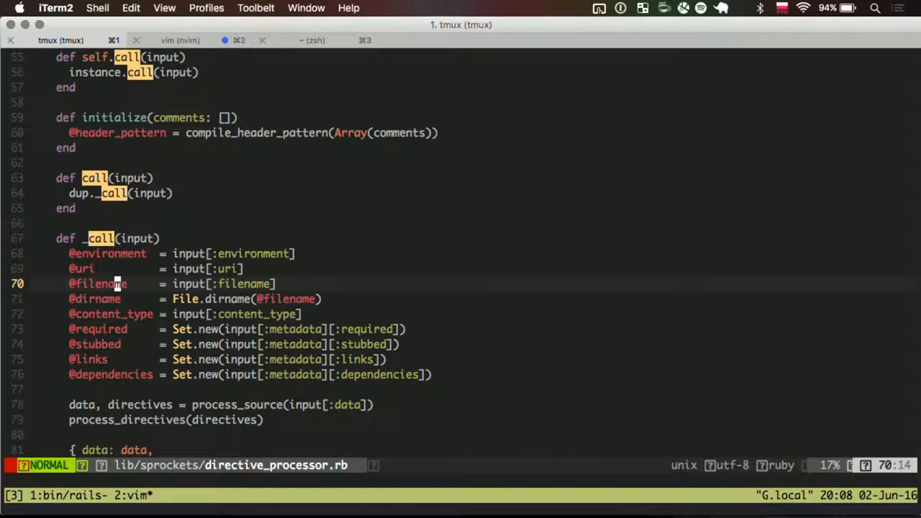
{"action": "scroll", "scroll_direction": "down", "scroll_amount": 3}
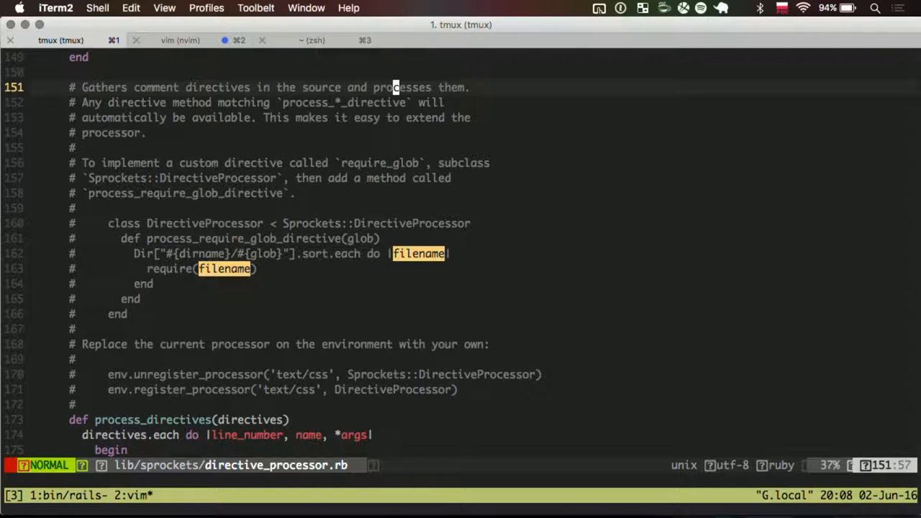
{"action": "key", "text": "j"}
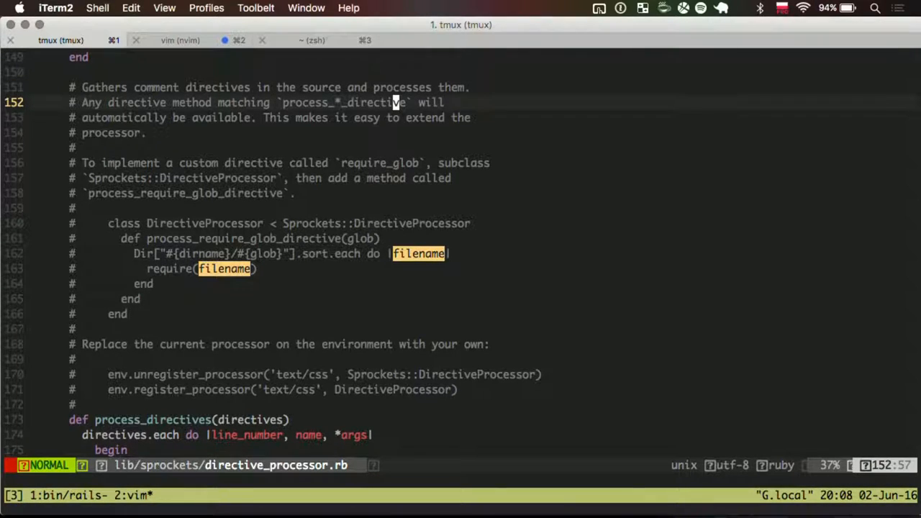
{"action": "scroll", "scroll_direction": "down", "scroll_amount": 3}
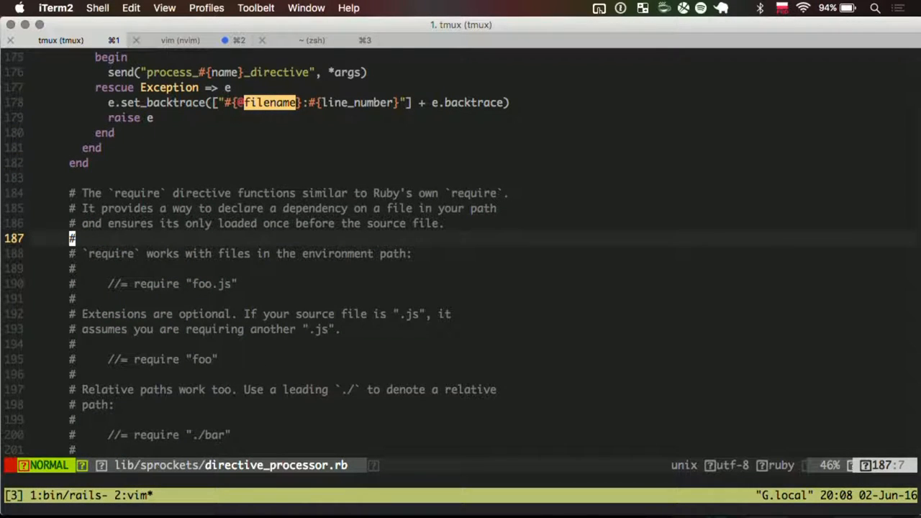
{"action": "scroll", "scroll_direction": "down", "scroll_amount": 3}
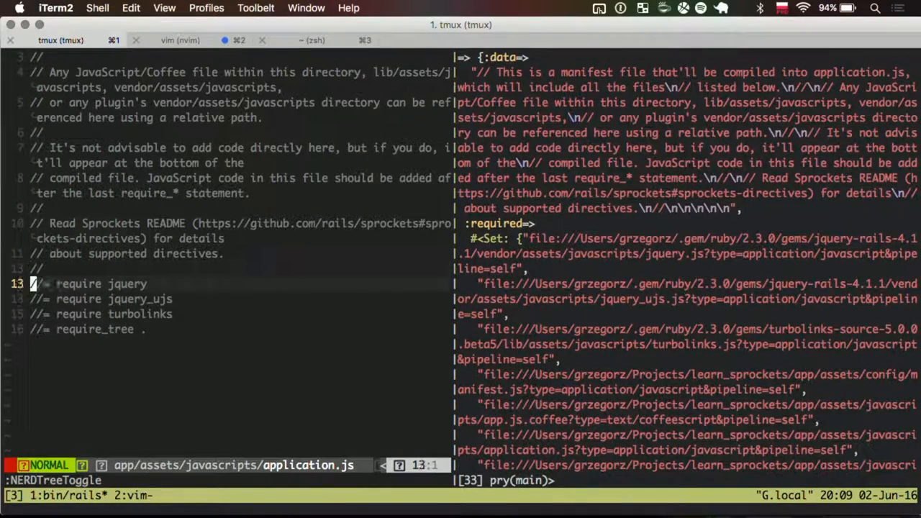
Misspell line 13's jquery directive as 'riequire' and save application.js
{"action": "type", "text": "ri"}
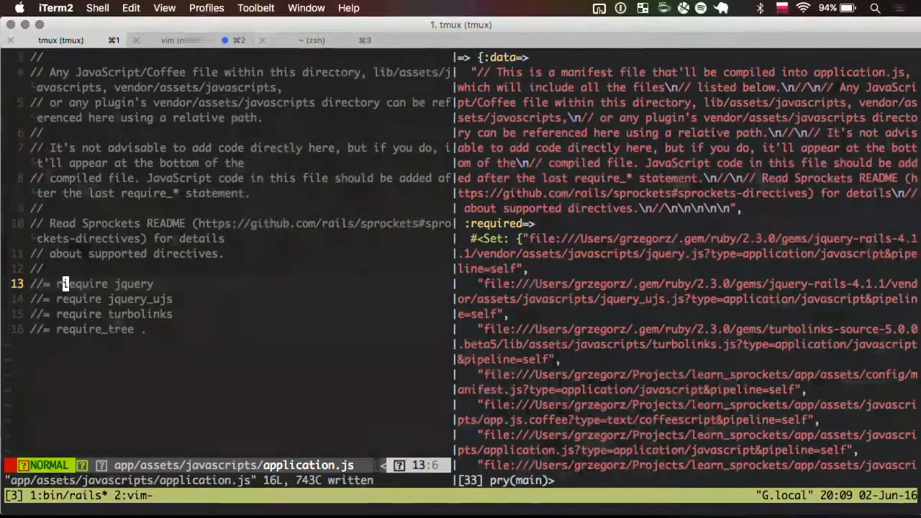
{"action": "type", "text": "i"}
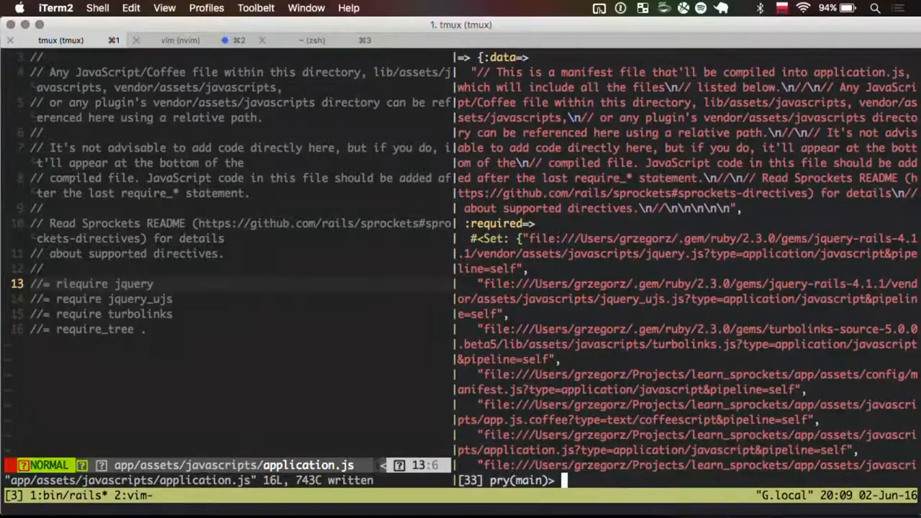
{"action": "scroll", "scroll_direction": "down", "scroll_amount": 3}
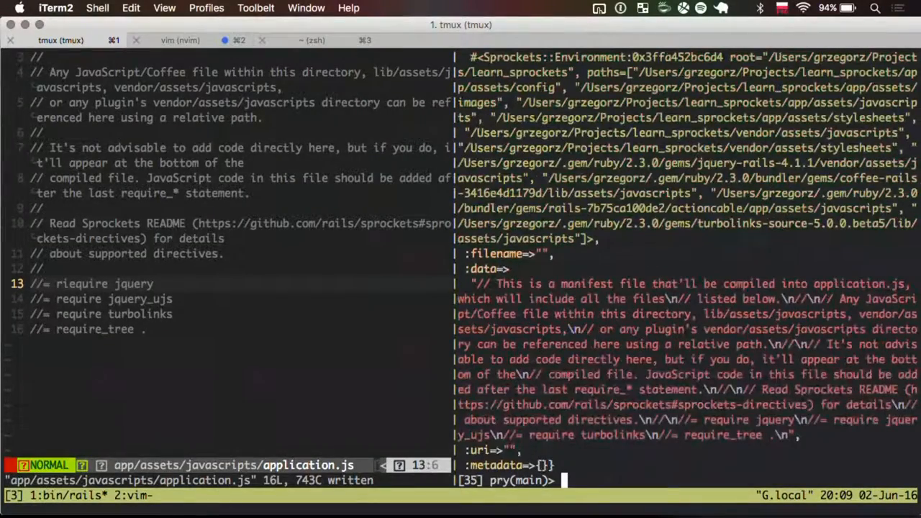
In pry, reload application.js into options[:data] with File.read from Rails.root
{"action": "type", "text": "options[:data] = op"}
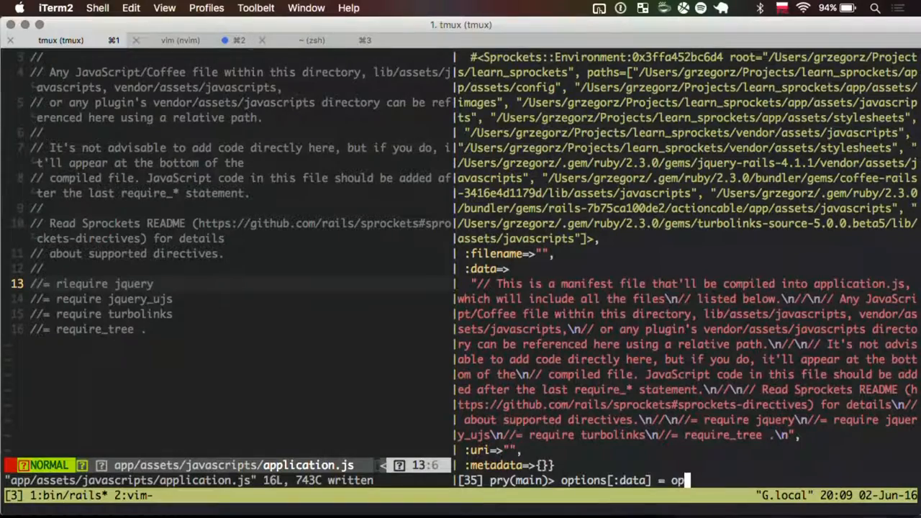
{"action": "type", "text": "File.rea"}
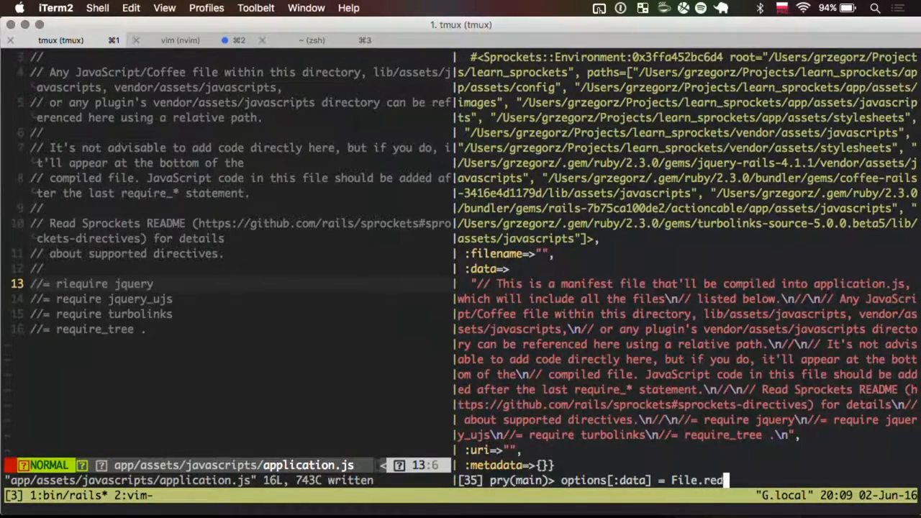
{"action": "type", "text": "(\""}
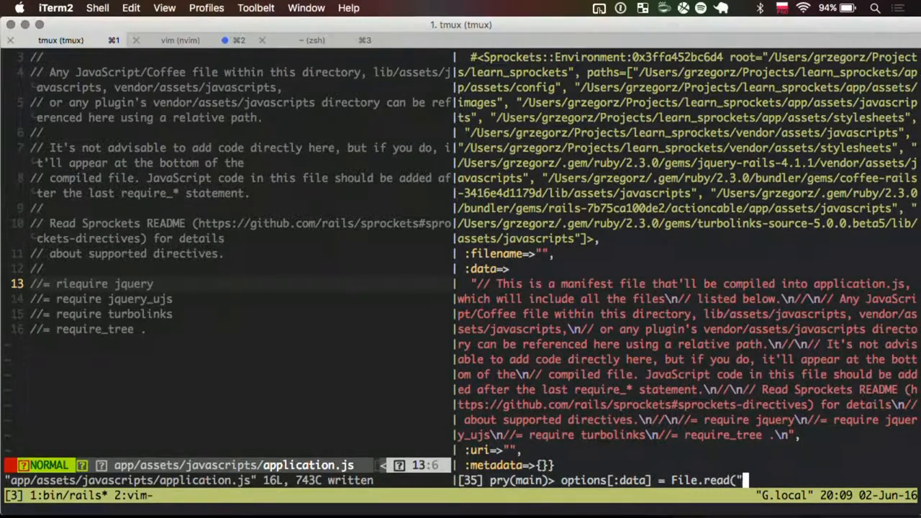
{"action": "type", "text": "#{Rails.root}"}
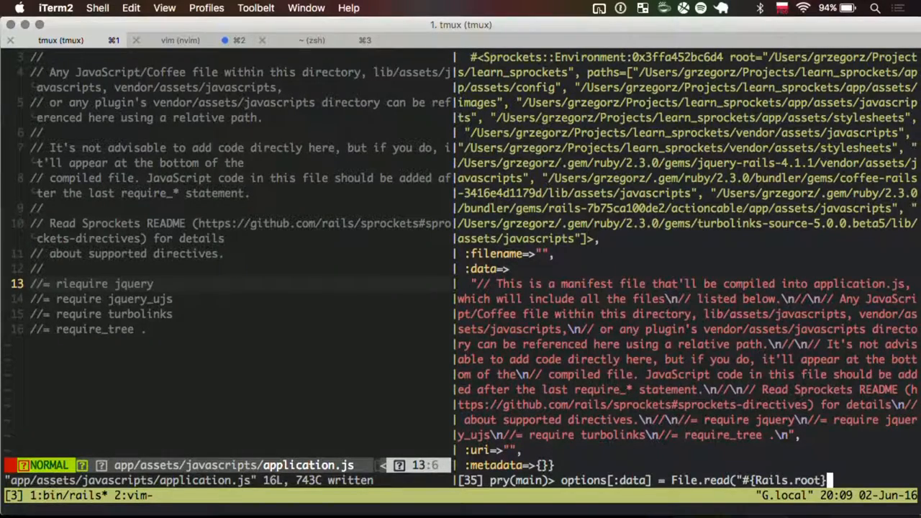
{"action": "type", "text": "/app/assets/javascripts/application.js"}
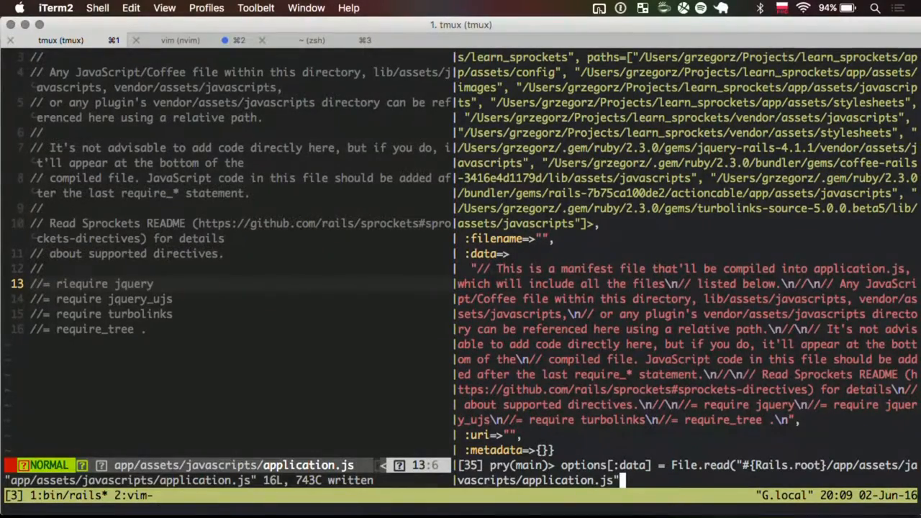
{"action": "type", "text": ")"}
{"action": "key", "text": "Return"}
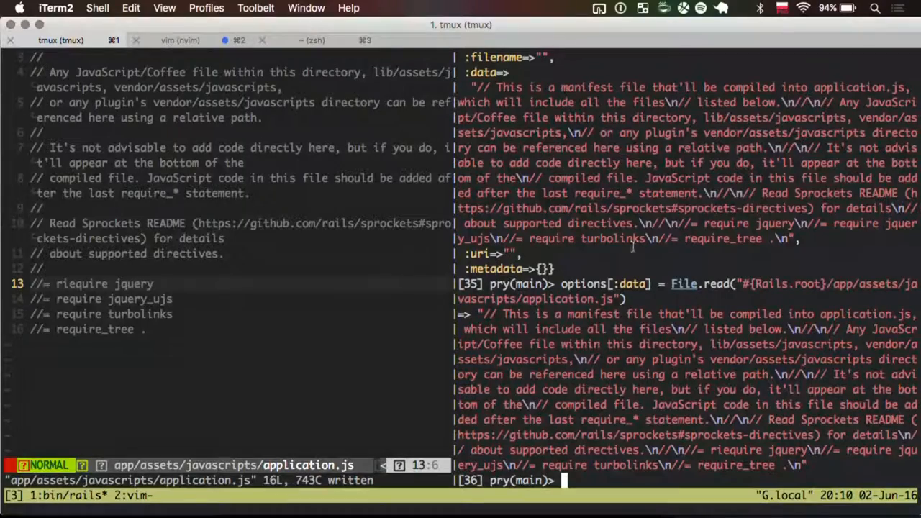
{"action": "mouse_move", "coordinate": [804, 230]}
{"action": "type", "text": ":Mkdir"}
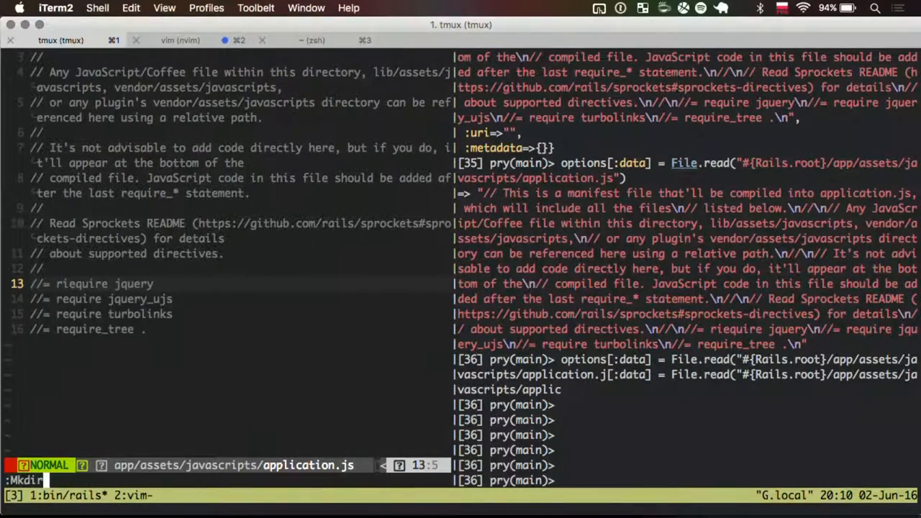
Create app_dir/test.js.coffee containing a 'fun = ->' function
{"action": "type", "text": "pu"}
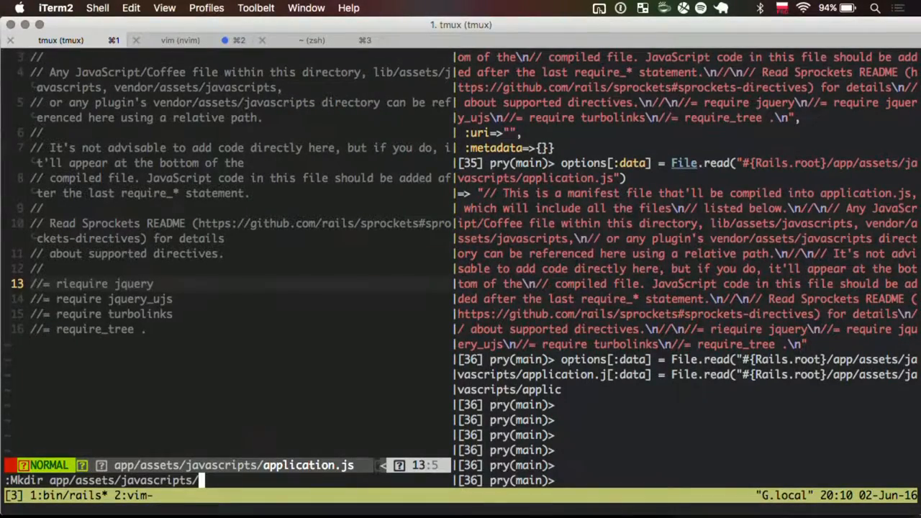
{"action": "type", "text": "app"}
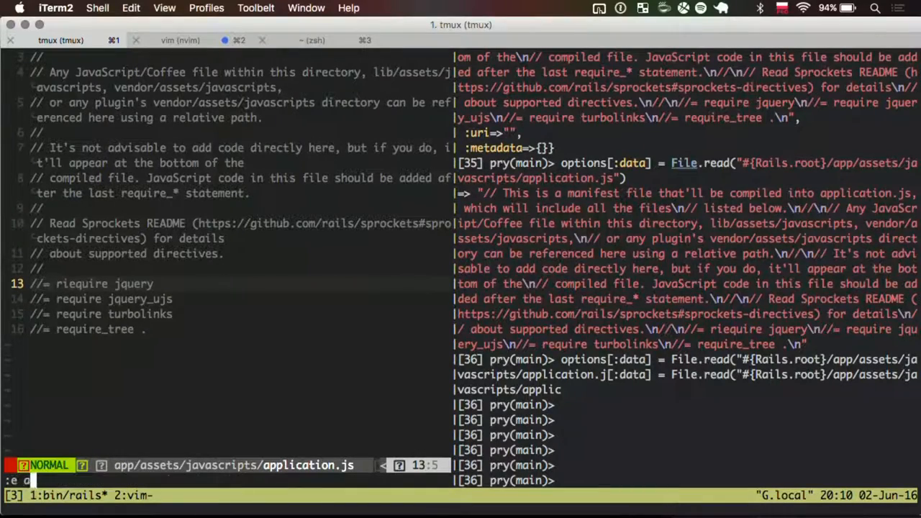
{"action": "type", "text": "pp/assets/javascripts/app.js.coffee"}
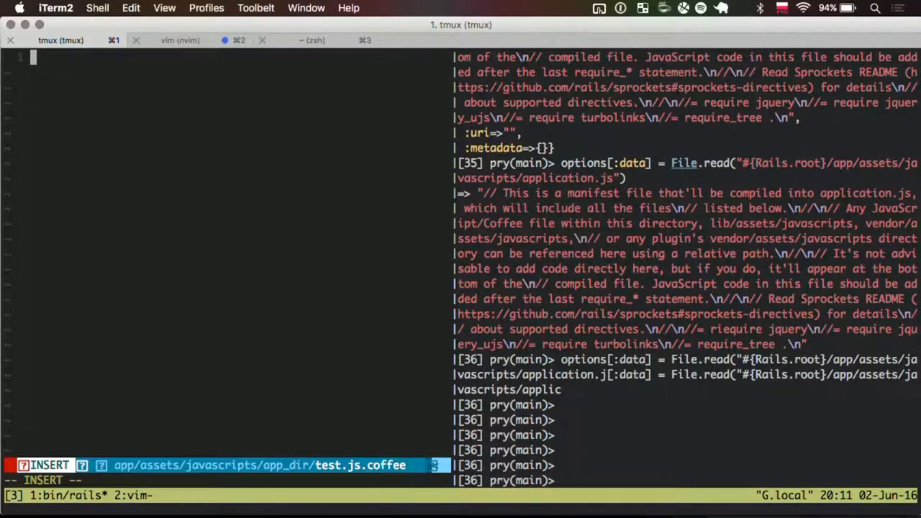
{"action": "type", "text": "fun = ->"}
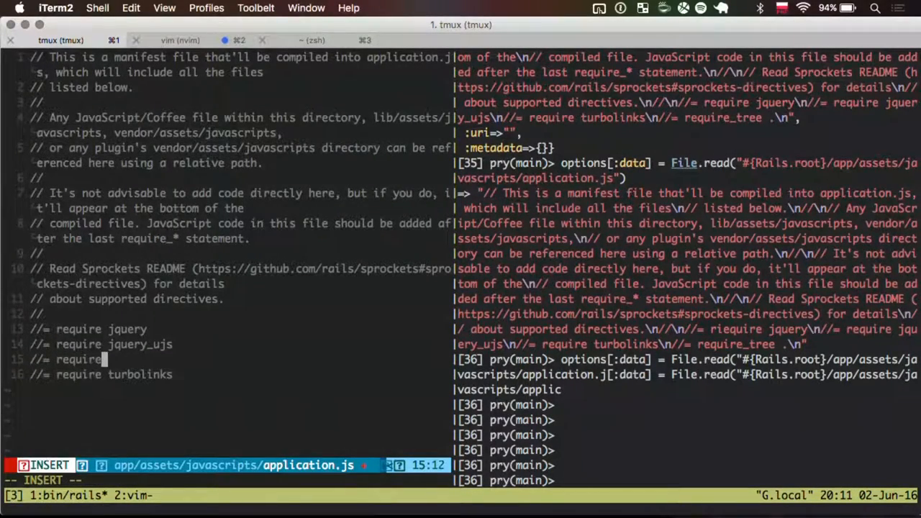
Make line 15 'require_directory app_dir', save, and reload the manifest in pry
{"action": "type", "text": "_directory app_dir"}
{"action": "left_click", "coordinate": [687, 480]}
{"action": "type", "text": "options[:data] = File.read(\"#{Rails.root}/app/assets/javascripts/application.j"}
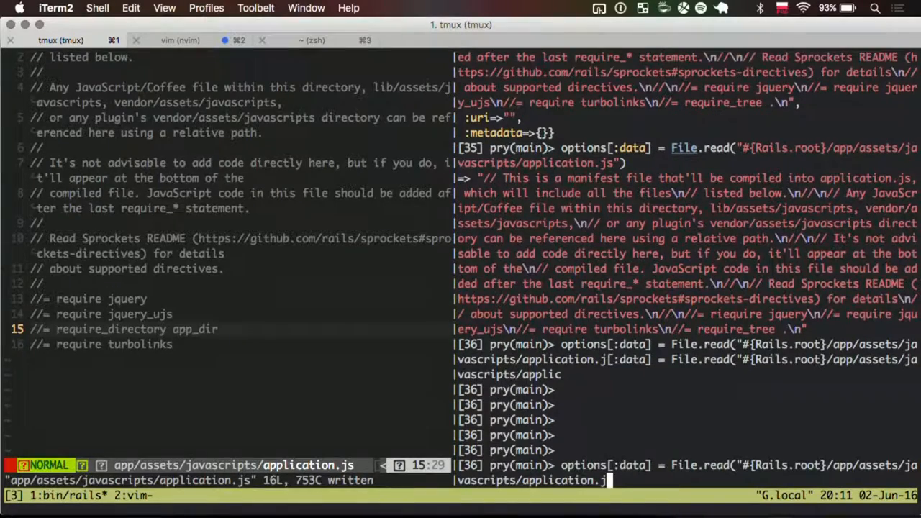
{"action": "key", "text": "Enter"}
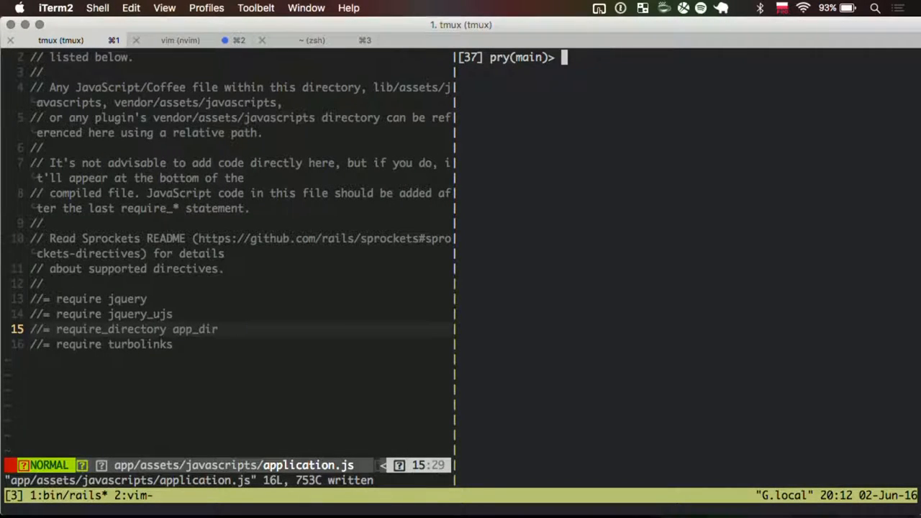
Run DirectiveProcessor.call(options), change the directive path to './app_dir/', save, and rerun it
{"action": "type", "text": "Sprockets::DirectiveProcessor"}
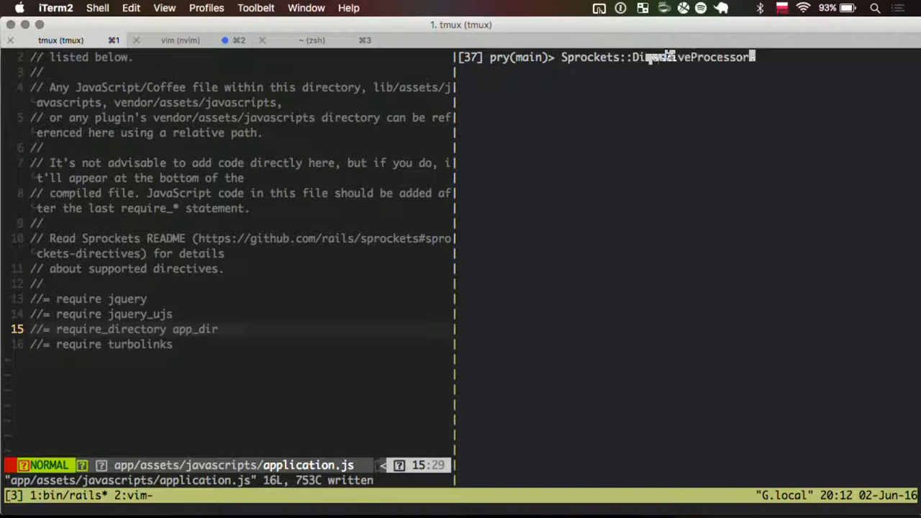
{"action": "type", "text": ".call(options"}
{"action": "left_click", "coordinate": [242, 328]}
{"action": "type", "text": "./"}
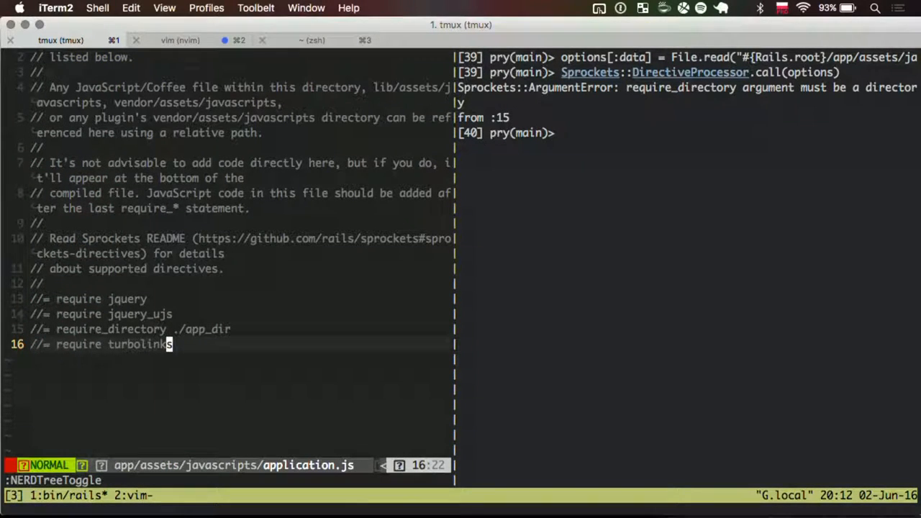
{"action": "key", "text": "k"}
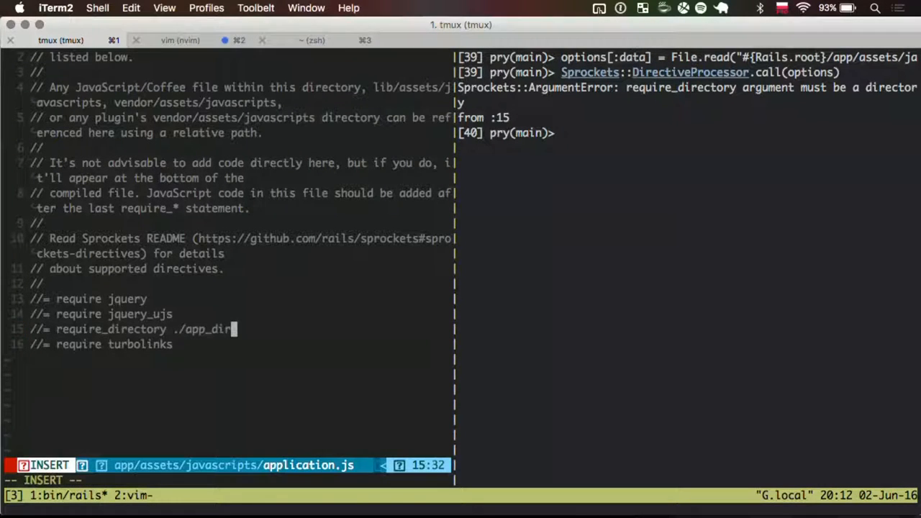
{"action": "key", "text": "Escape"}
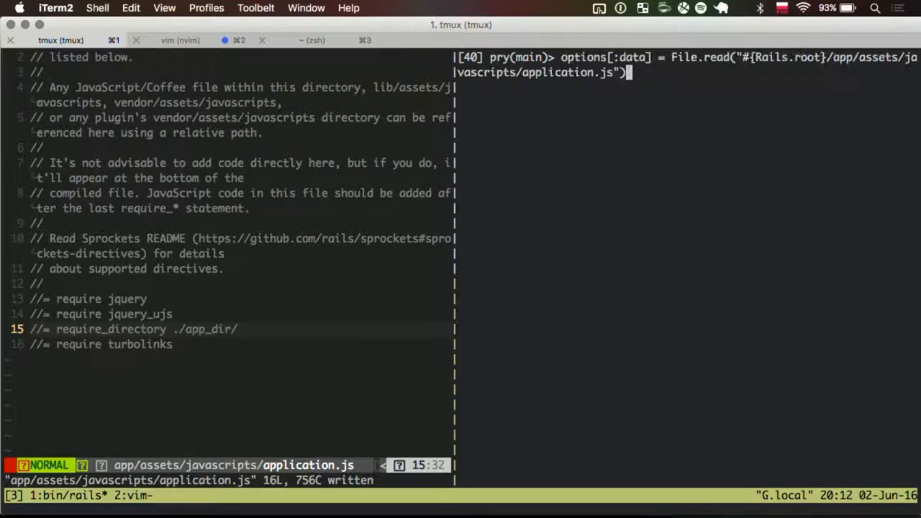
{"action": "type", "text": "Sprockets::DirectiveProcessor.call(options)"}
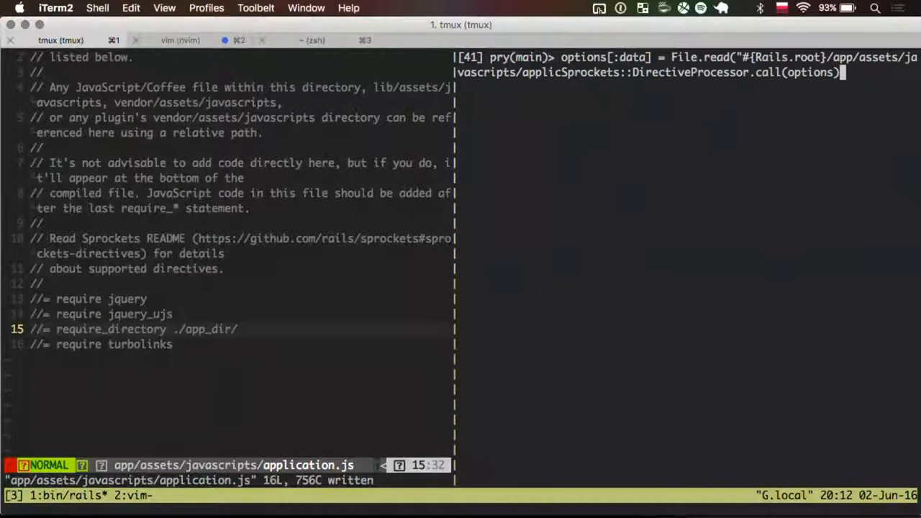
{"action": "key", "text": "enter"}
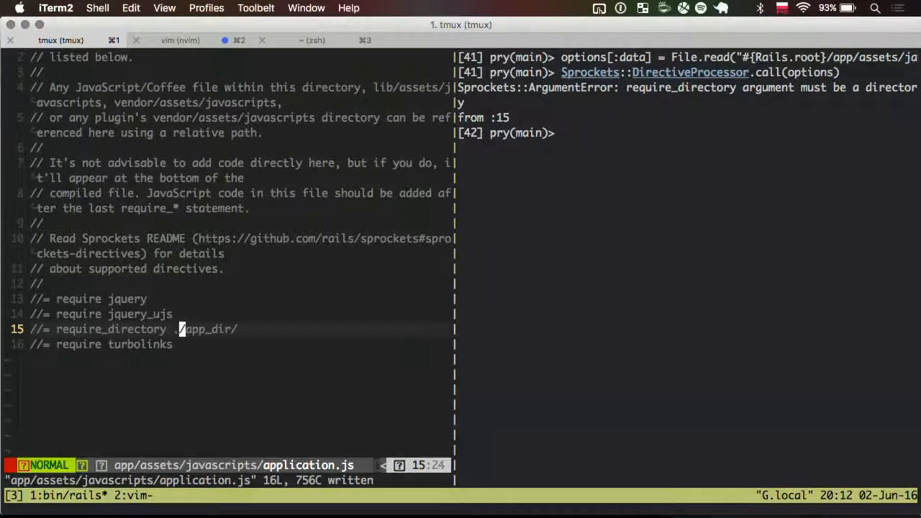
{"action": "key", "text": "h"}
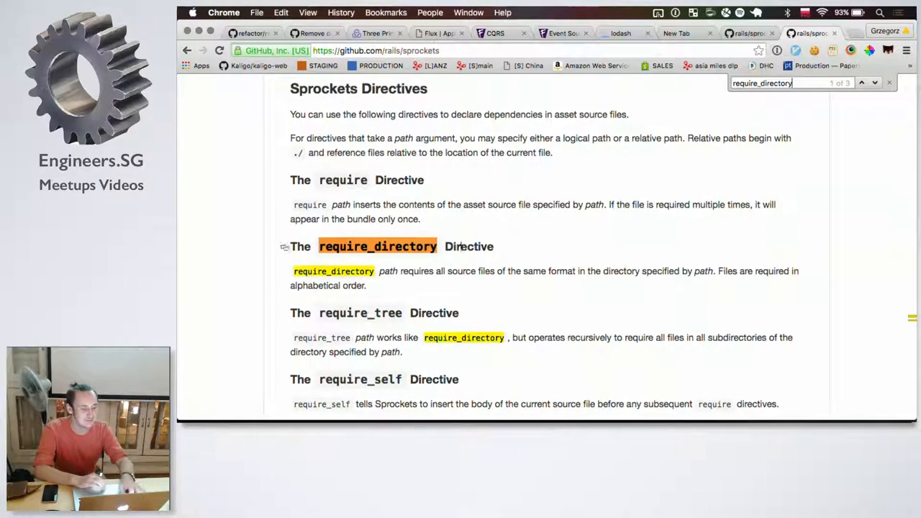
Find the require_directory documentation in the Sprockets README's Directives section
{"action": "scroll", "scroll_direction": "down", "scroll_amount": 3}
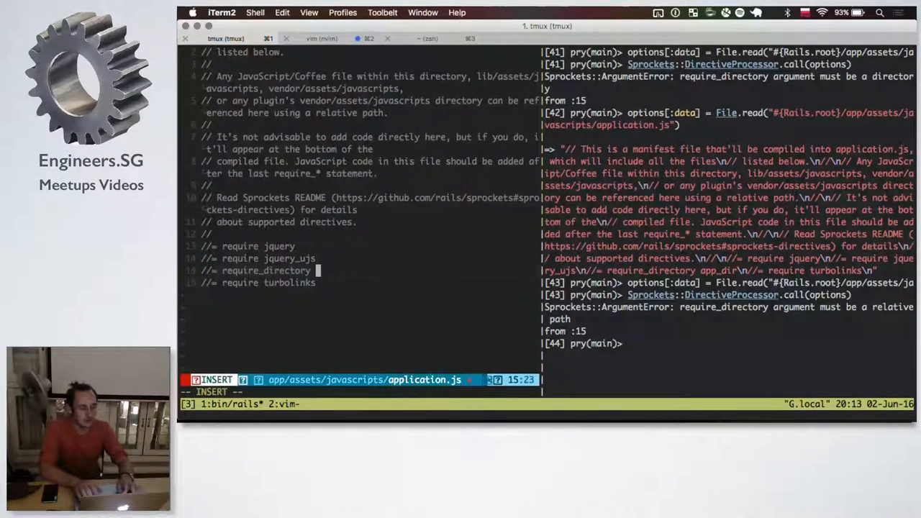
Save 'require_directory .' in the manifest and rerun DirectiveProcessor.call(options) in pry
{"action": "key", "text": "Escape"}
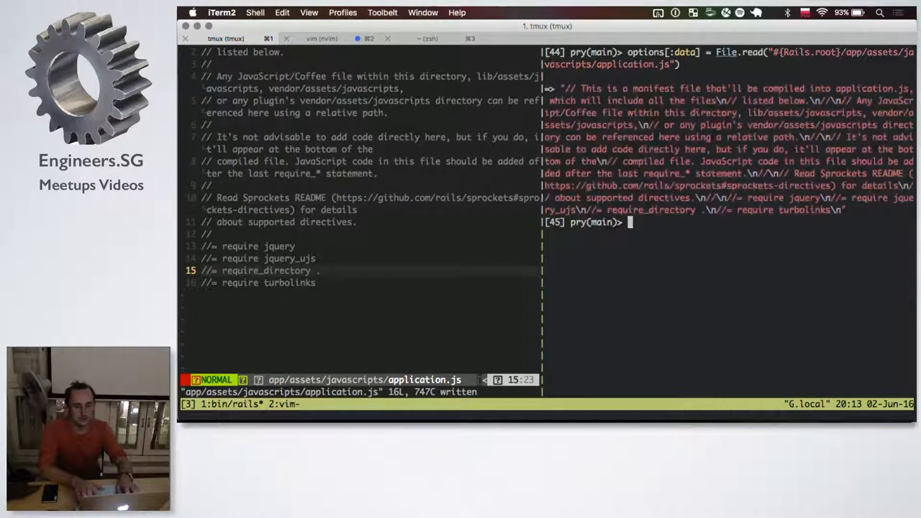
{"action": "type", "text": "Sprockets::DirectiveProcessor.call(options)"}
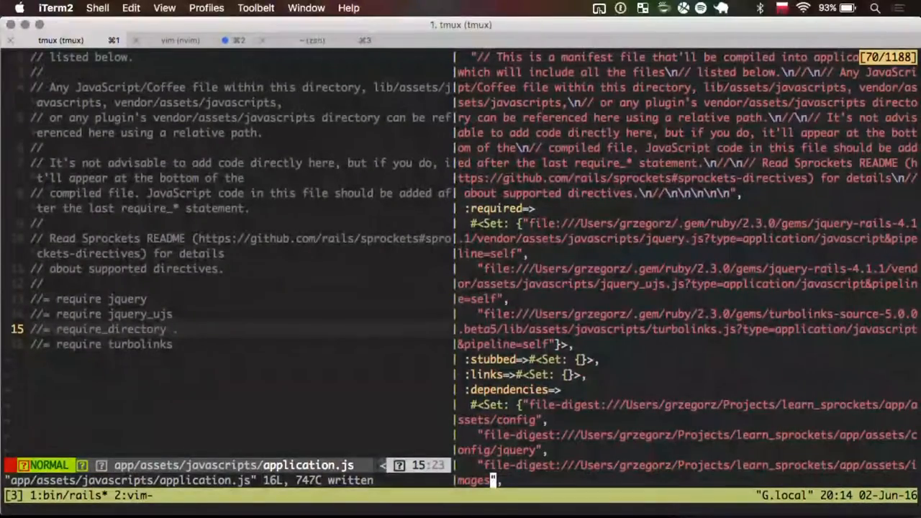
{"action": "scroll", "scroll_direction": "down", "scroll_amount": 3}
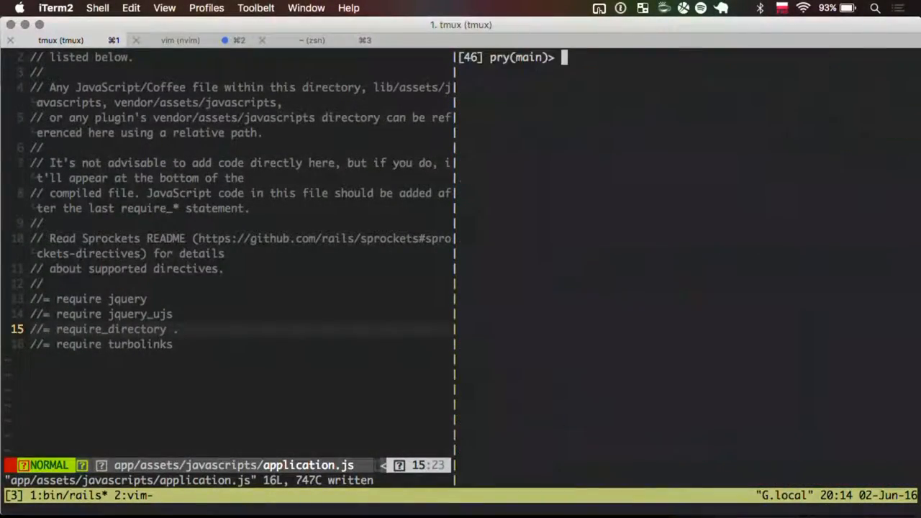
Set options[:filename] to nil to reproduce the TypeError, then assign a string filename
{"action": "type", "text": "options[:filename] ="}
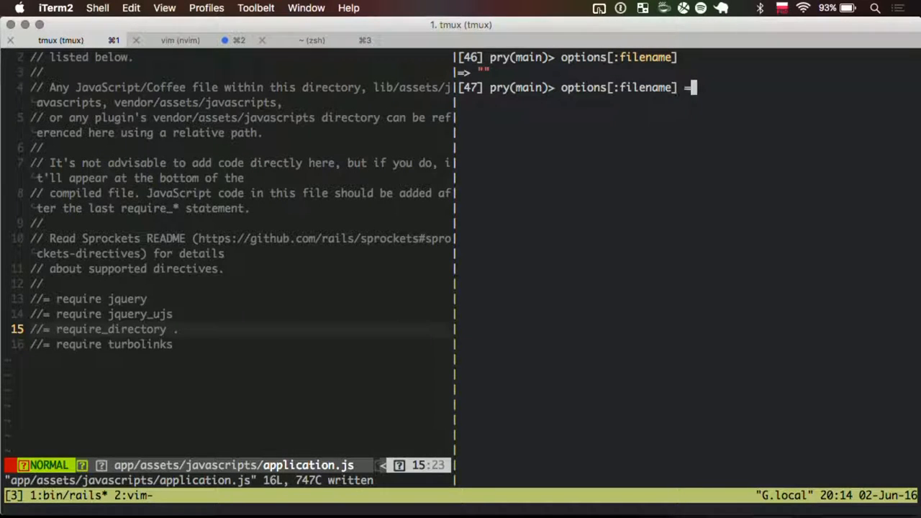
{"action": "type", "text": "nil"}
{"action": "type", "text": "Sprockets::DirectiveProcessor.call(options"}
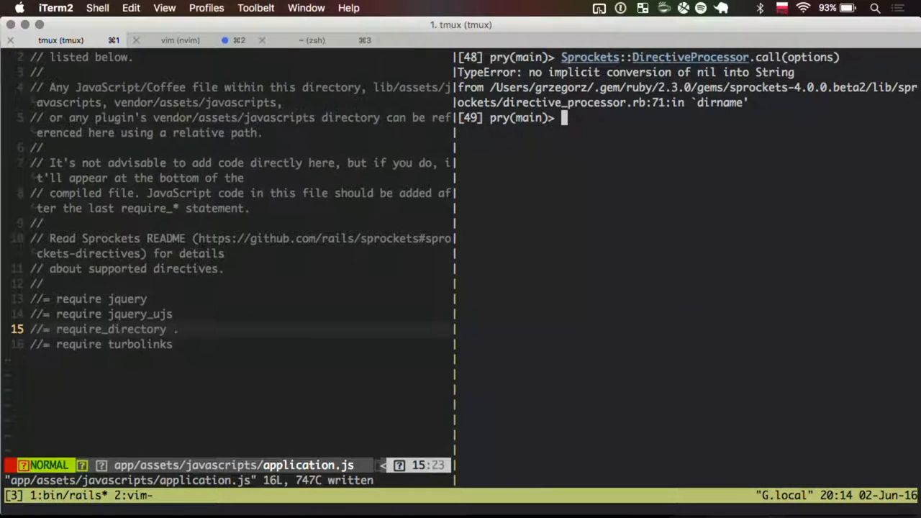
{"action": "type", "text": "options[:filename] = nil"}
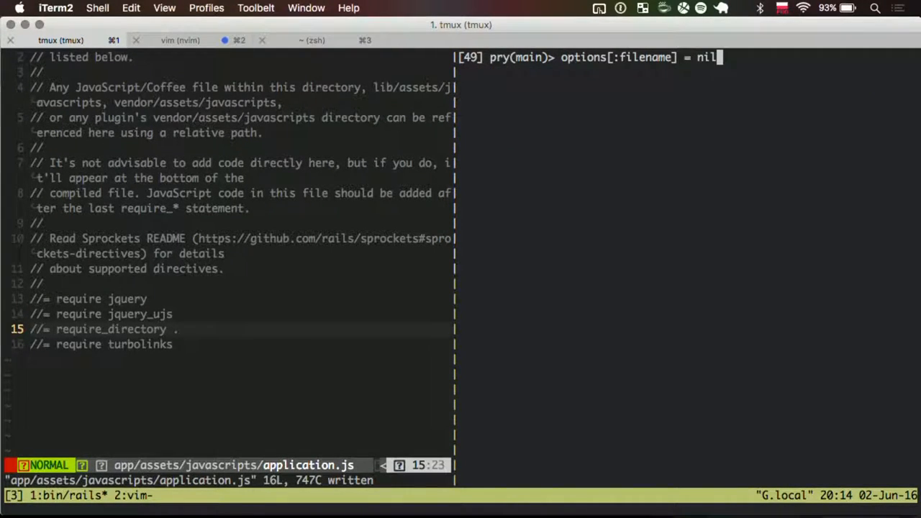
{"action": "type", "text": "\""}
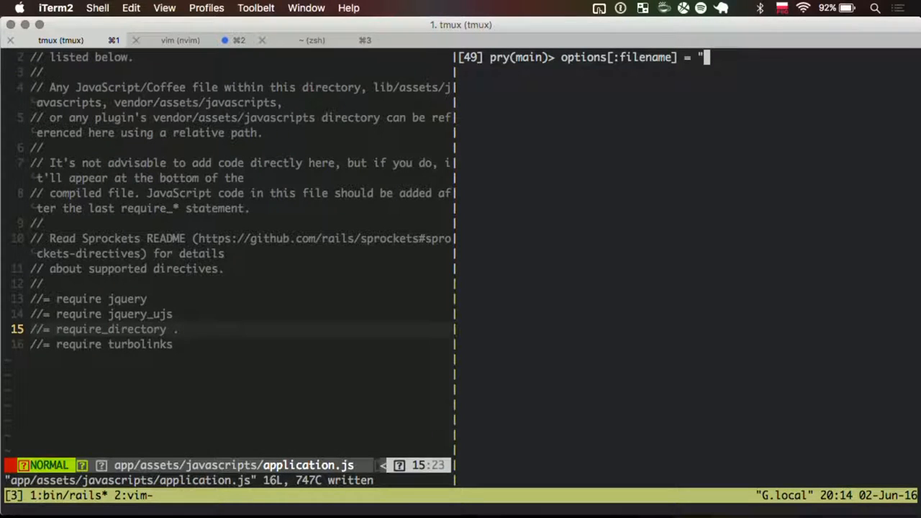
{"action": "type", "text": "text"}
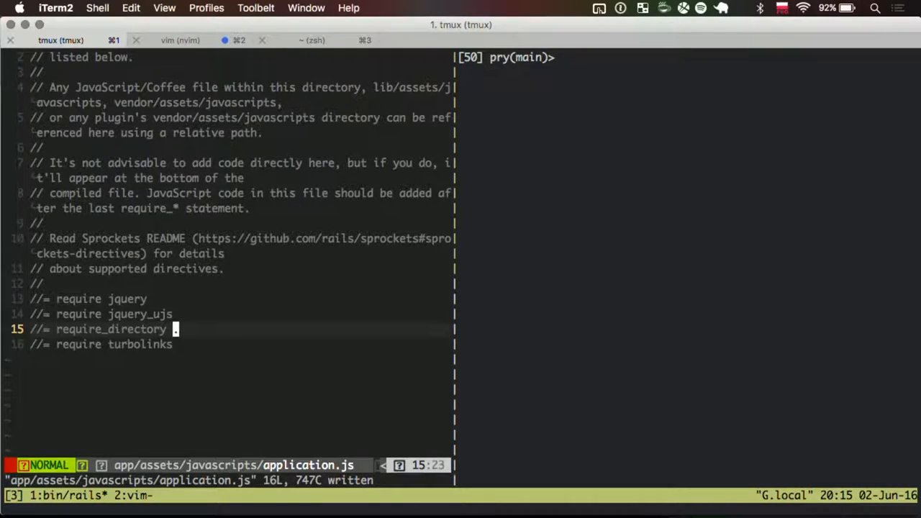
Rerun the processor, reveal app_dir/test.js.coffee in NERDTree, and delete line 15's require
{"action": "type", "text": "Sprockets::DirectiveProcessor.call(options)"}
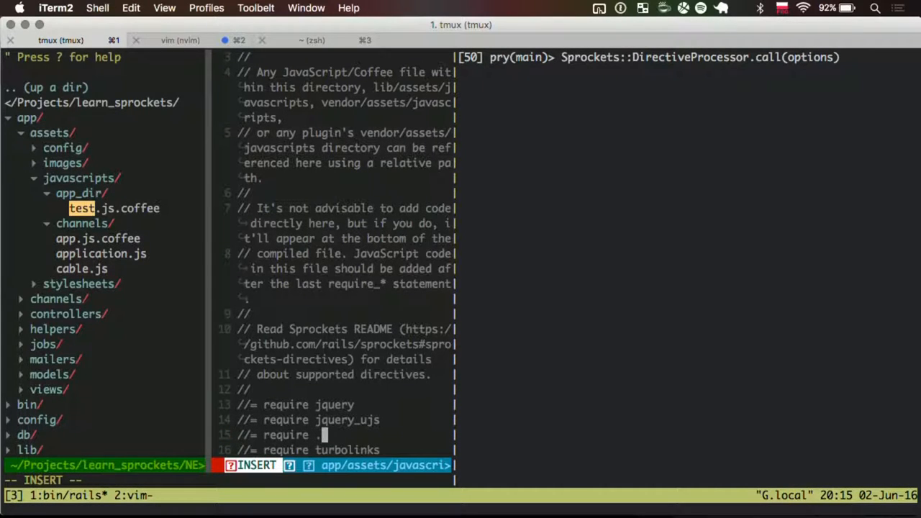
{"action": "type", "text": "/app_dir/"}
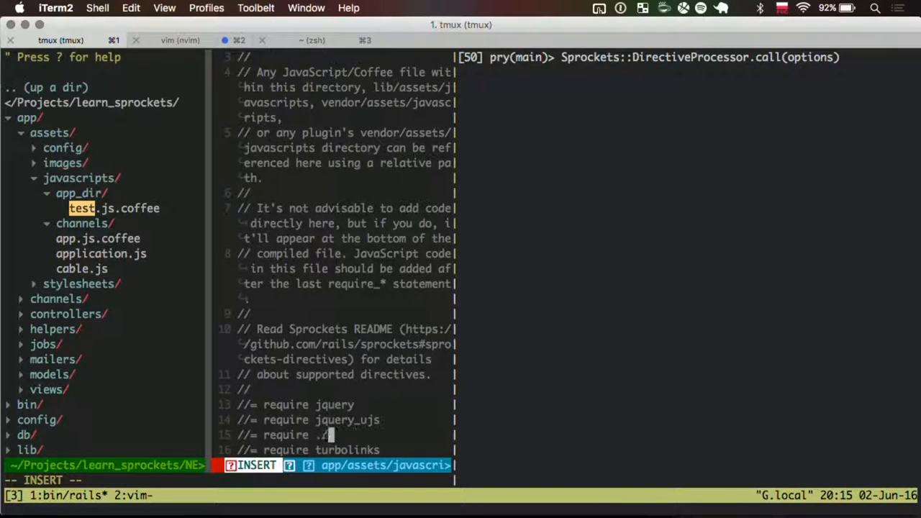
{"action": "key", "text": "Escape"}
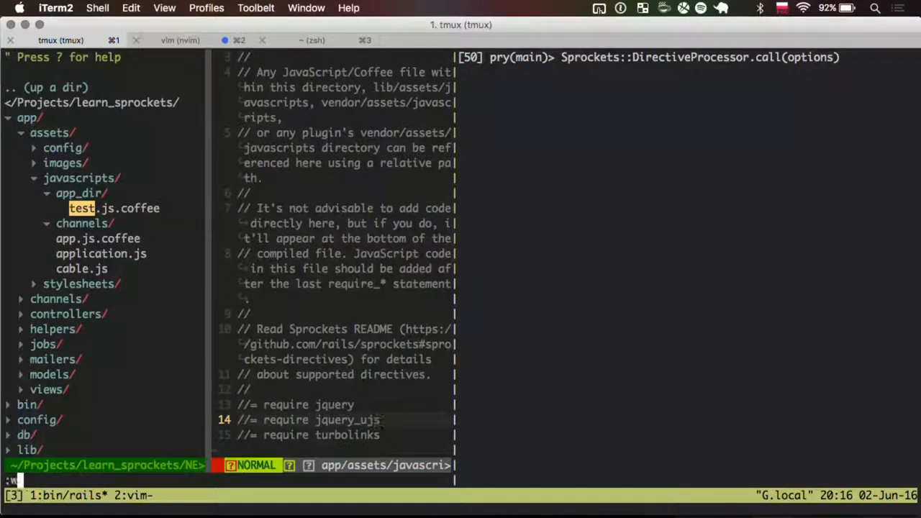
Save the manifest and change test.js.coffee's first line to '#= require_directory ../'
{"action": "key", "text": "Return"}
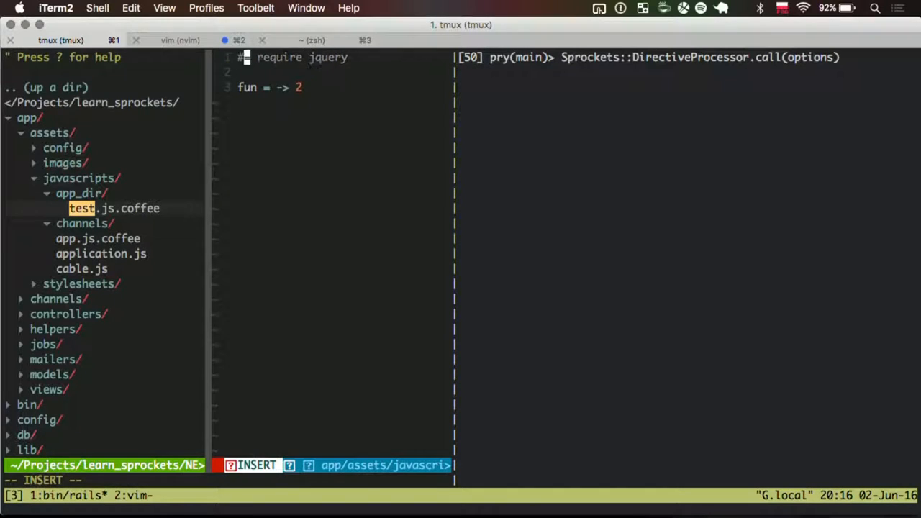
{"action": "key", "text": "Escape"}
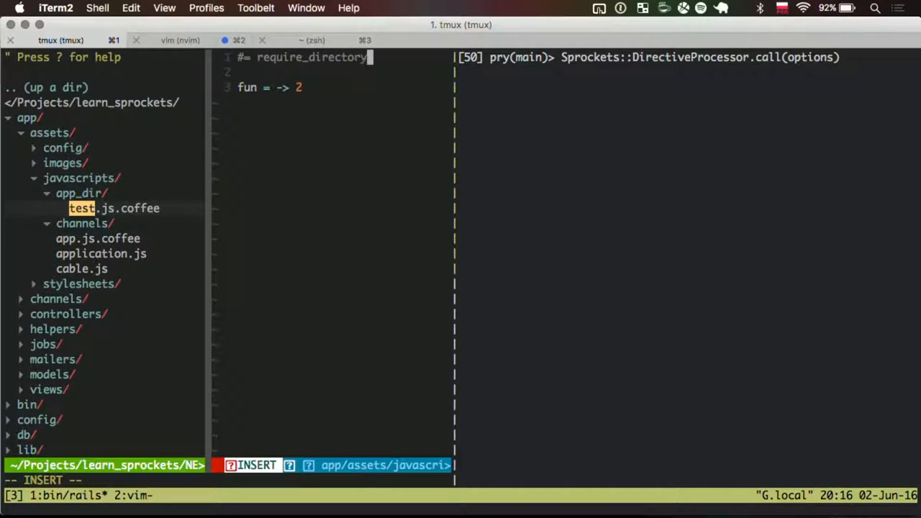
{"action": "type", "text": "../"}
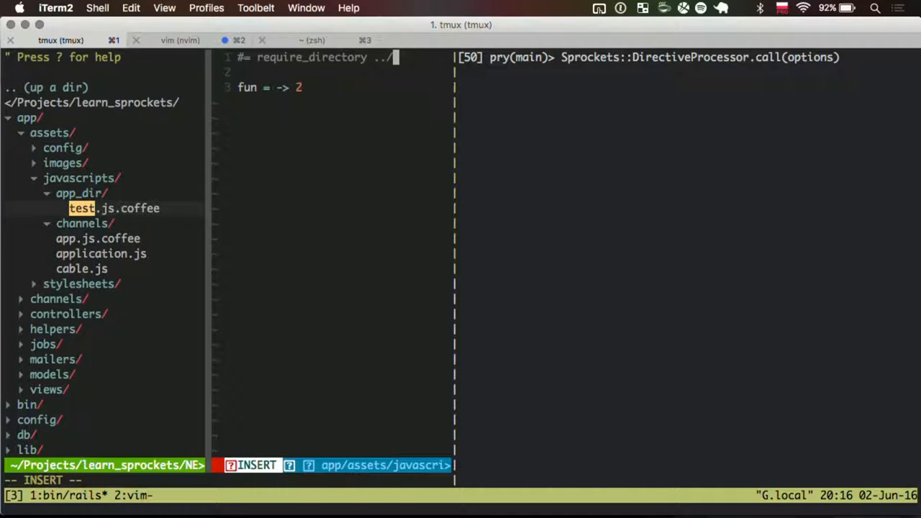
{"action": "key", "text": "Escape"}
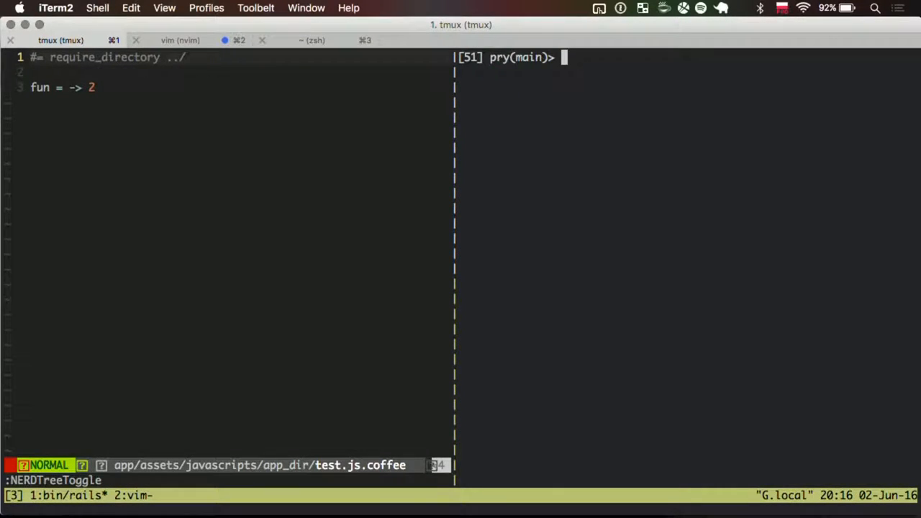
{"action": "type", "text": "options"}
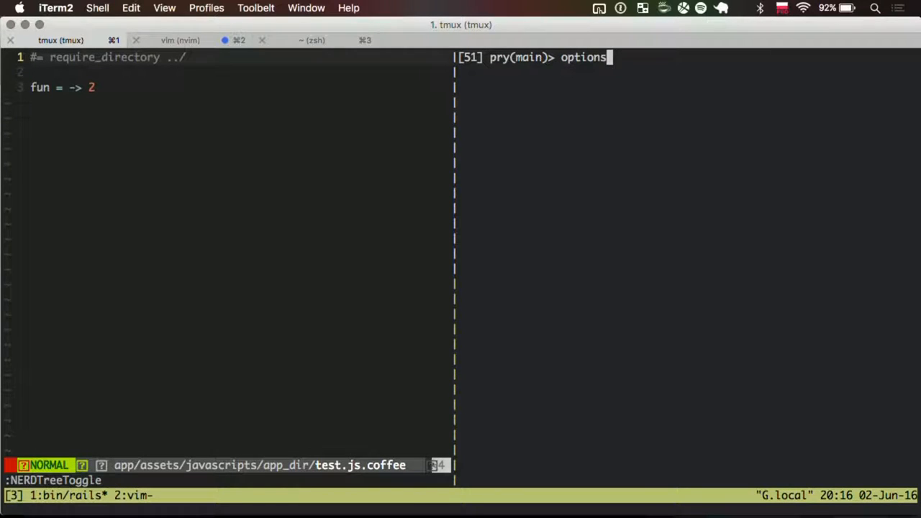
{"action": "type", "text": "[:data] = File"}
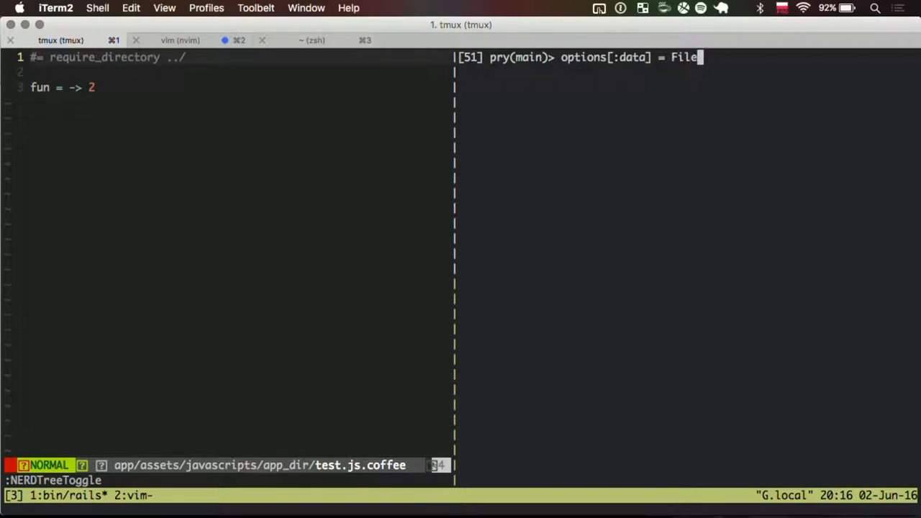
Load app_dir/test.js.coffee into options[:data] via File.read, correcting the mistyped path
{"action": "type", "text": ".read \""}
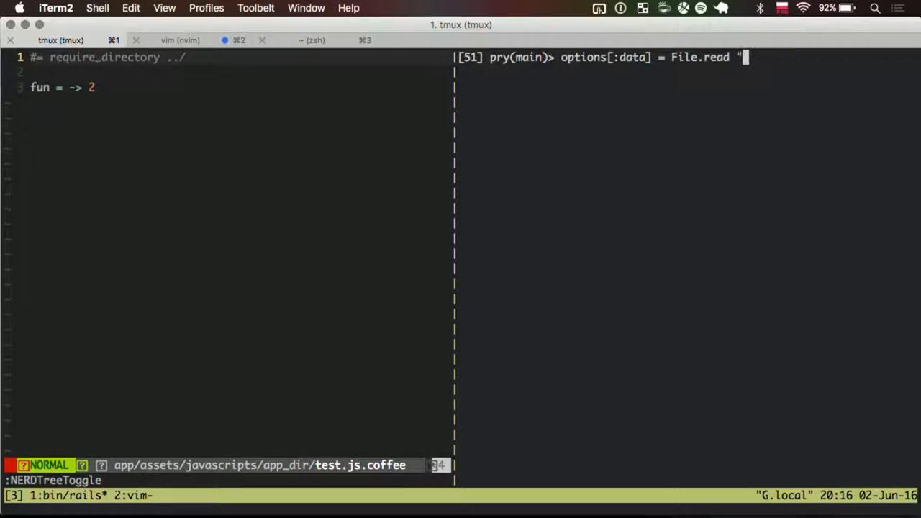
{"action": "type", "text": "#{Rails.root}"}
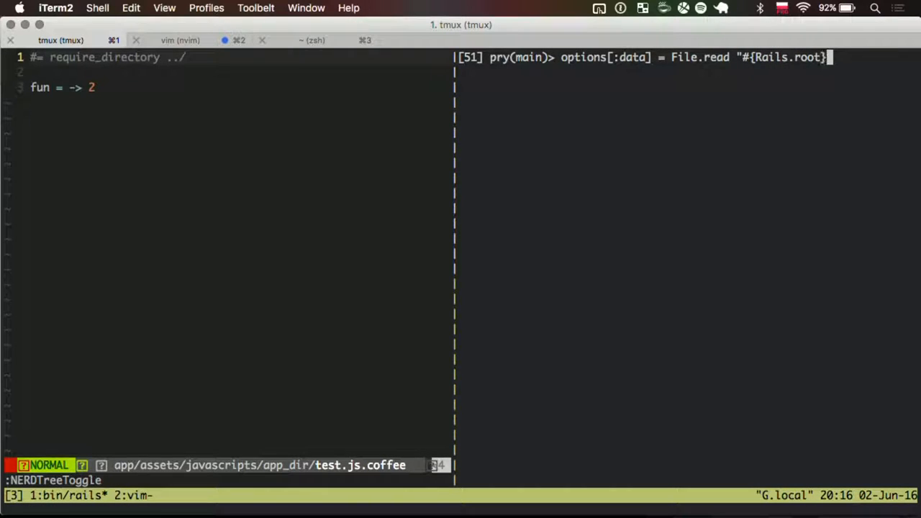
{"action": "type", "text": "/app/assets/javascip"}
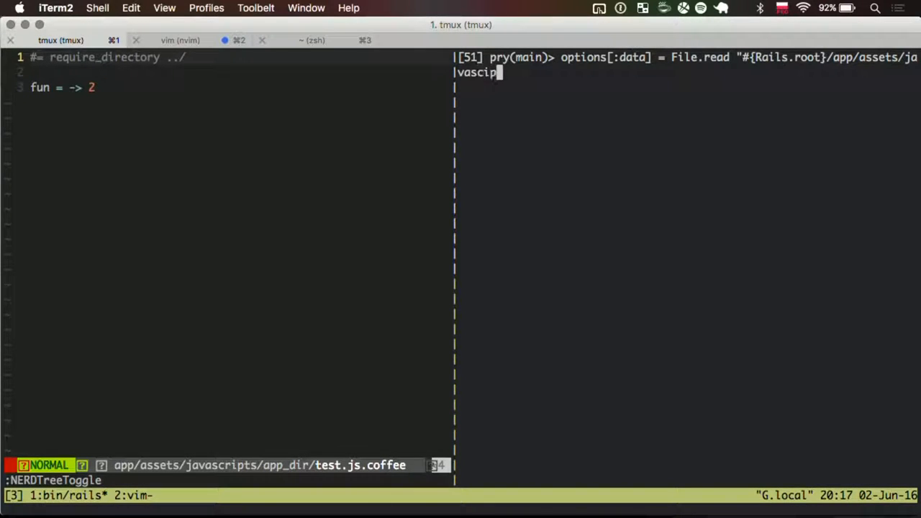
{"action": "type", "text": "ts/app_dir/test.js.coffe"}
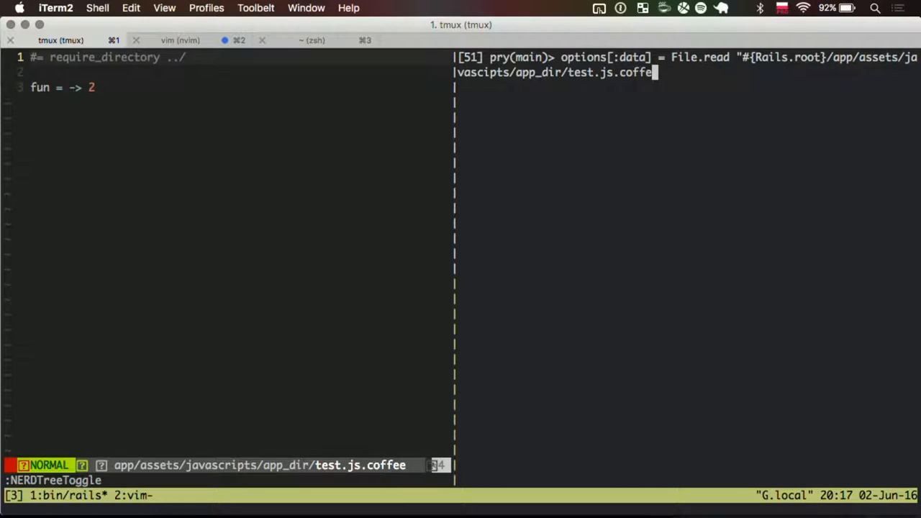
{"action": "type", "text": "\""}
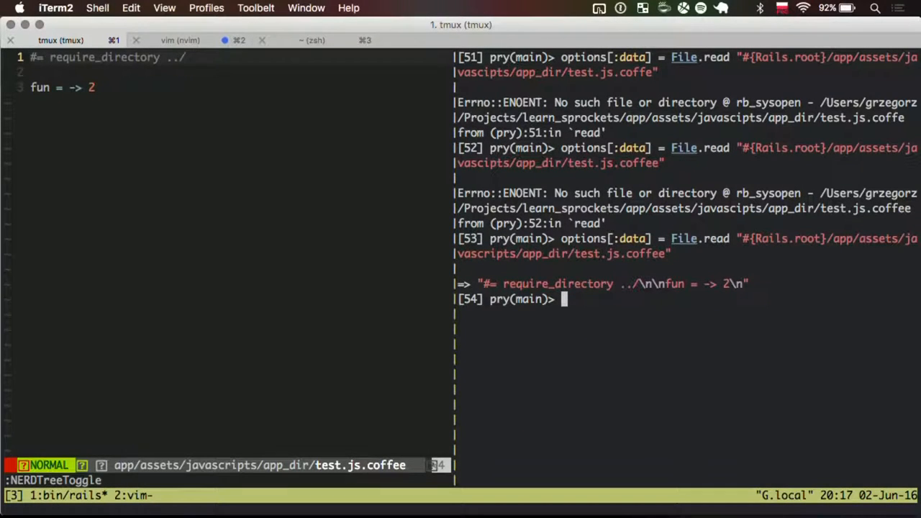
Run Sprockets::DirectiveProcessor.call(options) in pry on test.js.coffee, returning empty required, stubbed, links and dependencies
{"action": "type", "text": "Sprockets"}
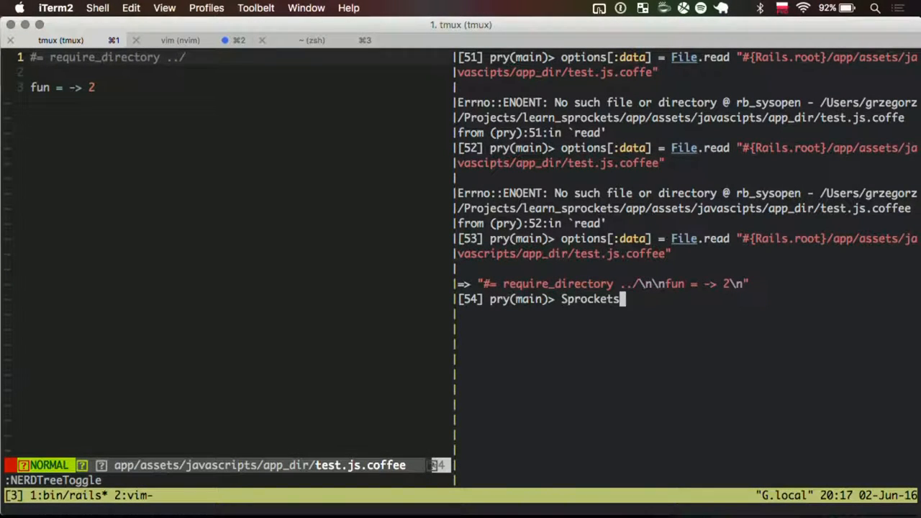
{"action": "type", "text": "::DirectiveProcessor.c"}
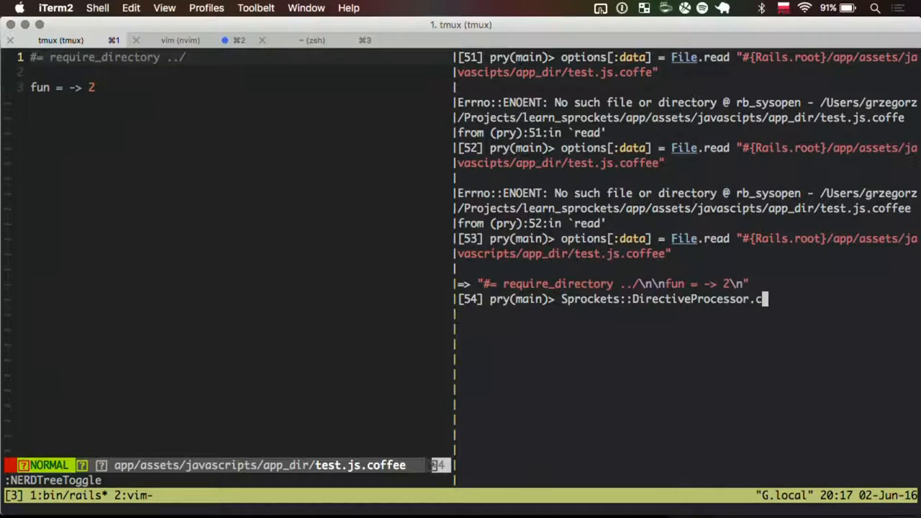
{"action": "type", "text": "all(options)"}
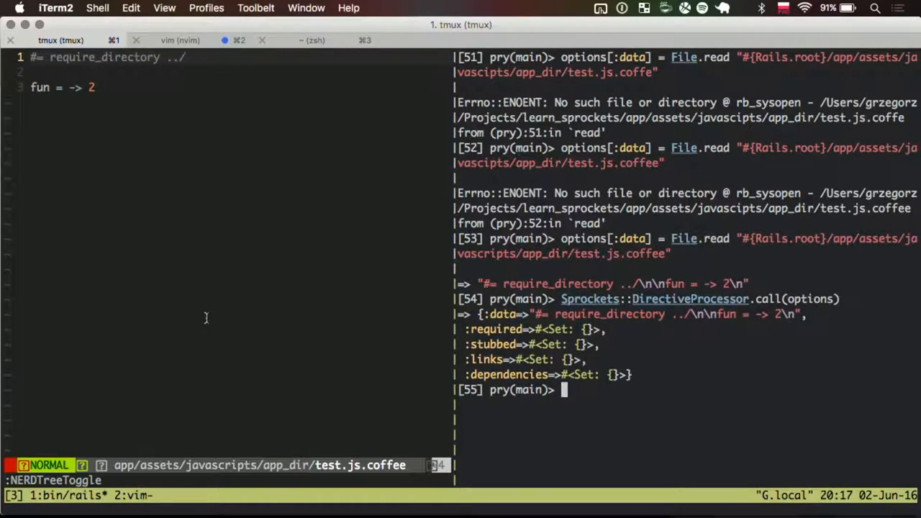
{"action": "mouse_move", "coordinate": [534, 312]}
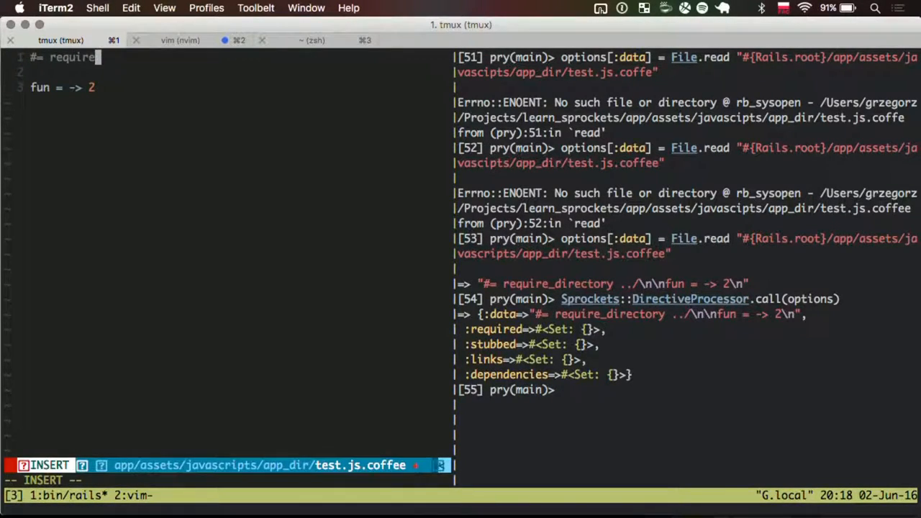
Reload pry, rename the file to test.js, and begin changing the jquery directive to require_directory
{"action": "type", "text": "jquery"}
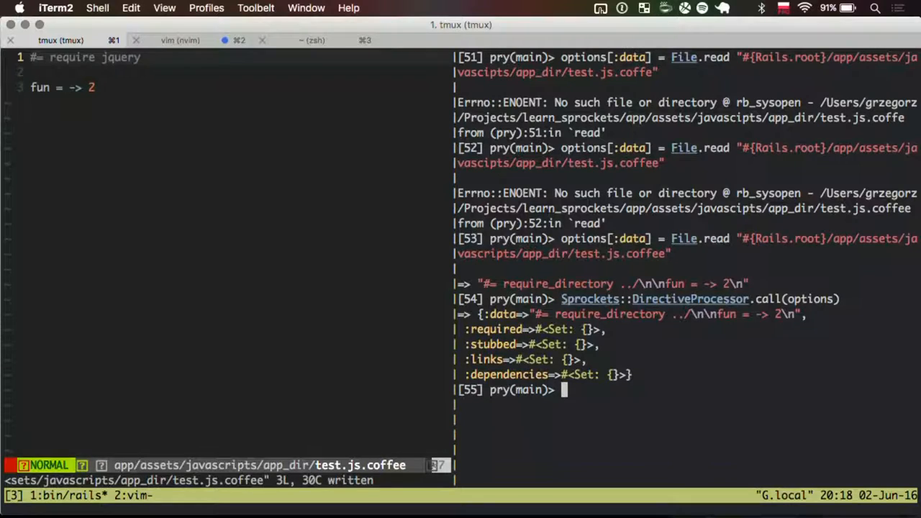
{"action": "type", "text": "reload!"}
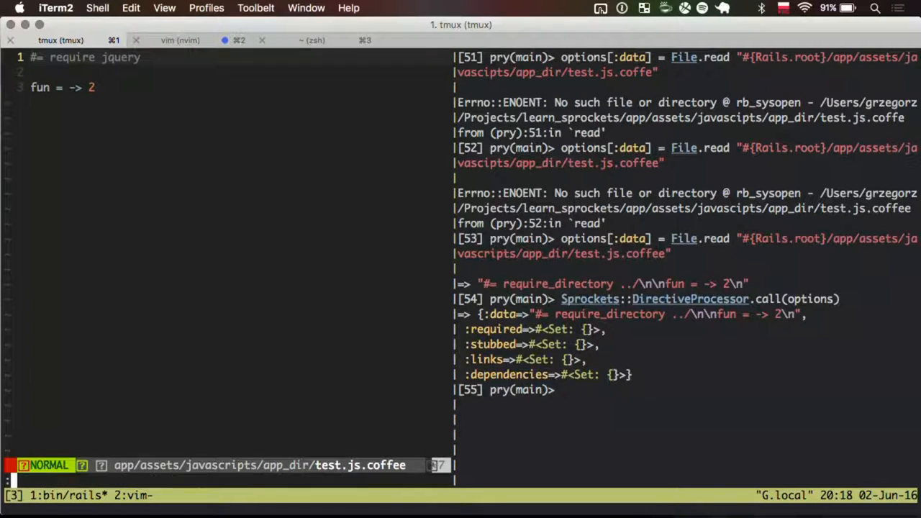
{"action": "type", "text": ":Rename test."}
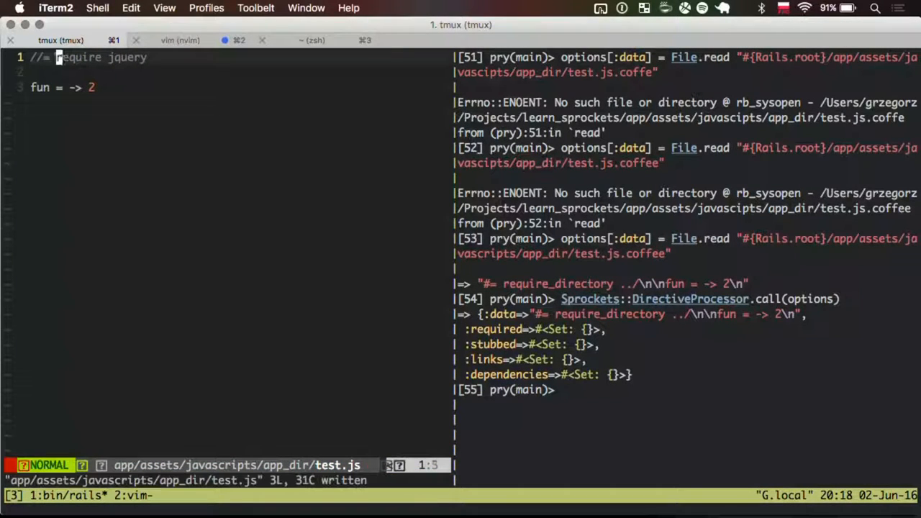
{"action": "type", "text": "require_real"}
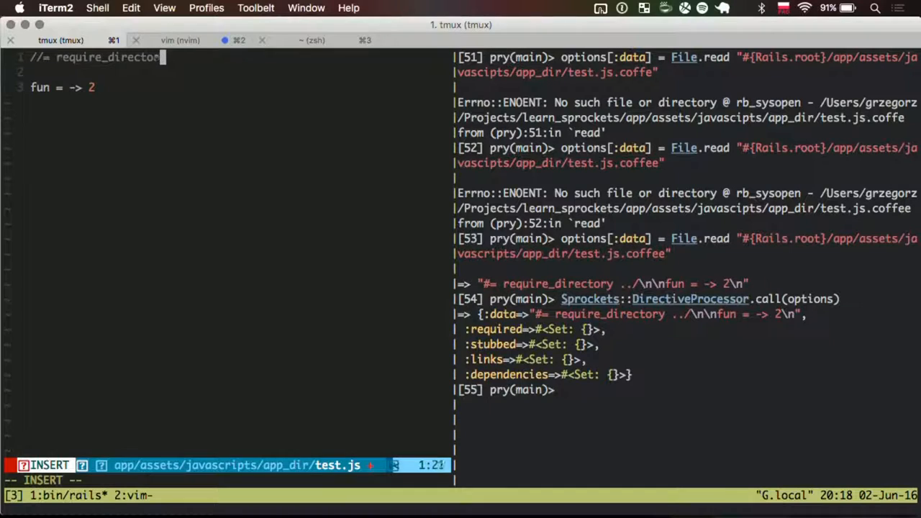
Save test.js with //= require_directory ../ and rerun the directive processor, showing a file-digest dependency
{"action": "key", "text": "Escape"}
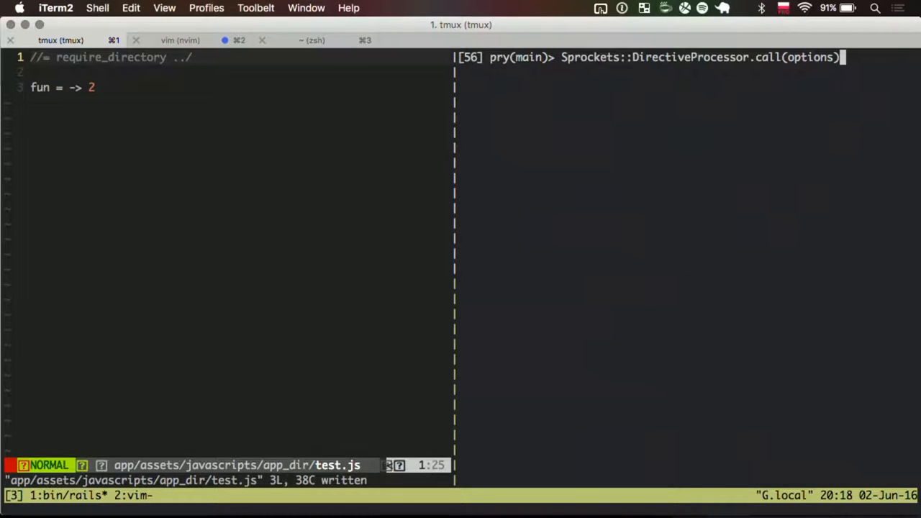
{"action": "key", "text": "Return"}
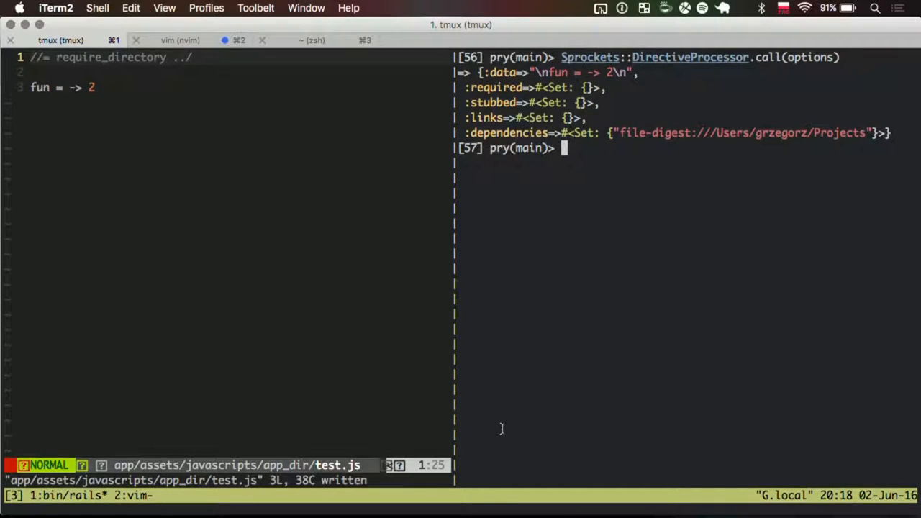
{"action": "mouse_move", "coordinate": [610, 132]}
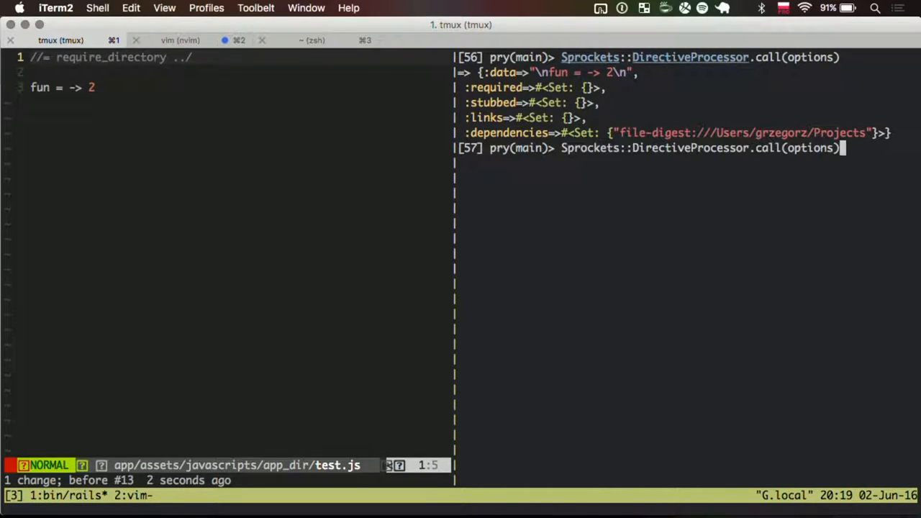
Set options[:filename] to "#{Rails.root}/app/assets/javascripts/app_dir/test.js" in pry
{"action": "type", "text": "options[:filename"}
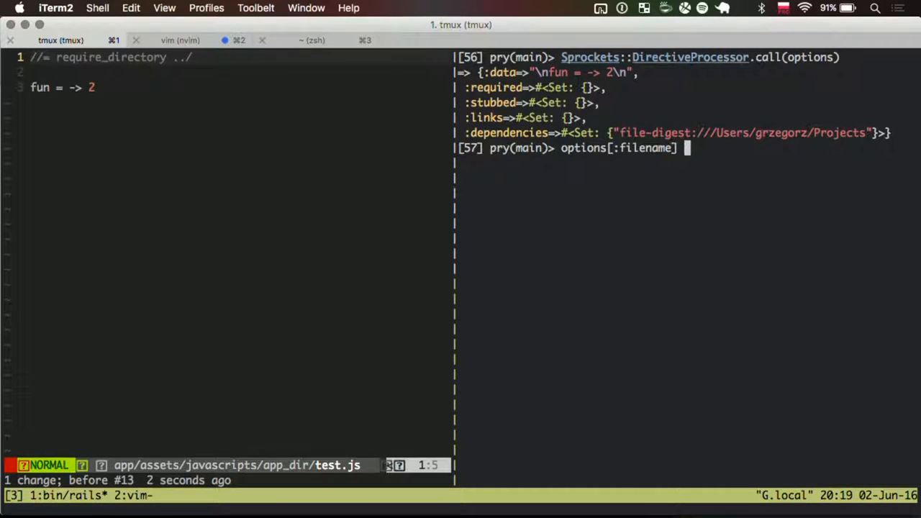
{"action": "type", "text": "= \""}
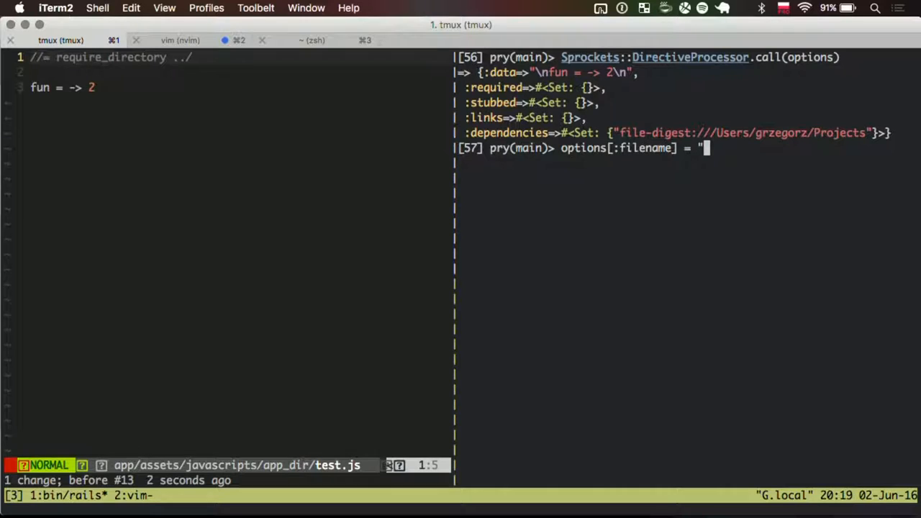
{"action": "type", "text": "#{Rails"}
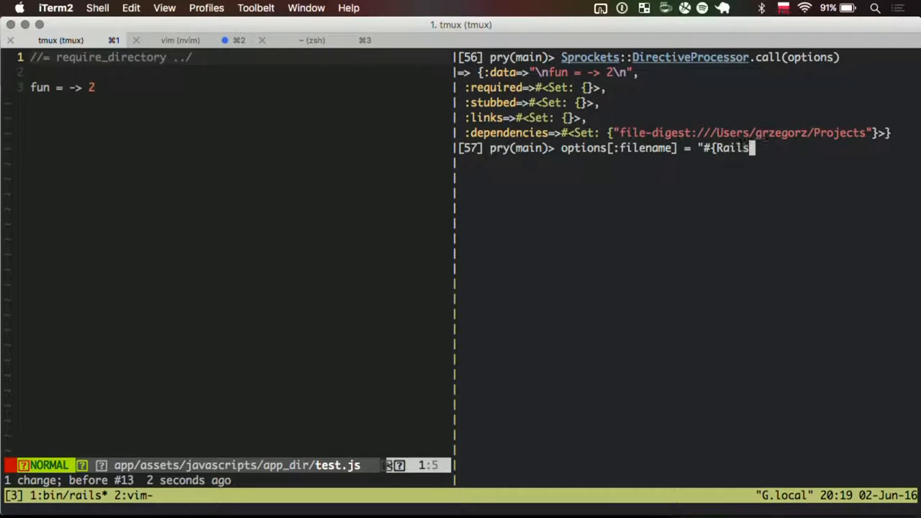
{"action": "type", "text": ".root}/"}
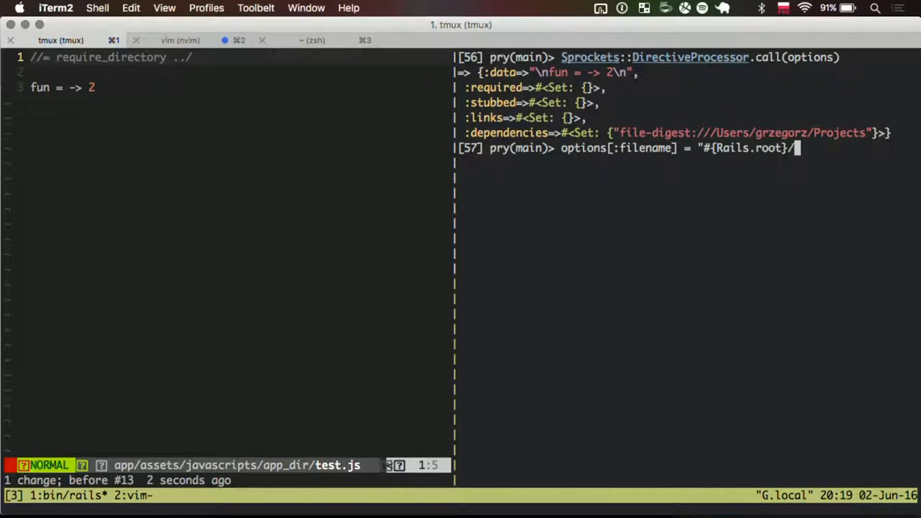
{"action": "type", "text": "app/assets/javas"}
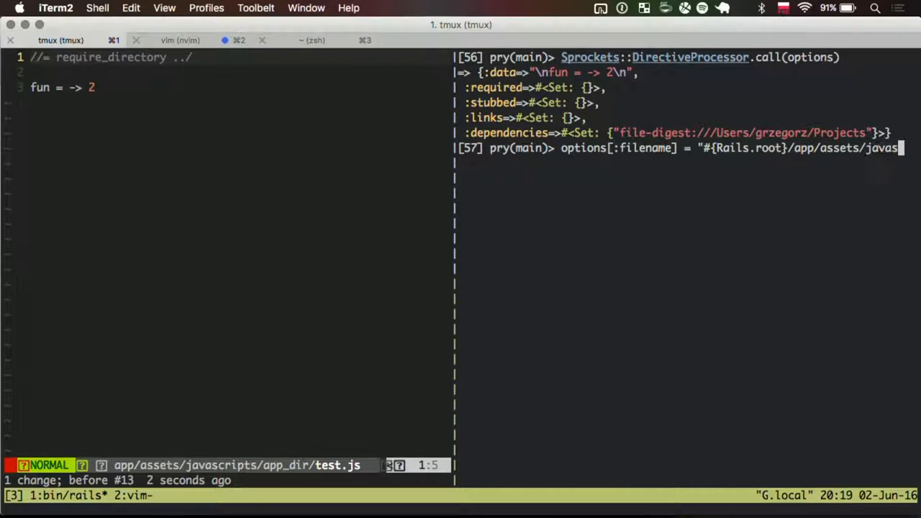
{"action": "type", "text": "ts/app_dir/"}
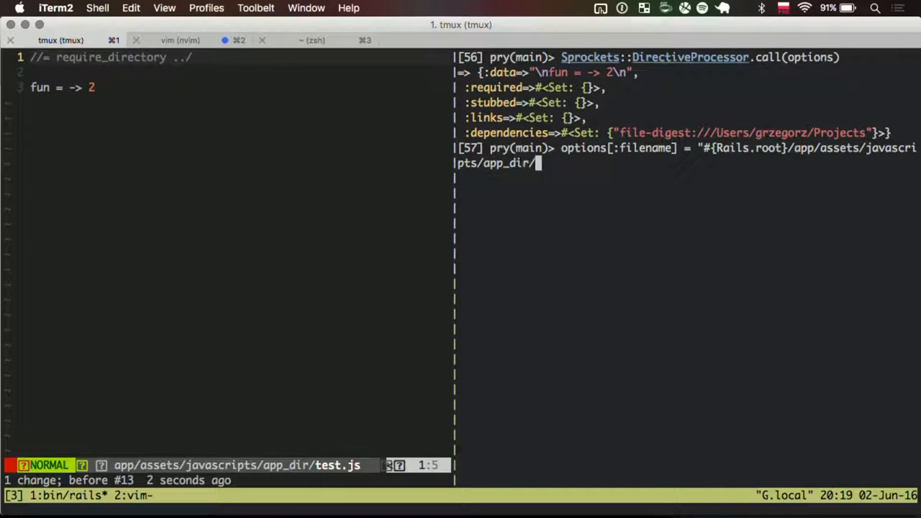
{"action": "type", "text": "test.js\""}
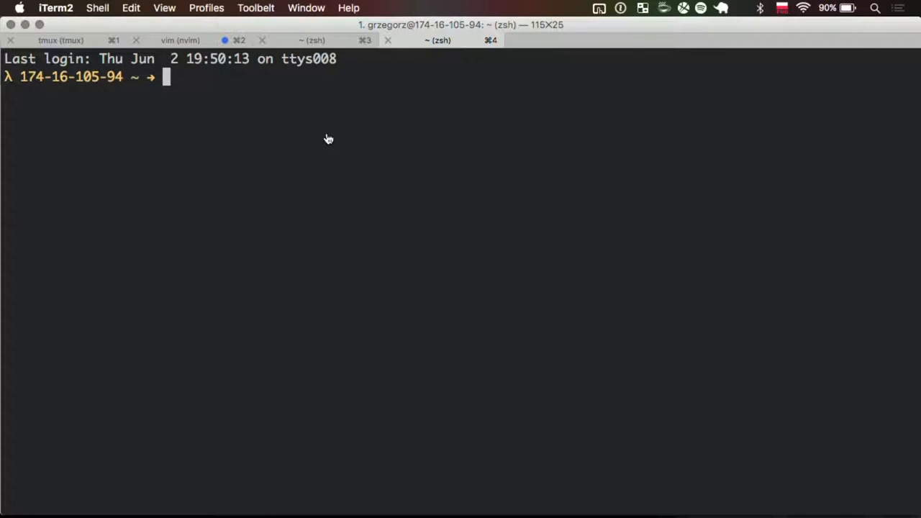
Change into the Projects/ folder in the shell
{"action": "type", "text": "cd Projects/"}
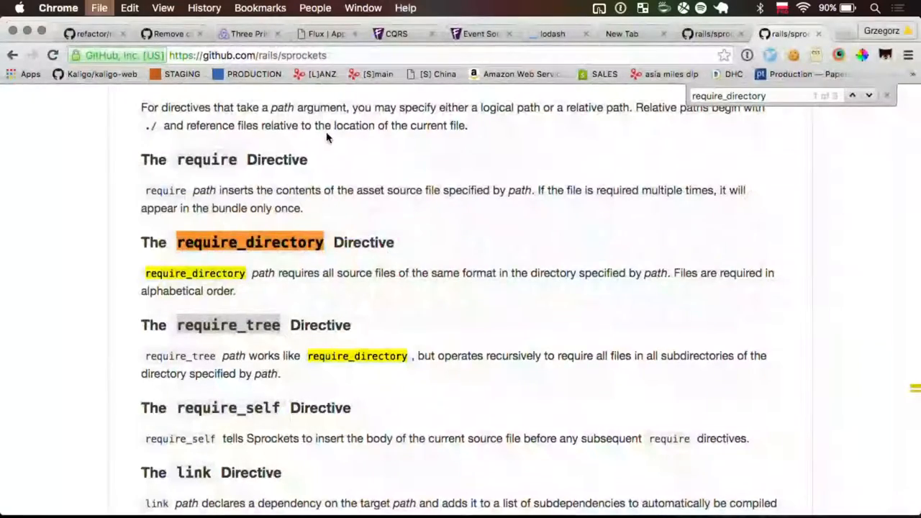
Open premailer-rails issue 145 and read down to the comment asking to reopen it
{"action": "type", "text": "premailer-rails/issues/145"}
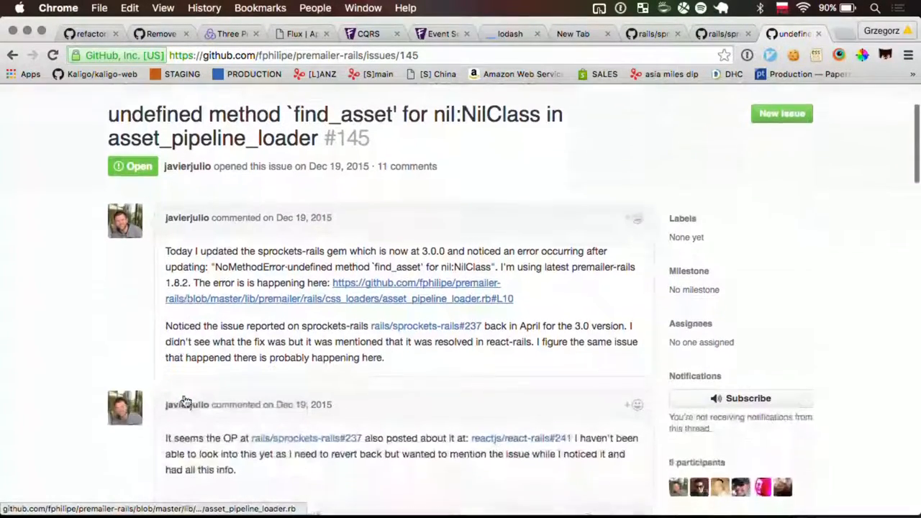
{"action": "scroll", "scroll_direction": "down", "scroll_amount": 3}
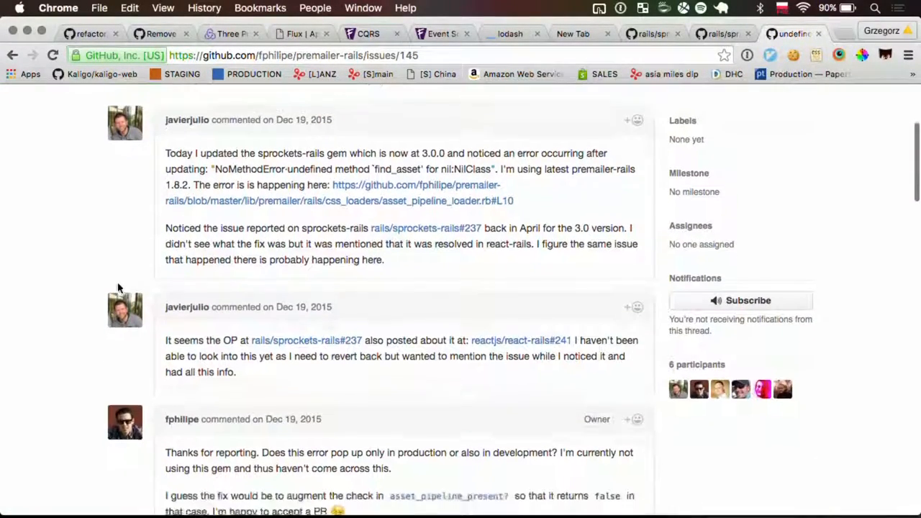
{"action": "scroll", "scroll_direction": "down", "scroll_amount": 3}
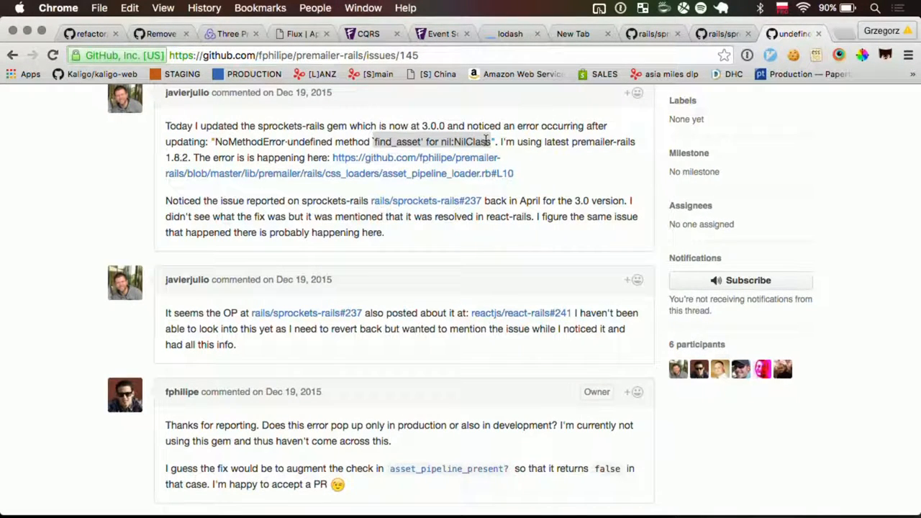
{"action": "mouse_move", "coordinate": [461, 173]}
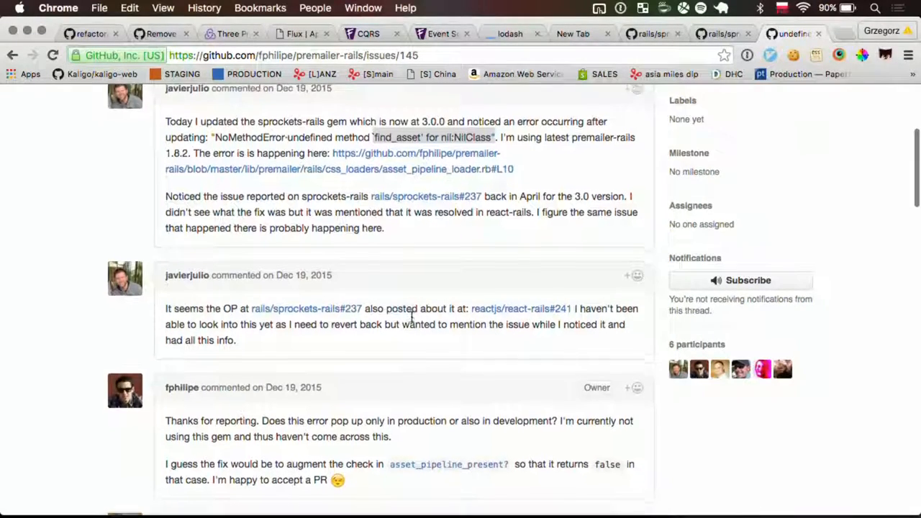
{"action": "scroll", "scroll_direction": "up", "scroll_amount": 3}
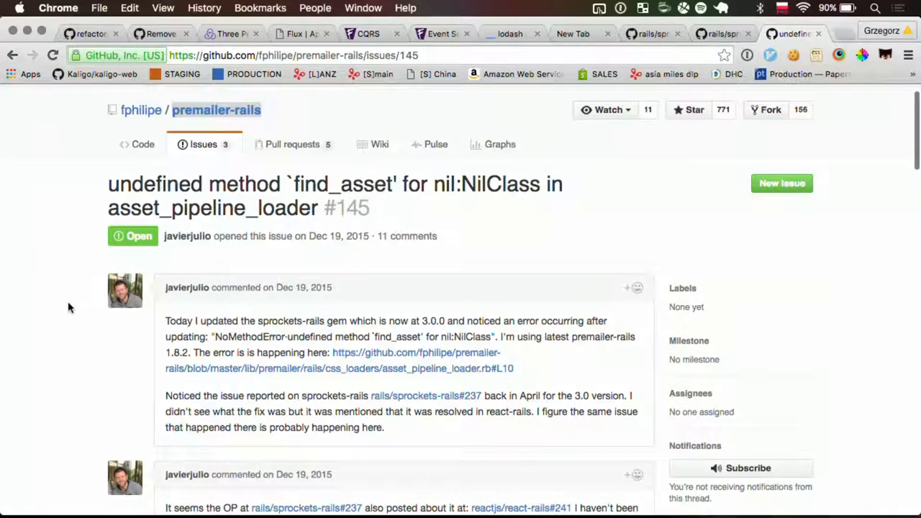
{"action": "scroll", "scroll_direction": "down", "scroll_amount": 3}
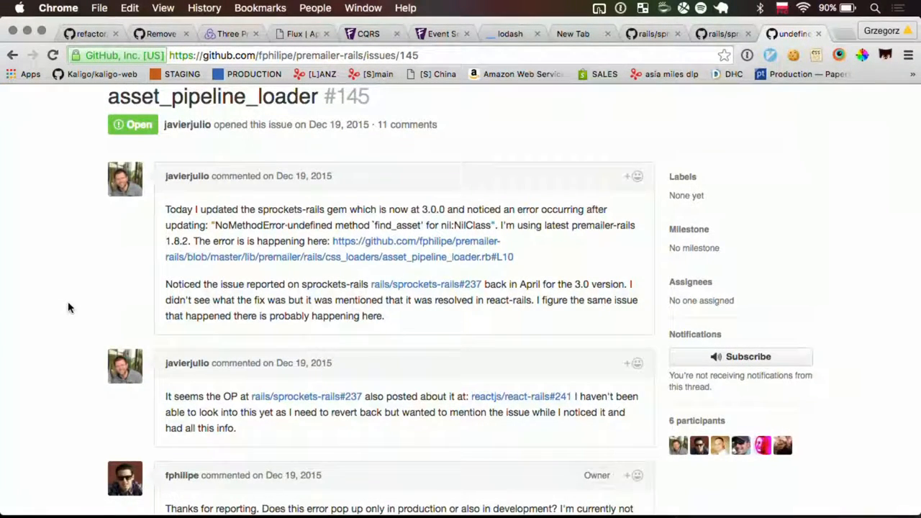
{"action": "mouse_move", "coordinate": [95, 323]}
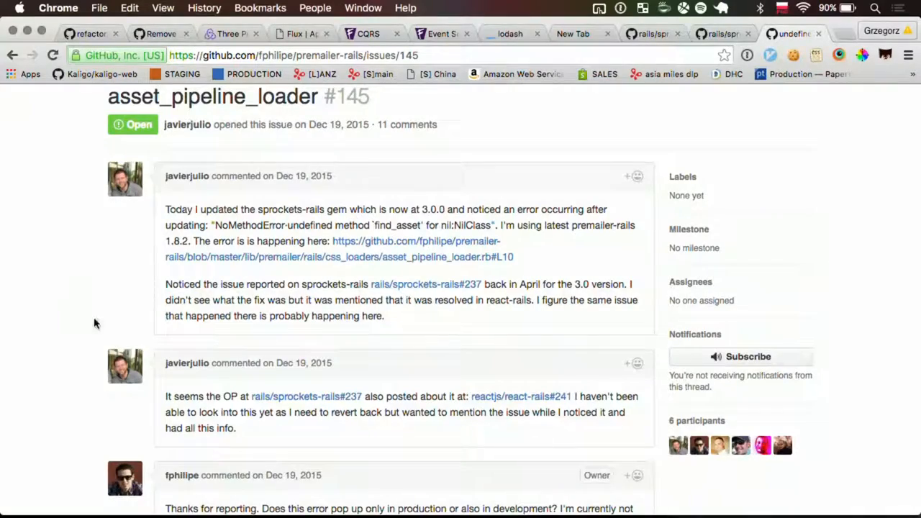
{"action": "scroll", "scroll_direction": "down", "scroll_amount": 3}
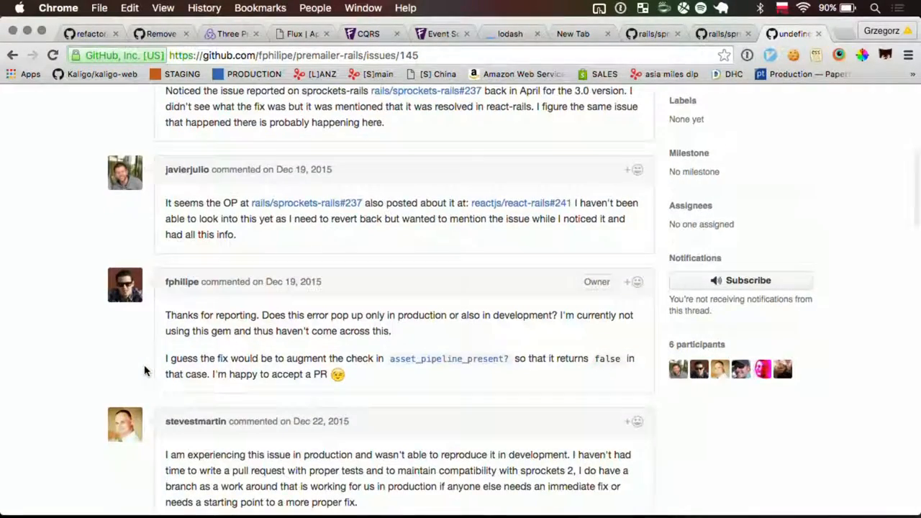
{"action": "scroll", "scroll_direction": "down", "scroll_amount": 3}
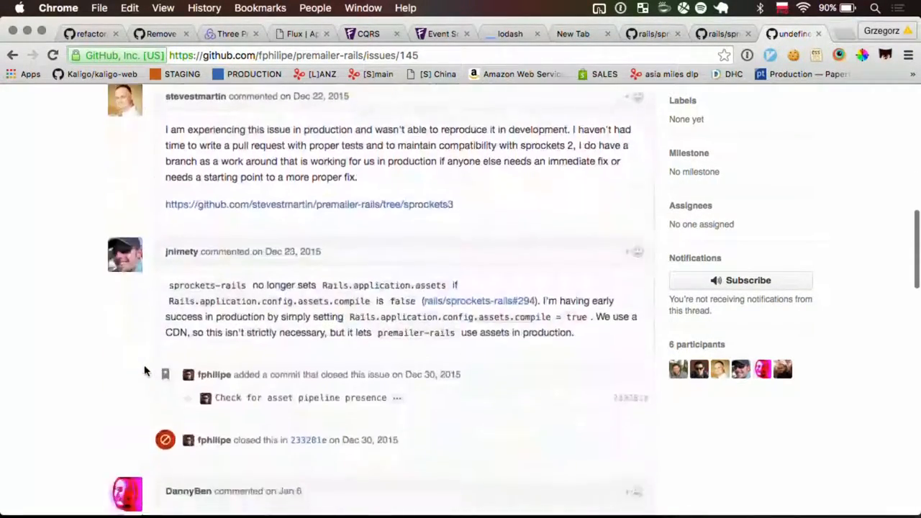
{"action": "scroll", "scroll_direction": "down", "scroll_amount": 3}
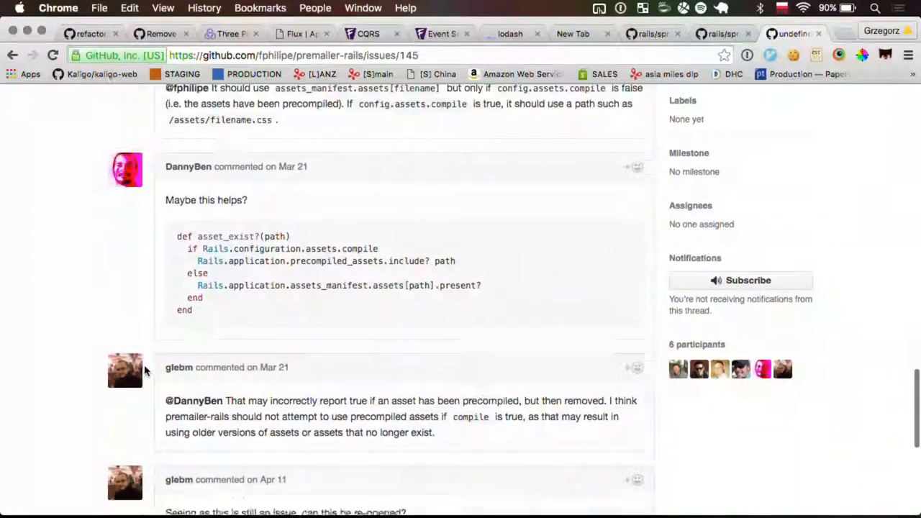
{"action": "scroll", "scroll_direction": "down", "scroll_amount": 3}
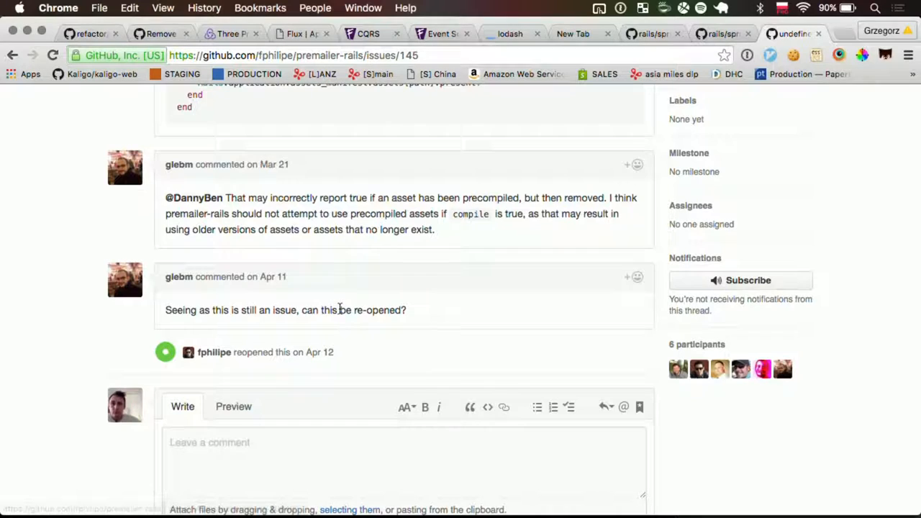
{"action": "triple_click", "coordinate": [285, 310]}
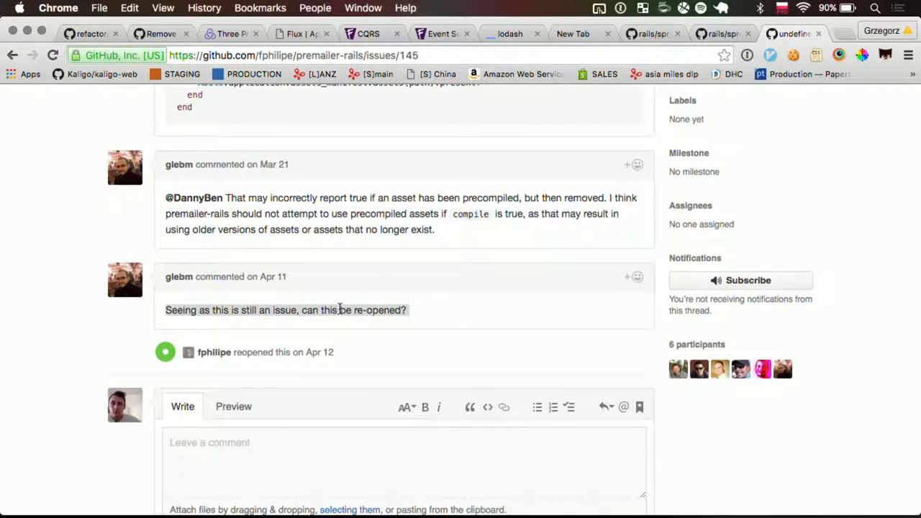
Read the remaining issue comments about locating precompiled assets
{"action": "scroll", "scroll_direction": "down", "scroll_amount": 3}
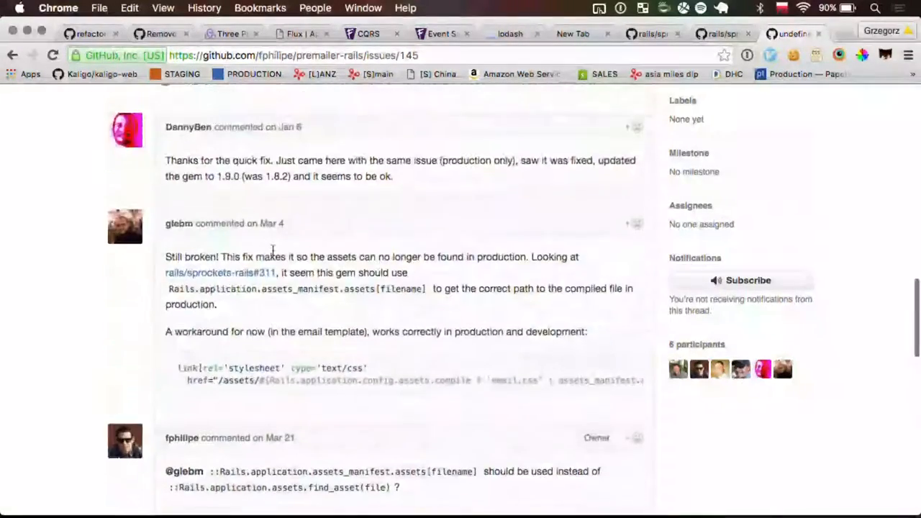
{"action": "scroll", "scroll_direction": "down", "scroll_amount": 3}
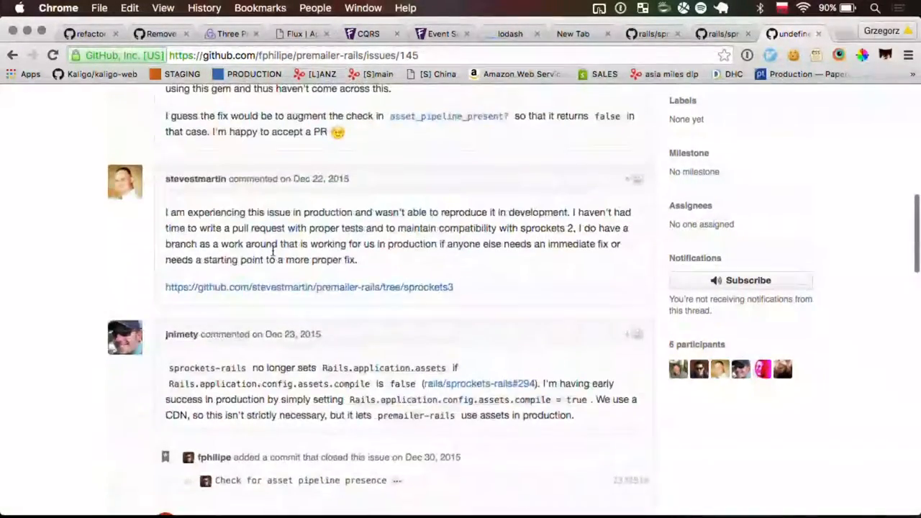
{"action": "scroll", "scroll_direction": "down", "scroll_amount": 3}
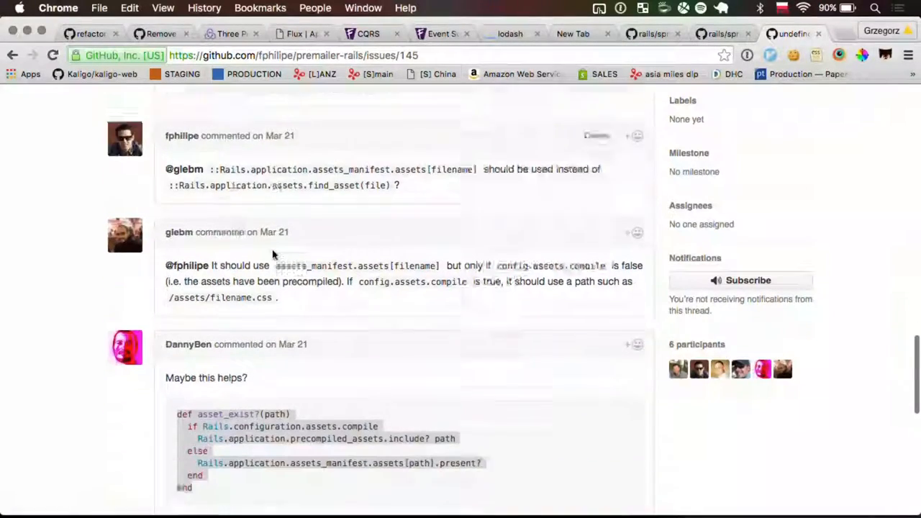
{"action": "scroll", "scroll_direction": "down", "scroll_amount": 3}
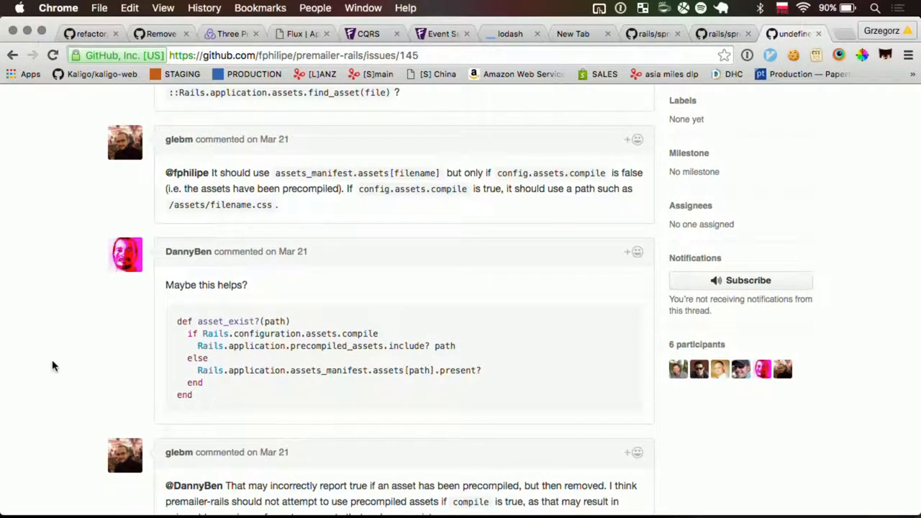
{"action": "key", "text": "cmd+tab"}
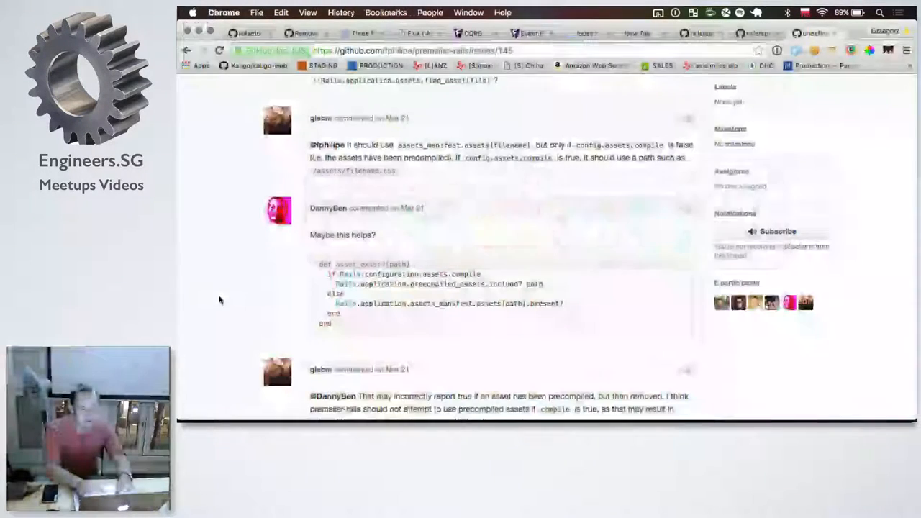
Go to rails-assets.org
{"action": "type", "text": "rails-assets.org/#/"}
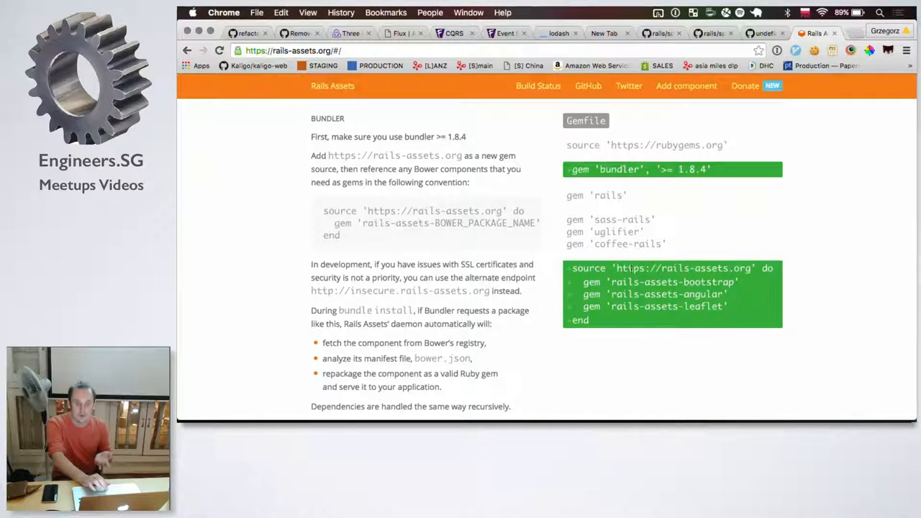
Finish reviewing Rails Assets and bring up a blank iA Writer document
{"action": "double_click", "coordinate": [682, 267]}
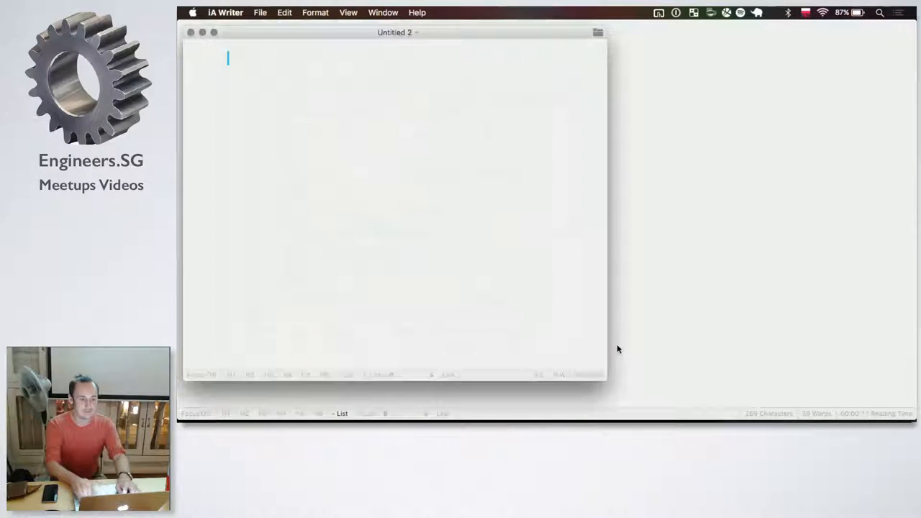
Type bullets for bower-rails, csrf, rack, bundler, sidekiq and concurrent-ruby
{"action": "type", "text": "* bower-"}
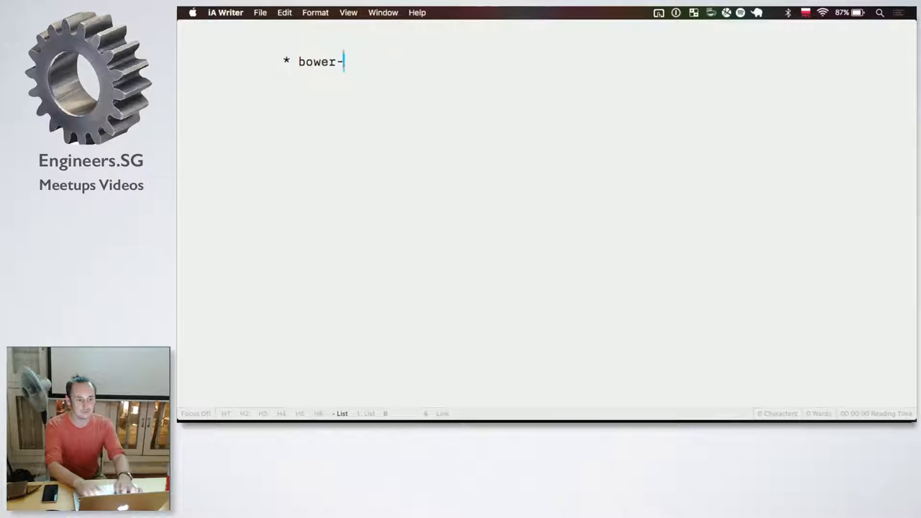
{"action": "type", "text": "rails"}
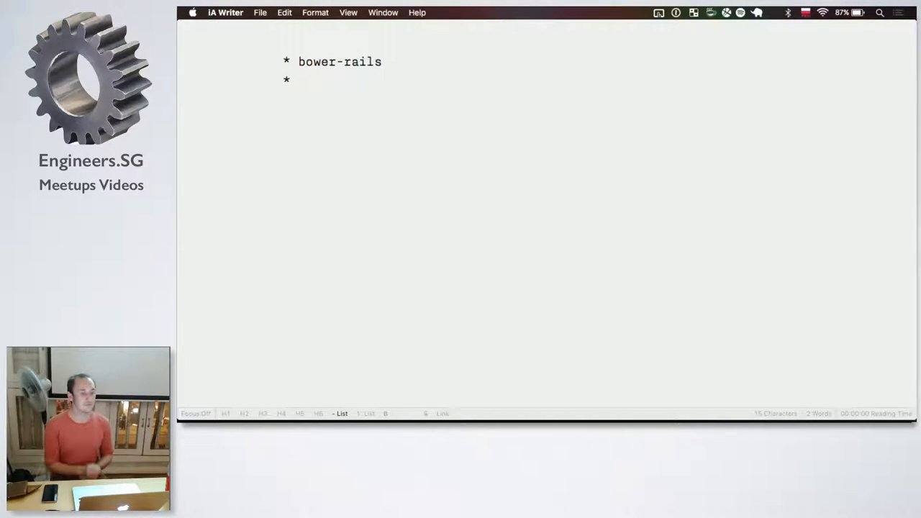
{"action": "type", "text": "csrf"}
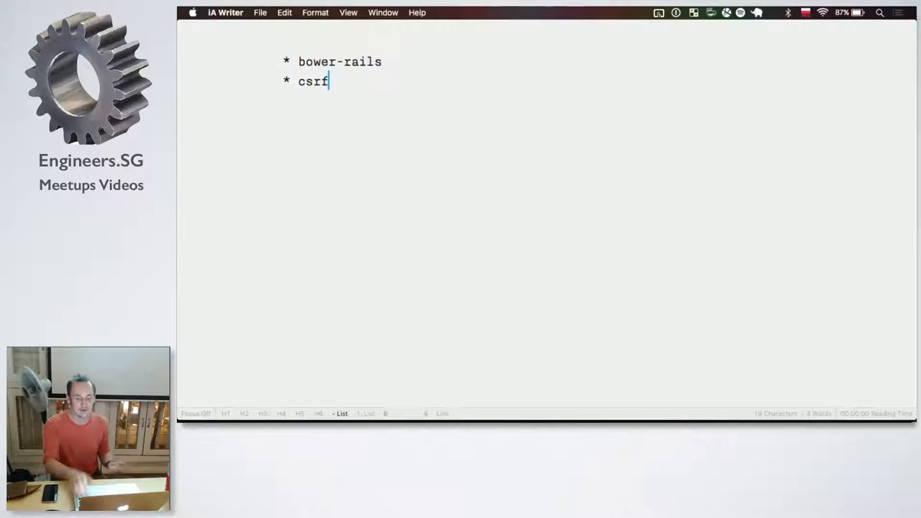
{"action": "key", "text": "enter"}
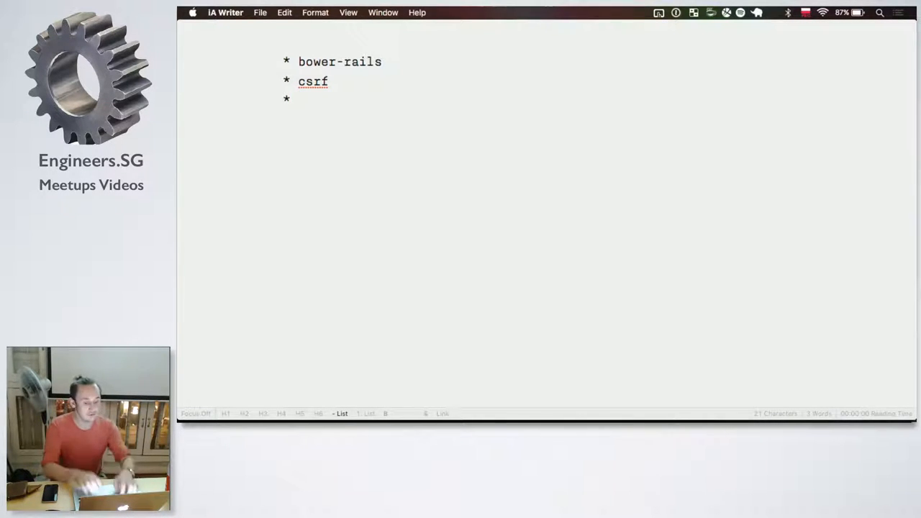
{"action": "type", "text": "rack"}
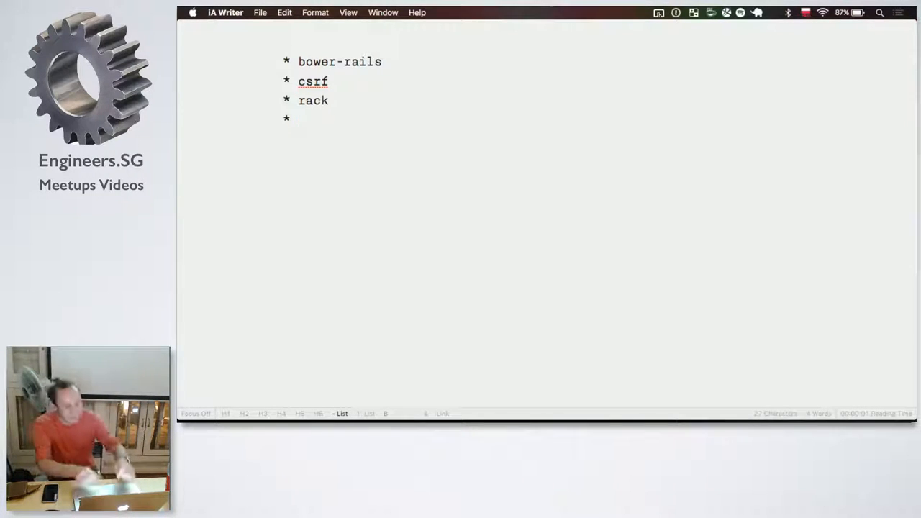
{"action": "type", "text": "bundler"}
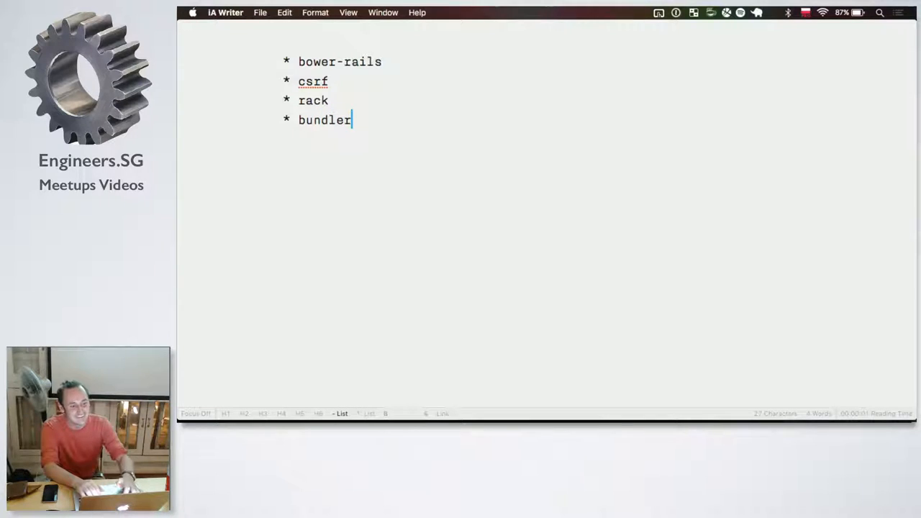
{"action": "key", "text": "Return"}
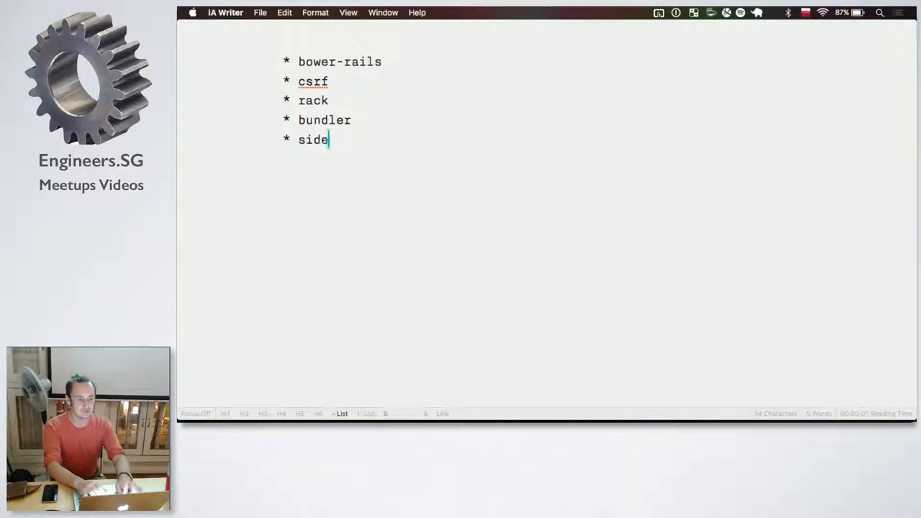
{"action": "type", "text": "kiq"}
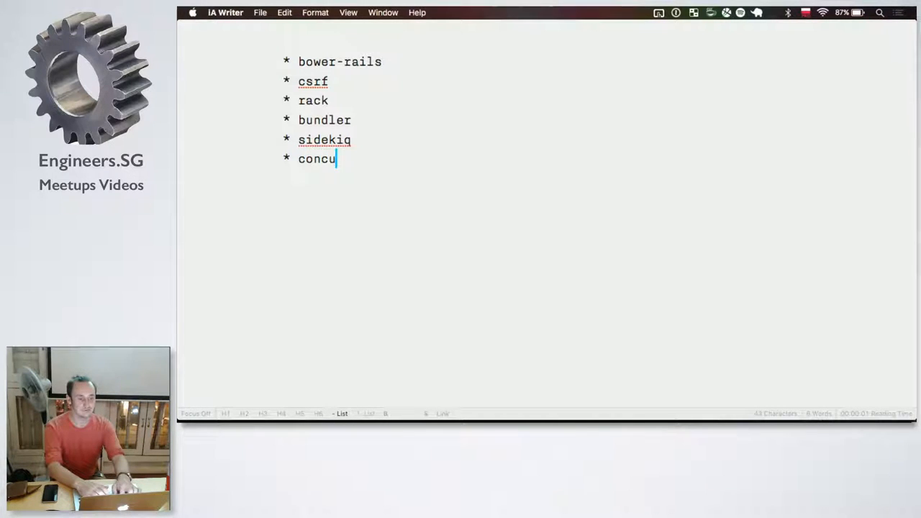
{"action": "type", "text": "rrent-ruby"}
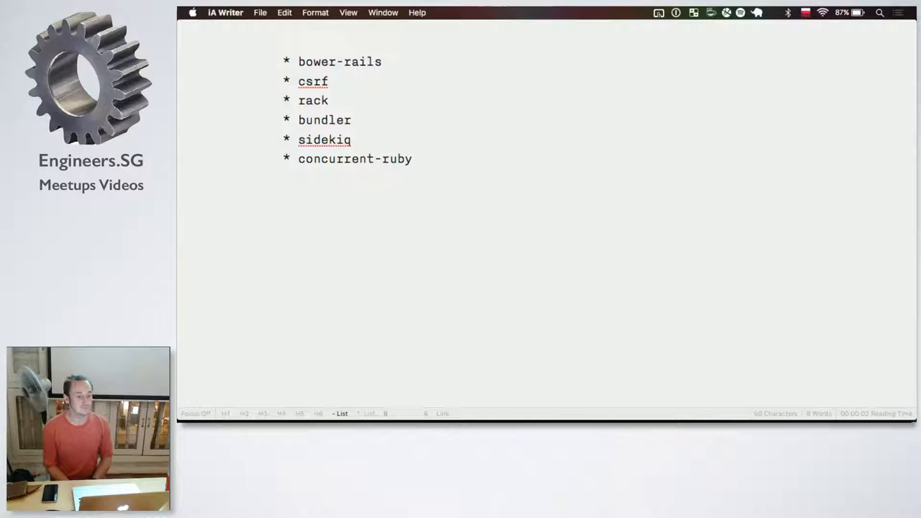
Select all six topic bullets in the iA Writer document
{"action": "left_click", "coordinate": [413, 158]}
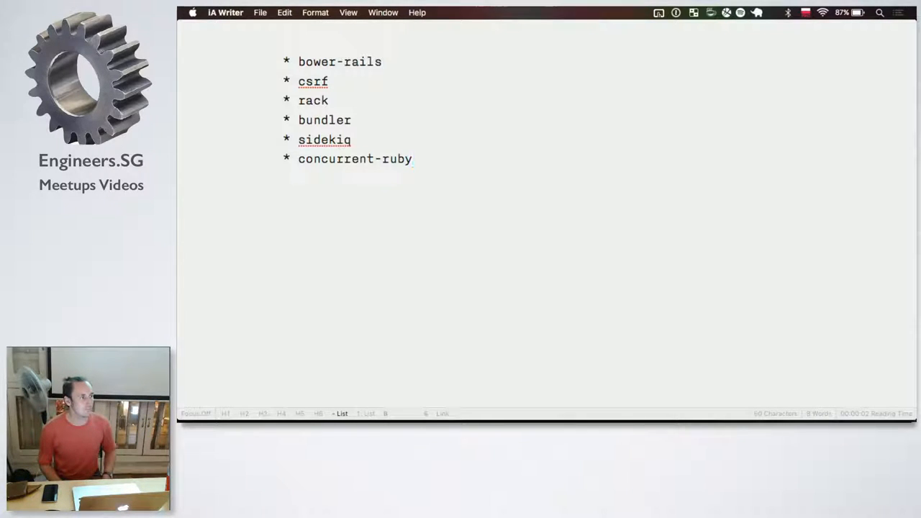
{"action": "left_click", "coordinate": [413, 159]}
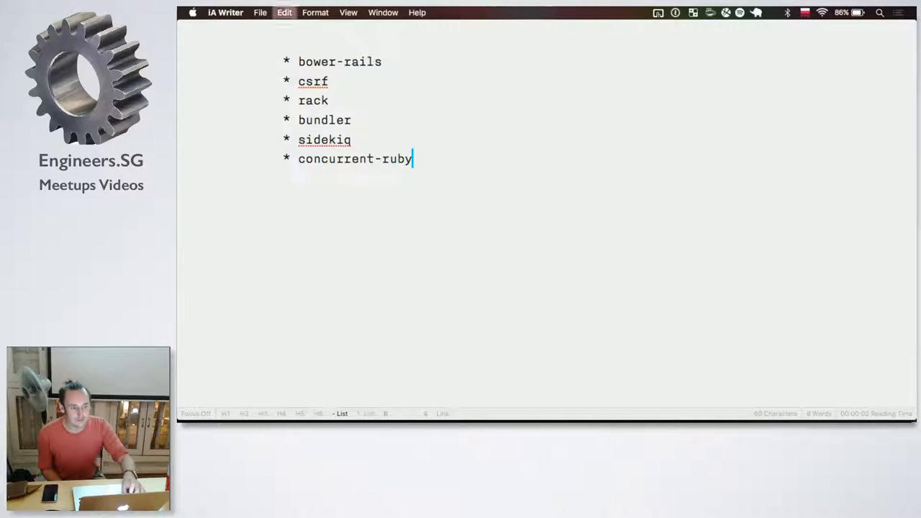
{"action": "key", "text": "cmd+a"}
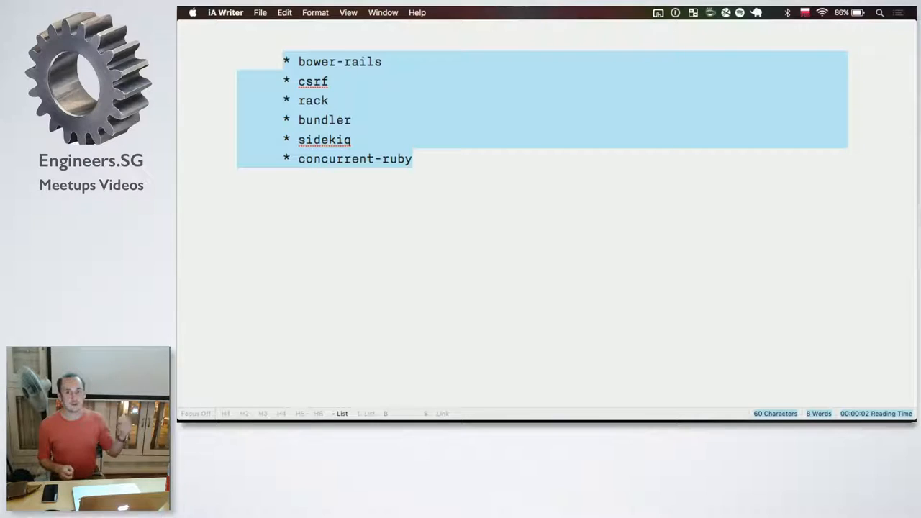